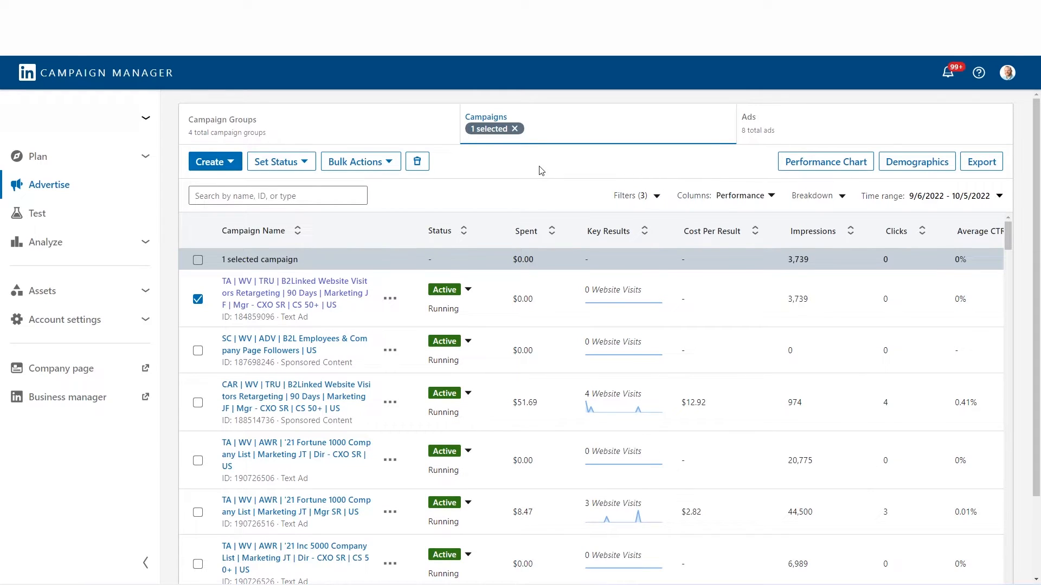
pyautogui.moveTo(946, 199)
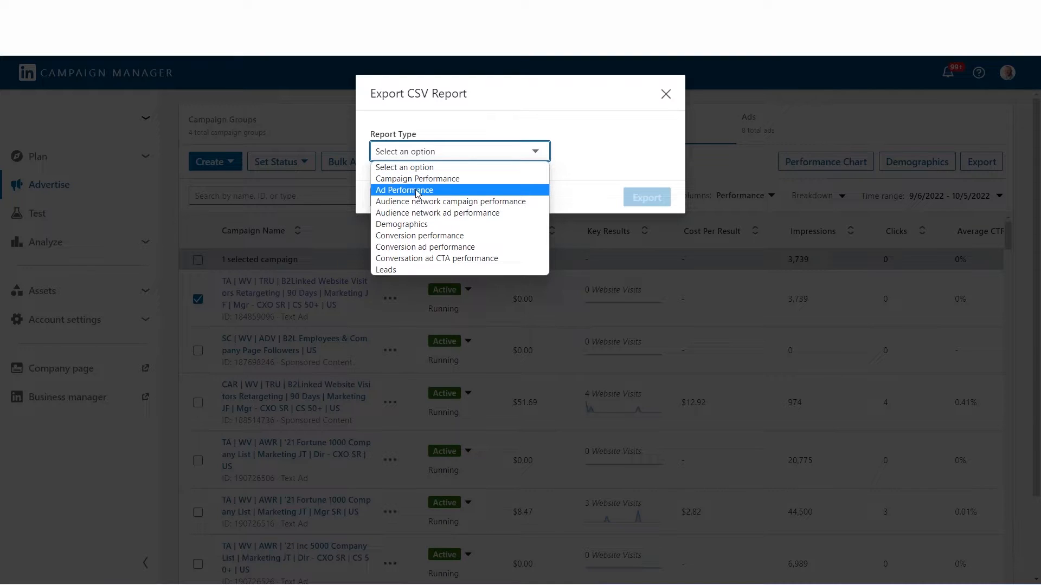
# Step: Export the Ad Performance report as an all-time totals CSV from LinkedIn Campaign Manager
pyautogui.click(404, 190)
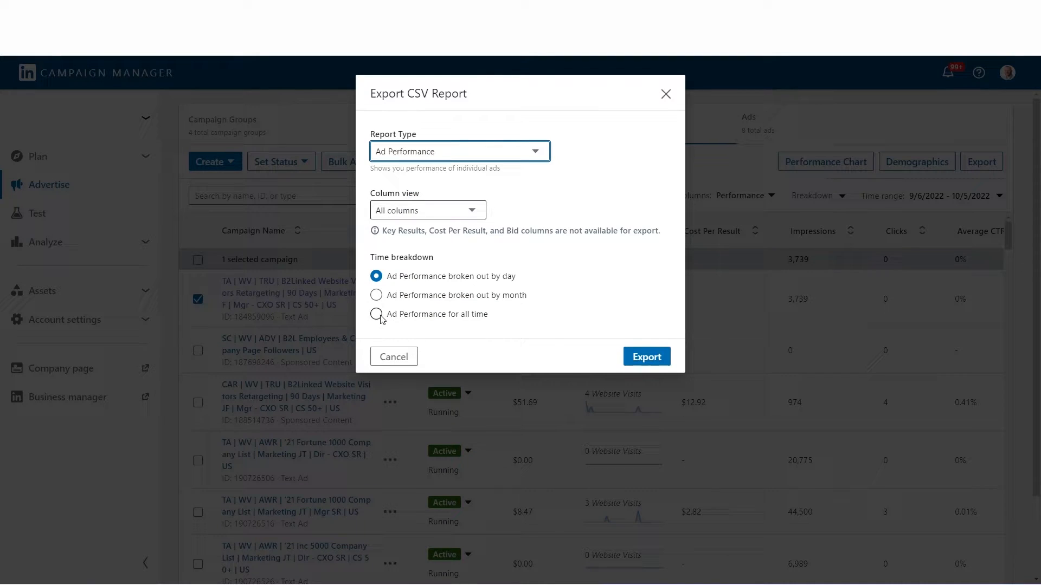
pyautogui.click(376, 314)
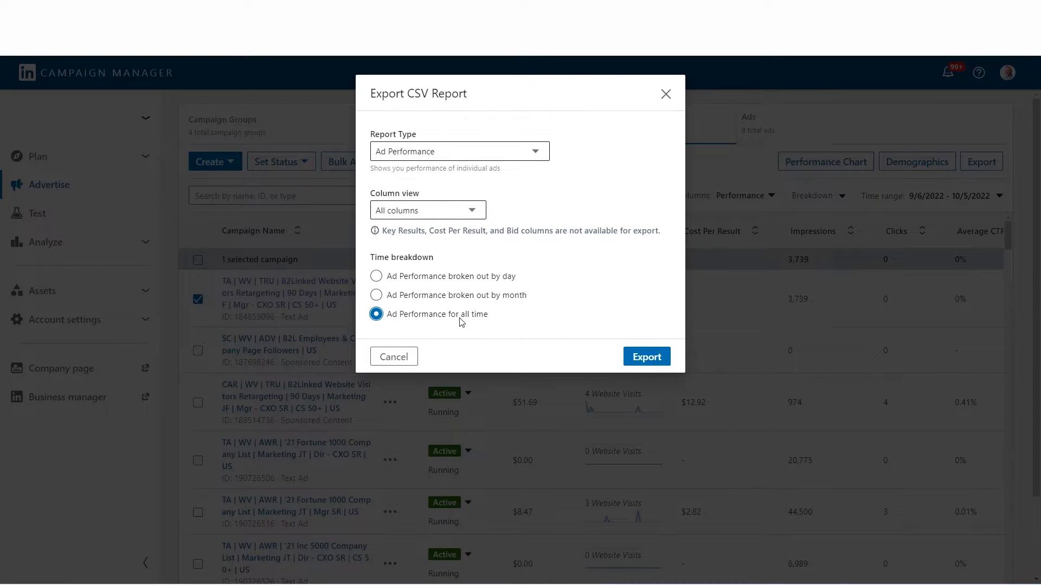
pyautogui.click(645, 357)
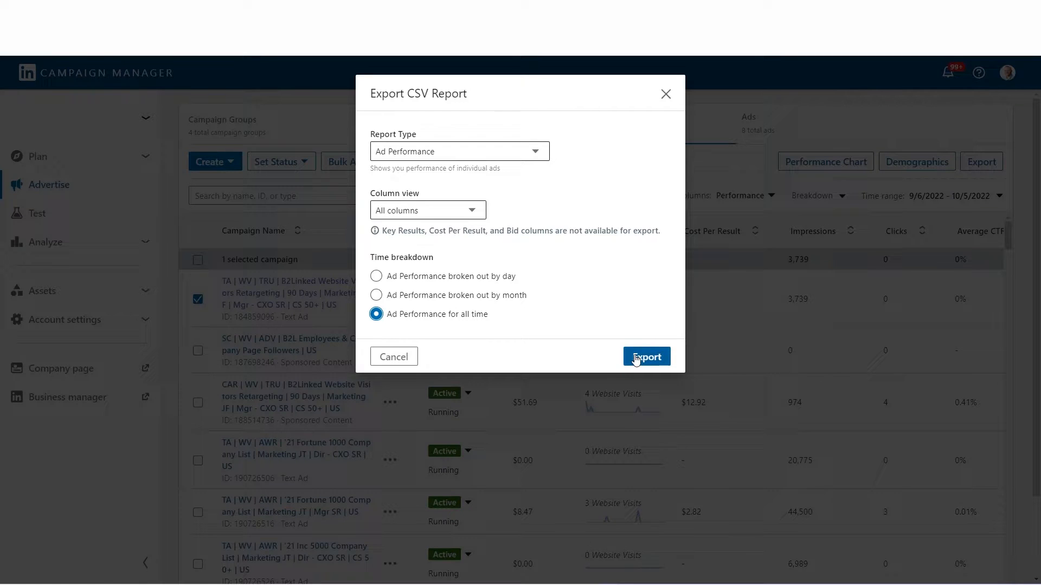
pyautogui.click(645, 356)
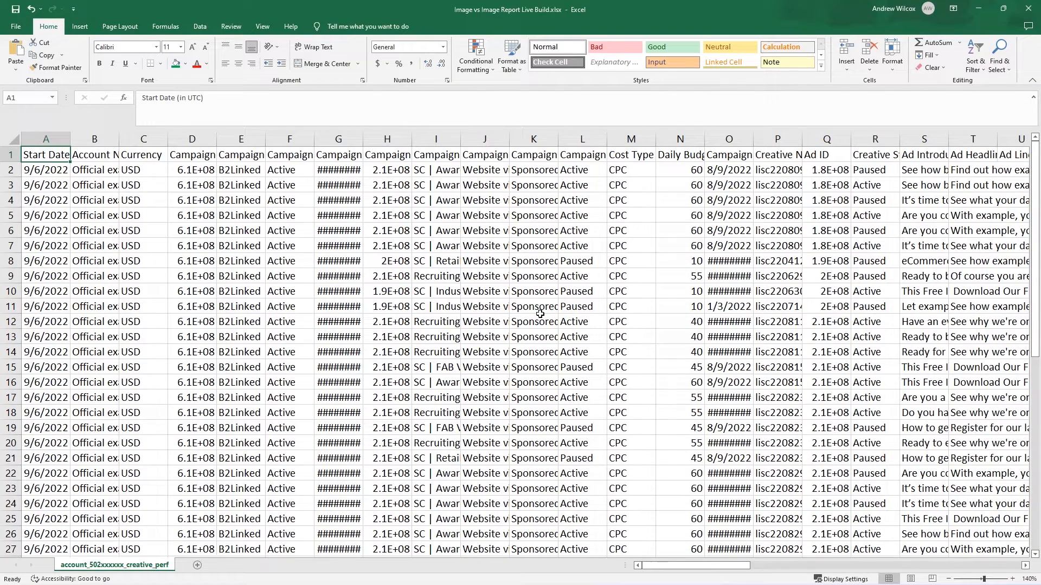
pyautogui.moveTo(146, 260)
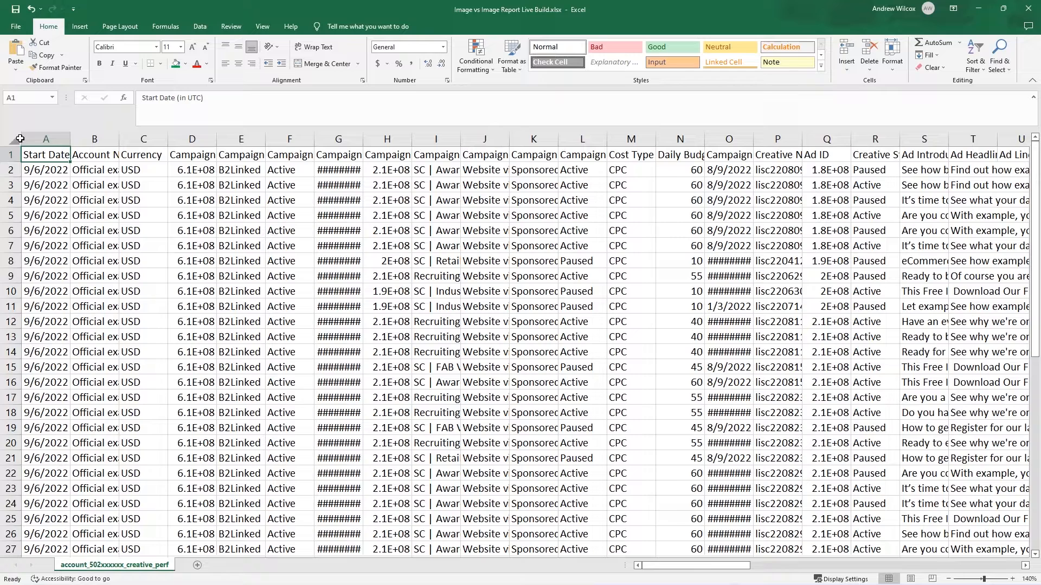
# Step: Add filter buttons to every header of the ad sheet and freeze the top row
pyautogui.click(435, 260)
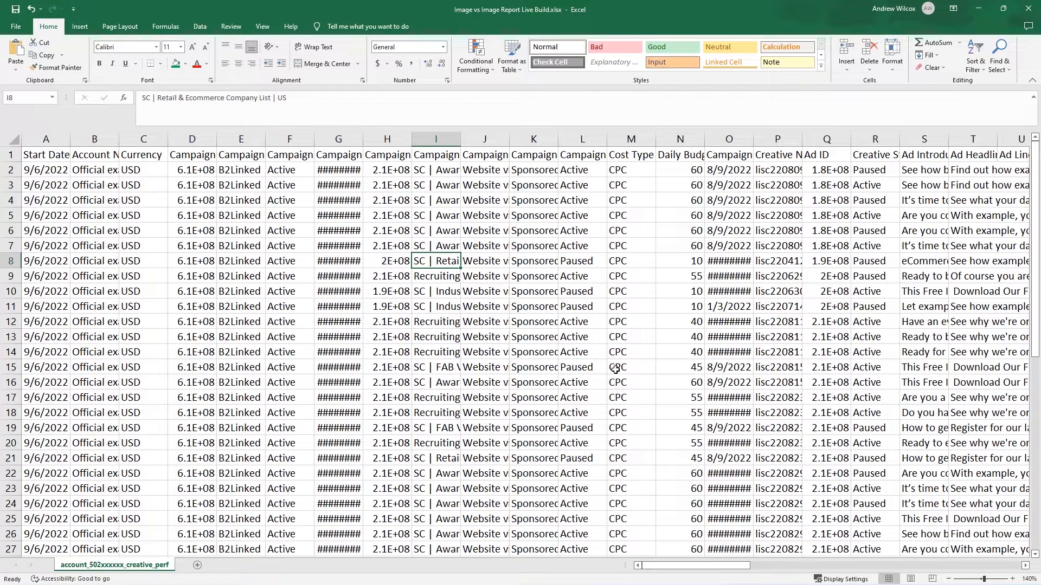
pyautogui.click(629, 367)
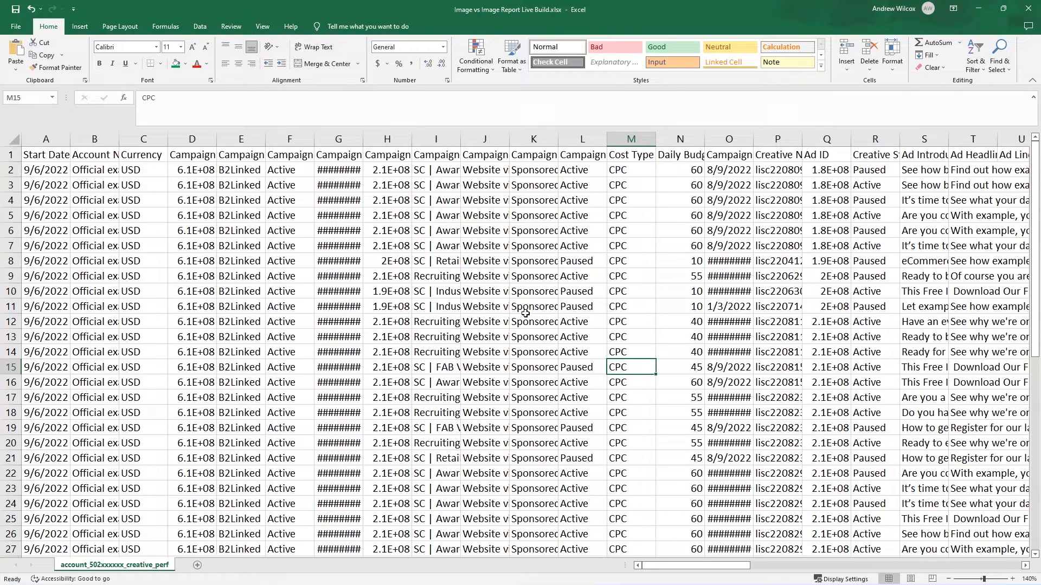
pyautogui.click(533, 306)
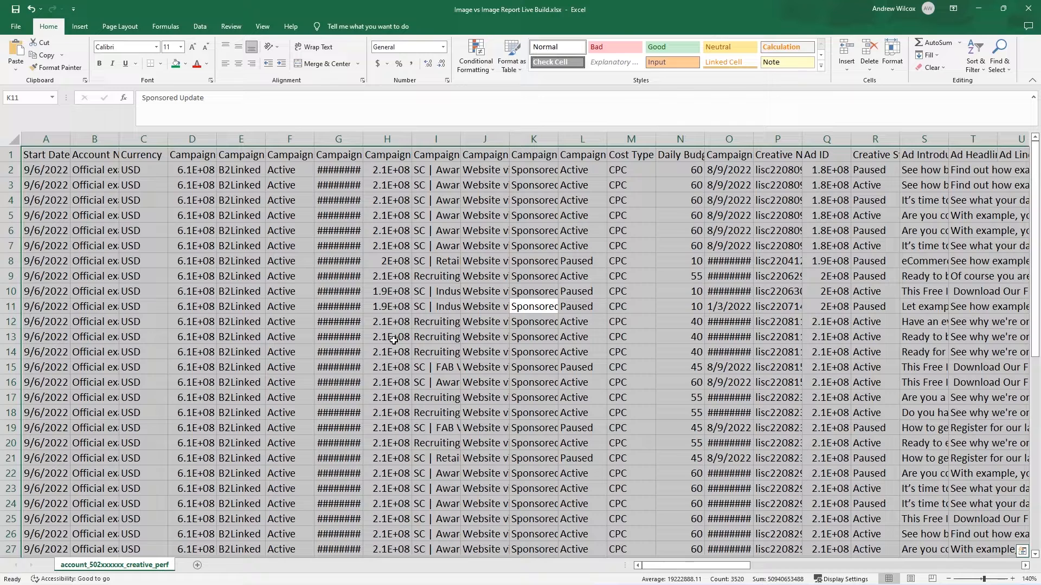
pyautogui.click(975, 54)
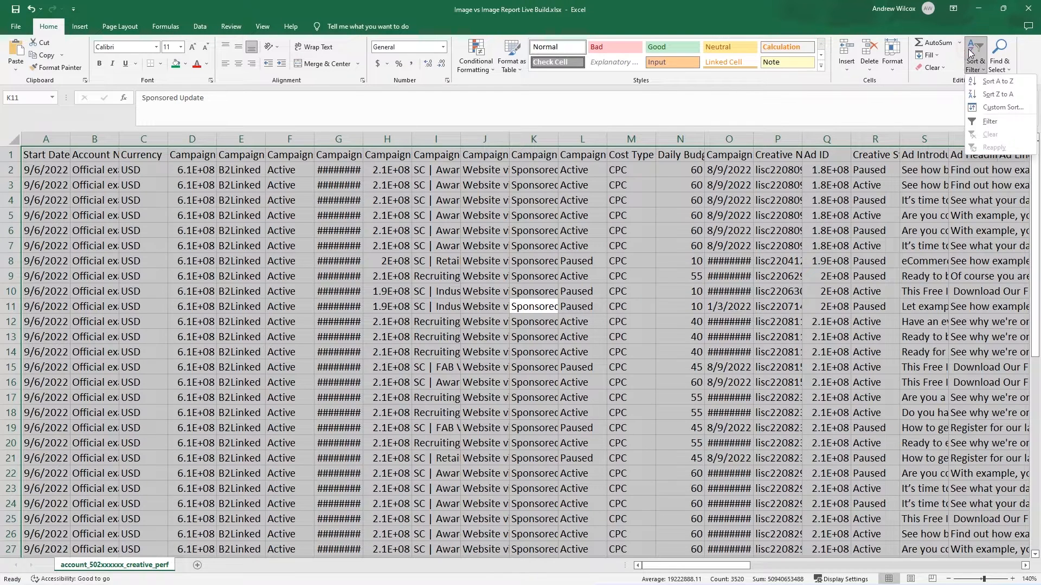
pyautogui.click(988, 121)
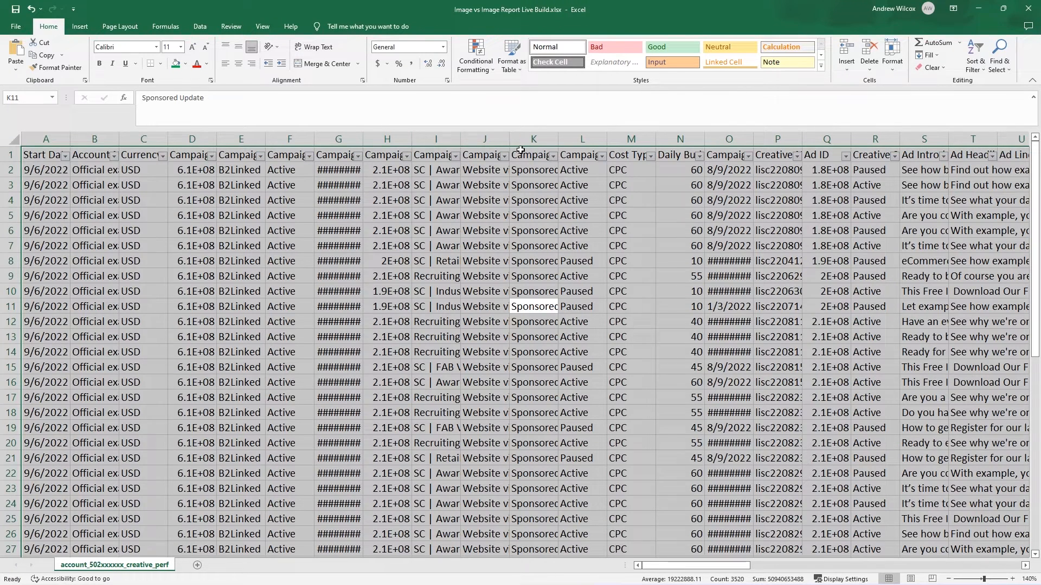
pyautogui.moveTo(554, 250)
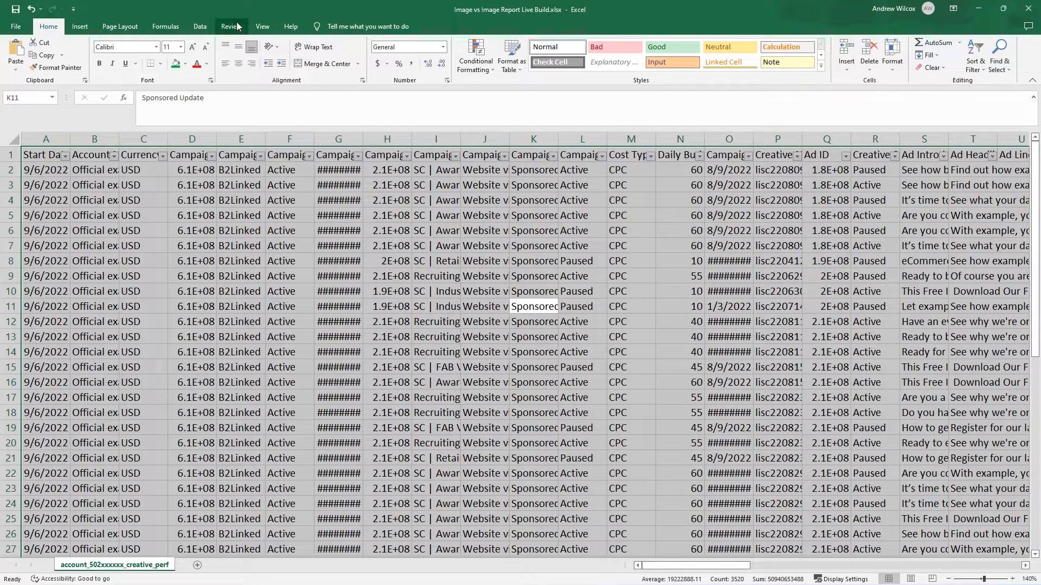
pyautogui.click(364, 54)
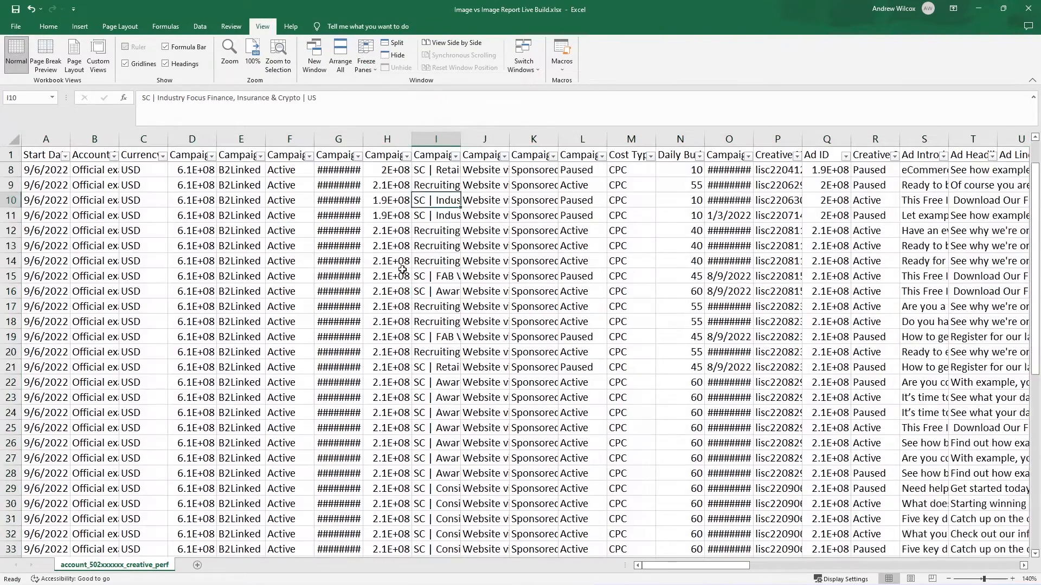
# Step: Scroll through the data, checking Creative Name values, and widen the Creative Name and Click URL columns
pyautogui.scroll(-3)
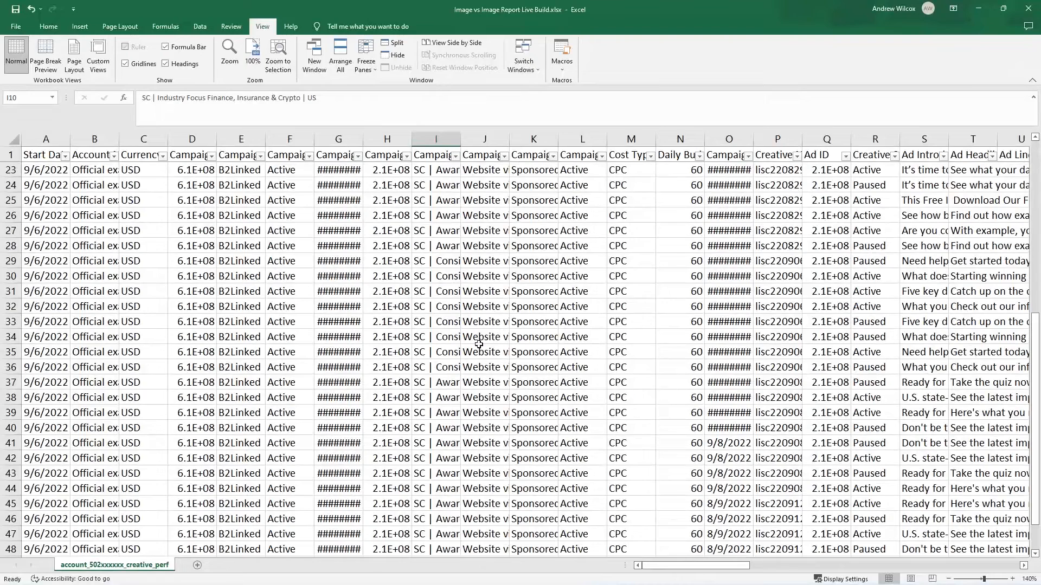
pyautogui.moveTo(458, 303)
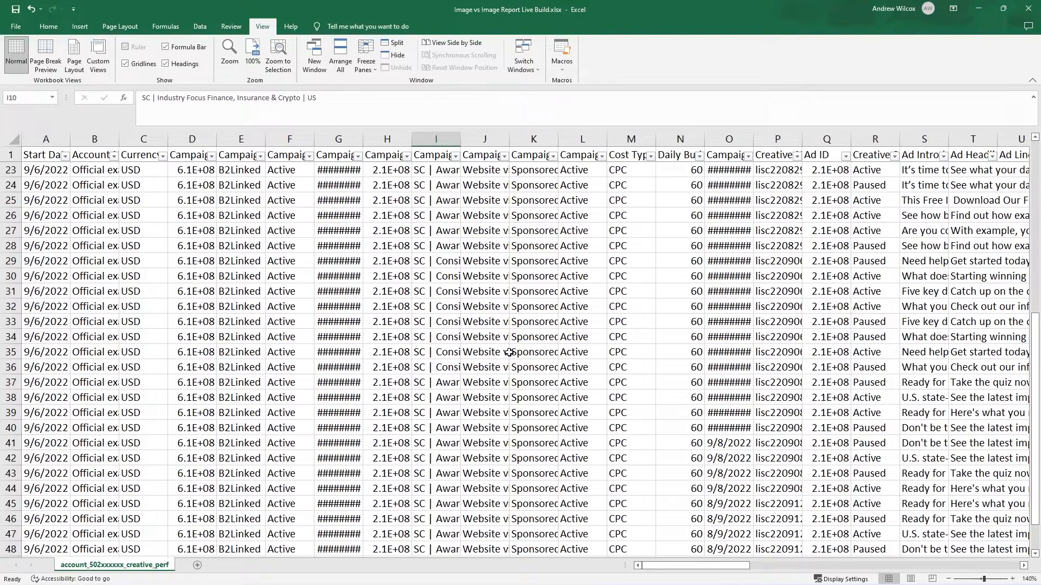
pyautogui.moveTo(773, 175)
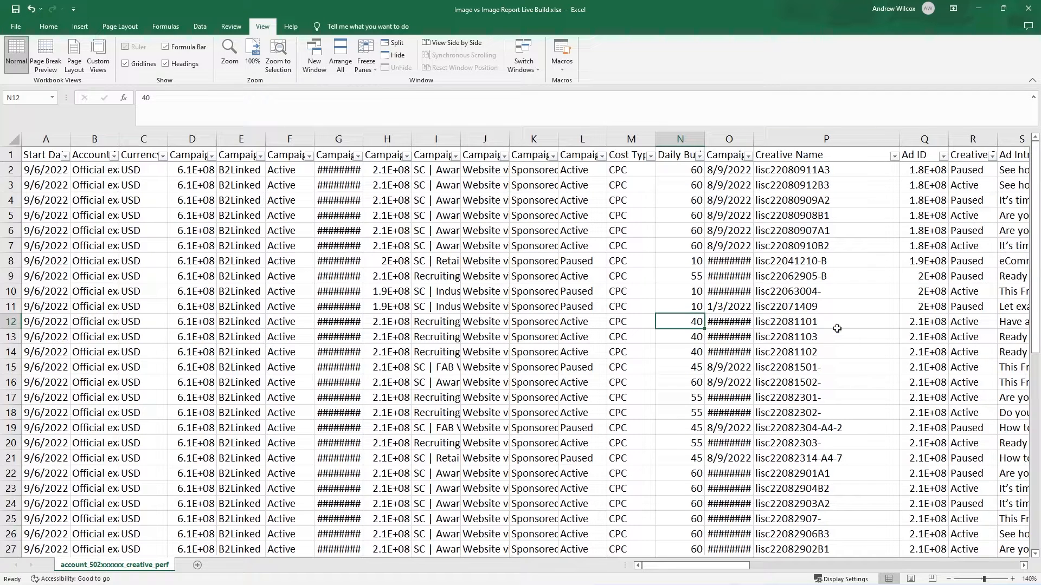
pyautogui.click(825, 169)
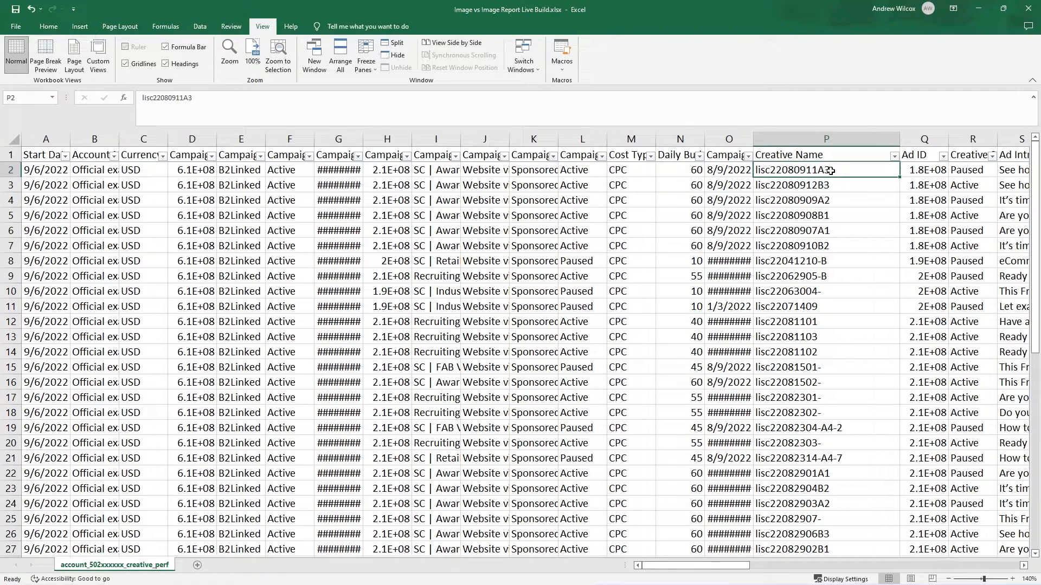
pyautogui.click(826, 215)
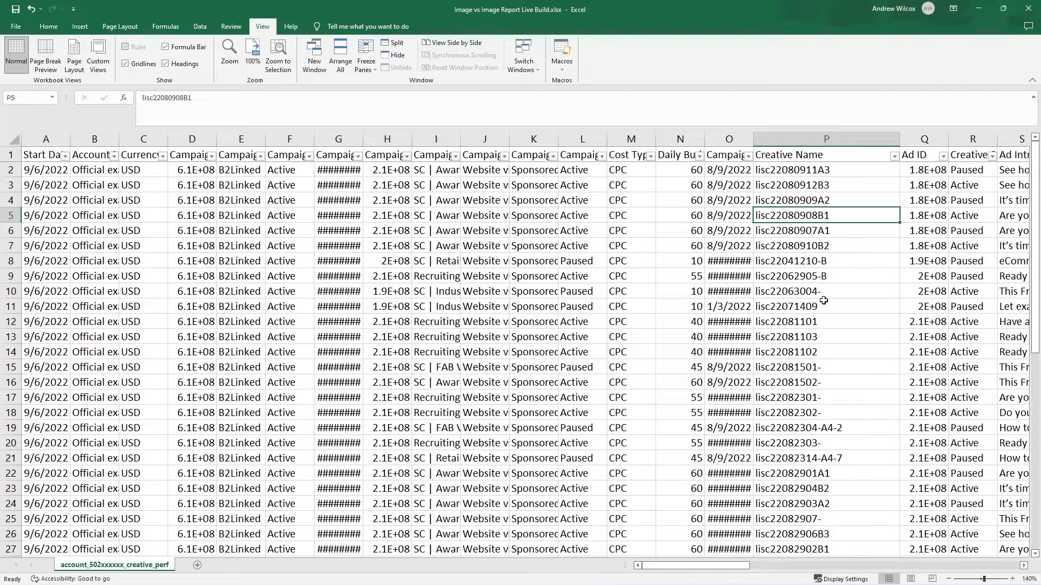
pyautogui.hscroll(3)
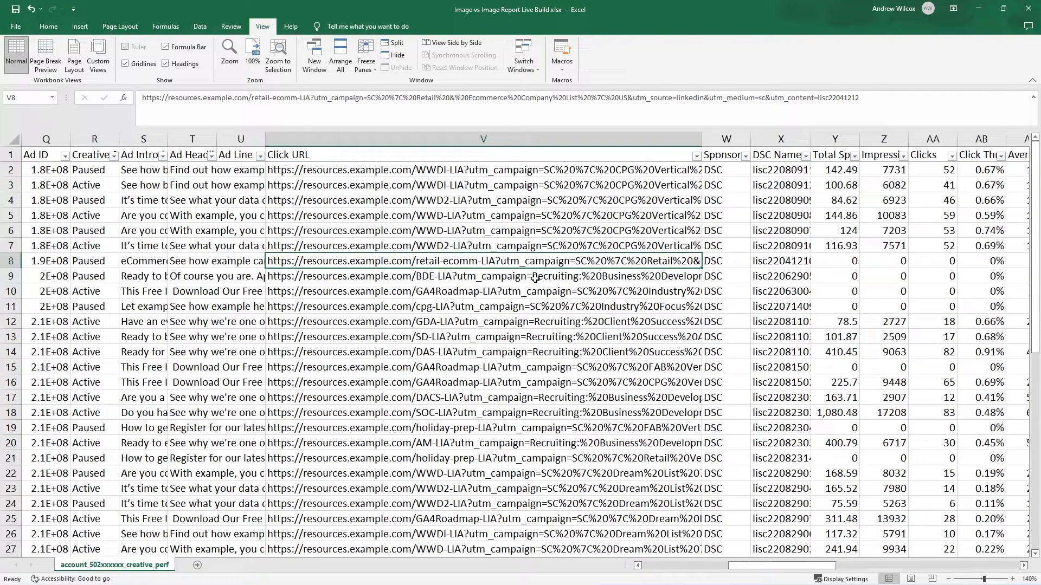
# Step: Copy column V (Click URL) into a new column headed 'Tracking Param'
pyautogui.click(482, 138)
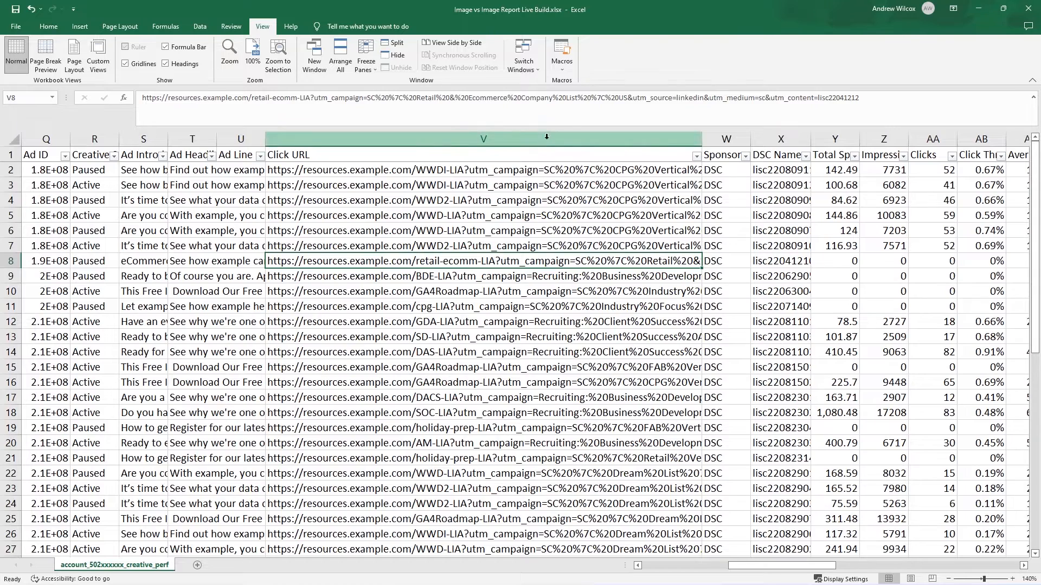
pyautogui.click(483, 139)
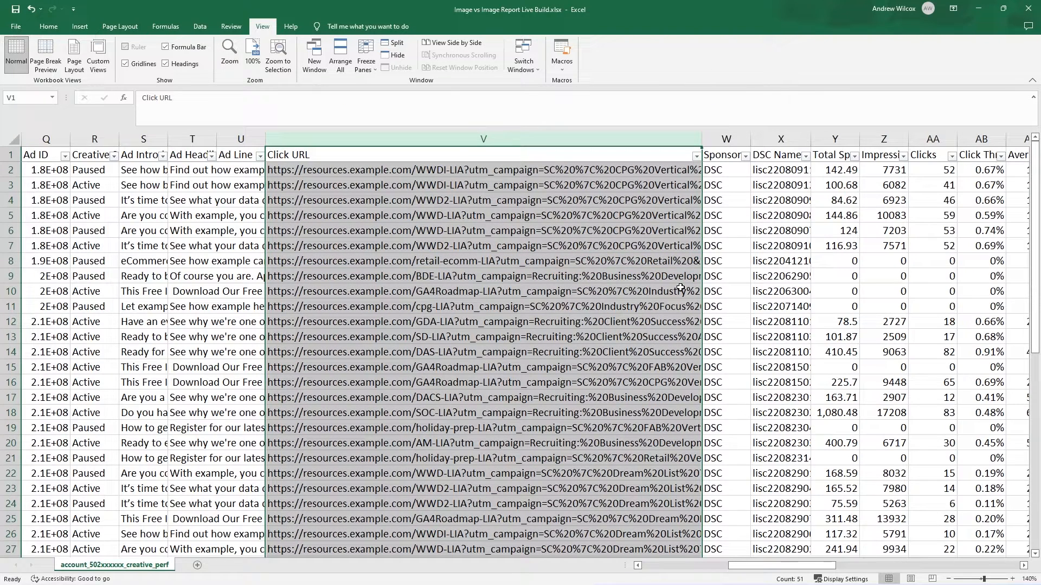
pyautogui.moveTo(464, 312)
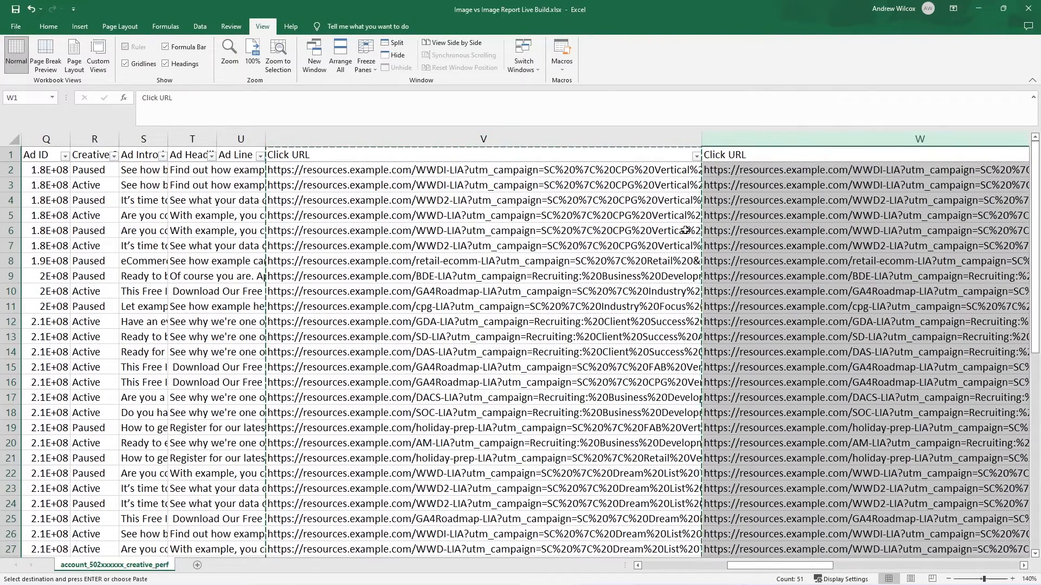
pyautogui.write('Tracking Param')
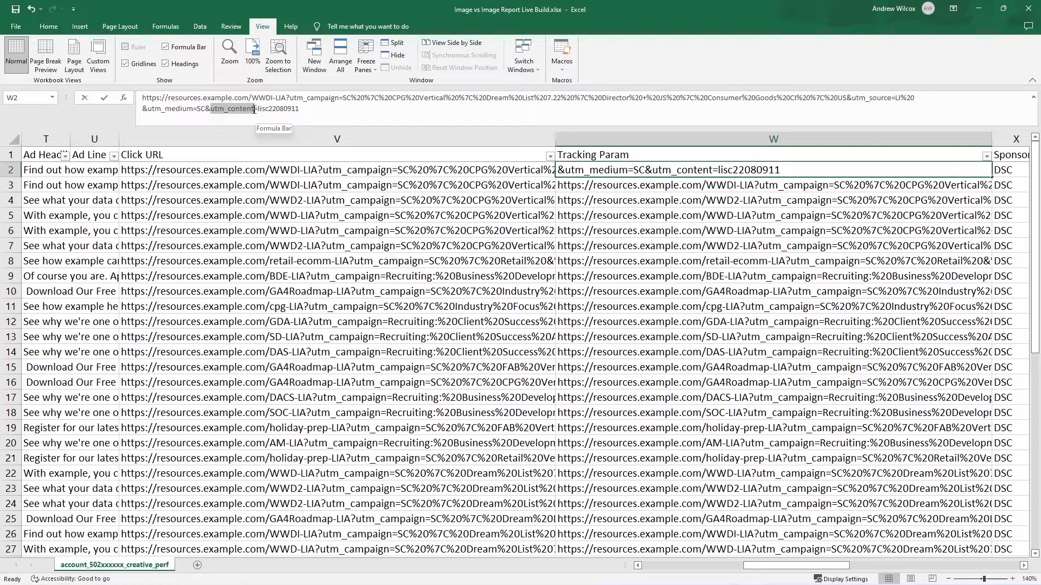
# Step: Inspect a link's utm_content creative ID, then select the whole Tracking Param column
pyautogui.doubleClick(235, 109)
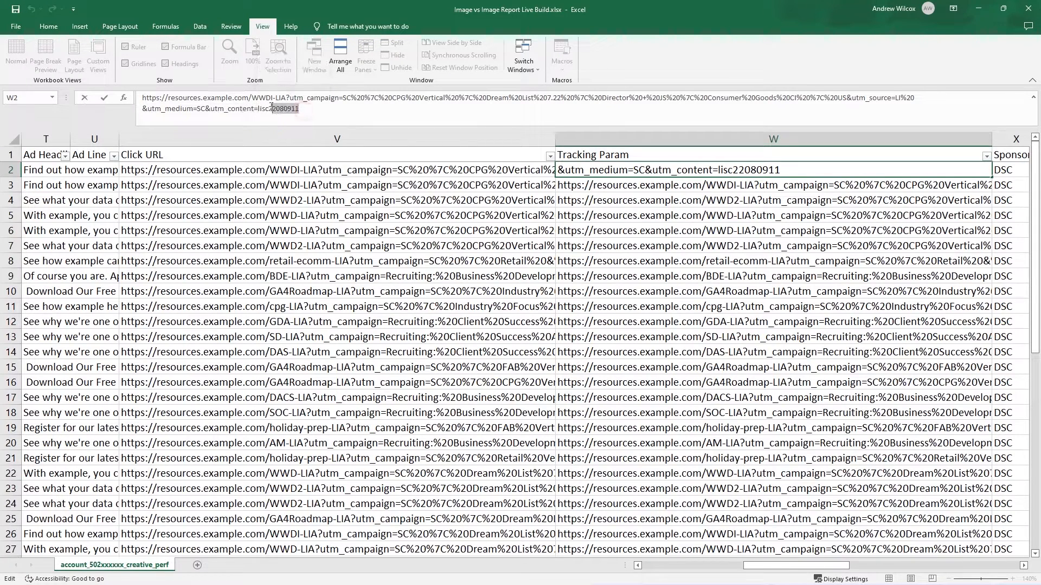
pyautogui.click(772, 139)
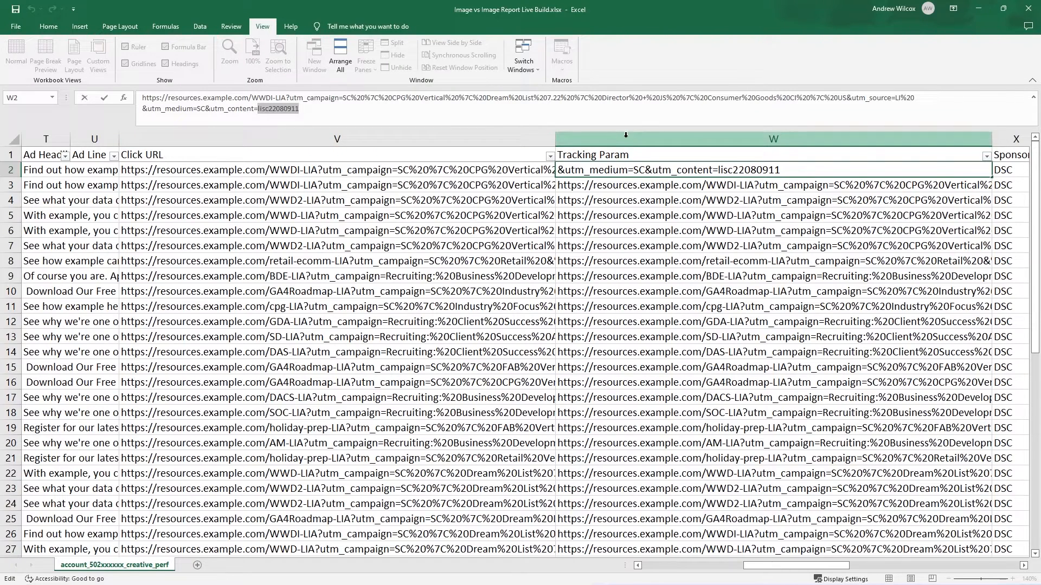
pyautogui.click(336, 230)
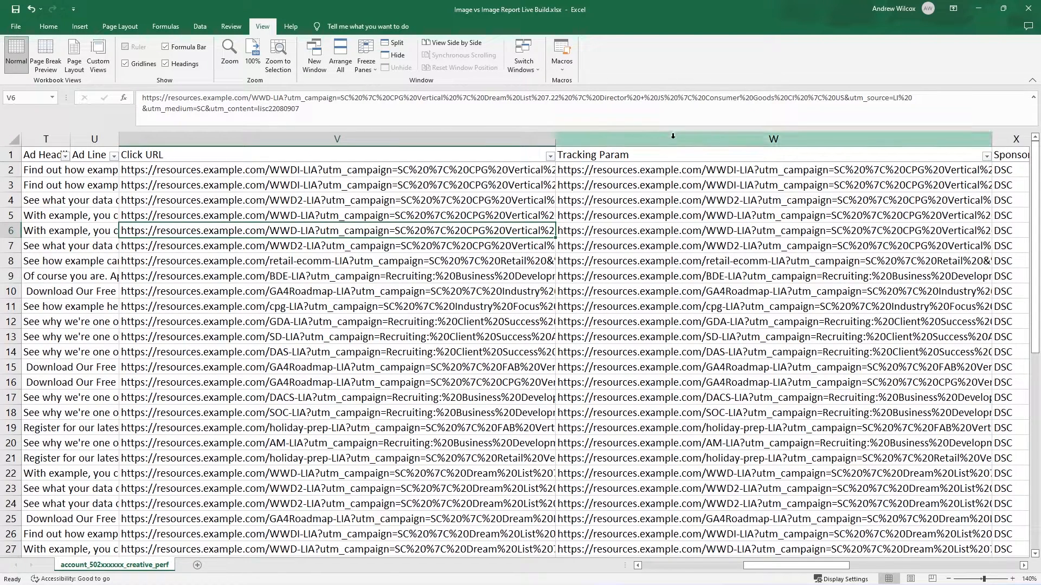
pyautogui.click(772, 138)
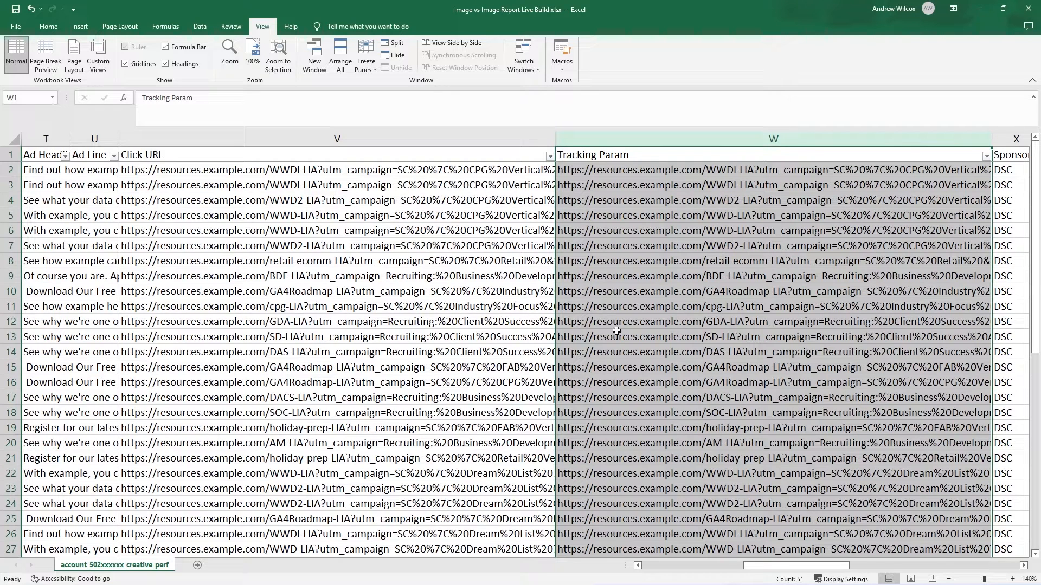
# Step: Replace '*utm_content=' with nothing in Tracking Param, leaving IDs like lisc22080911
pyautogui.press('ctrl+f')
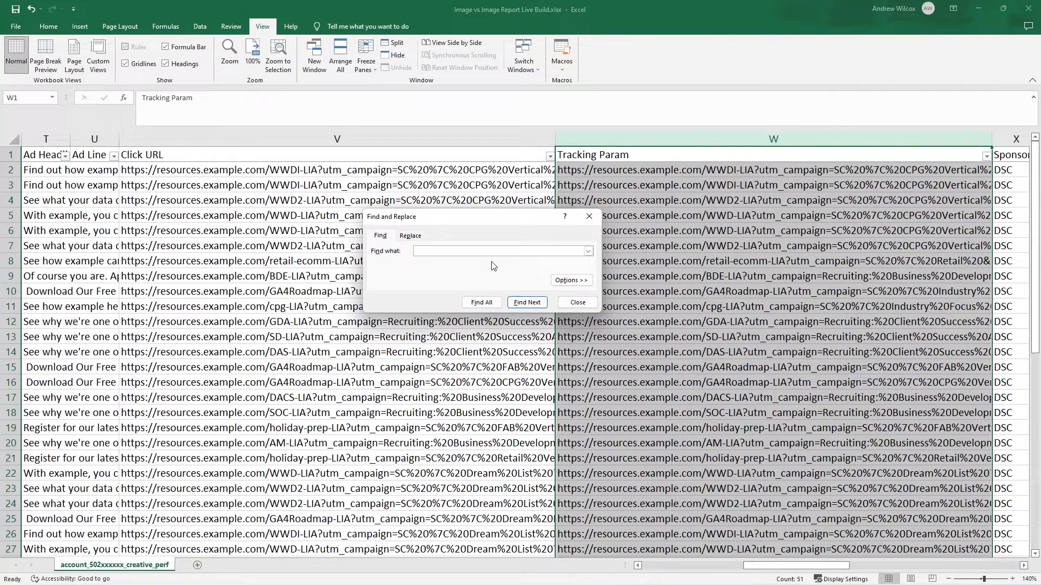
pyautogui.moveTo(476, 217); pyautogui.dragTo(432, 263)
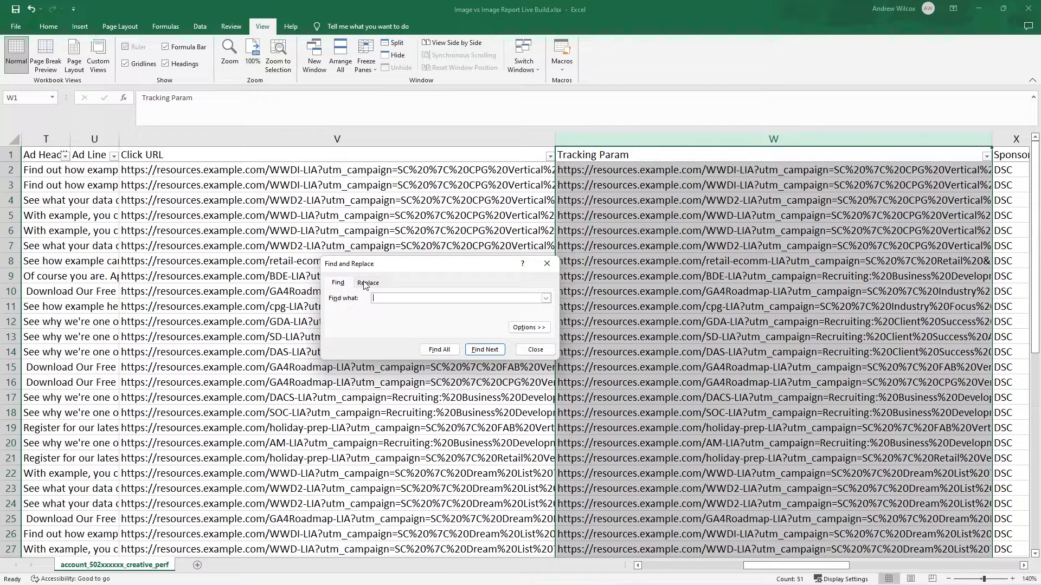
pyautogui.click(368, 281)
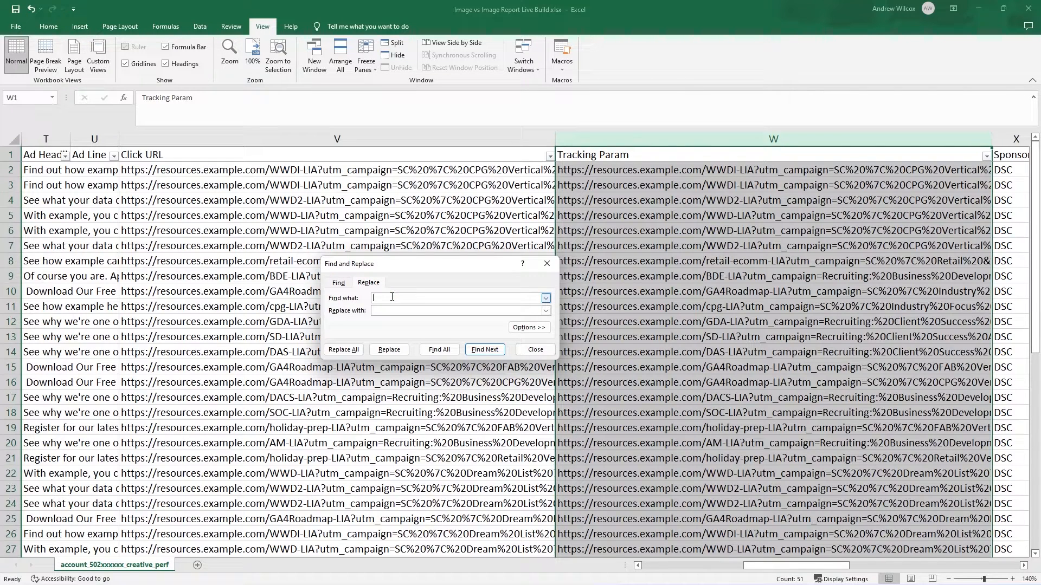
pyautogui.write('*')
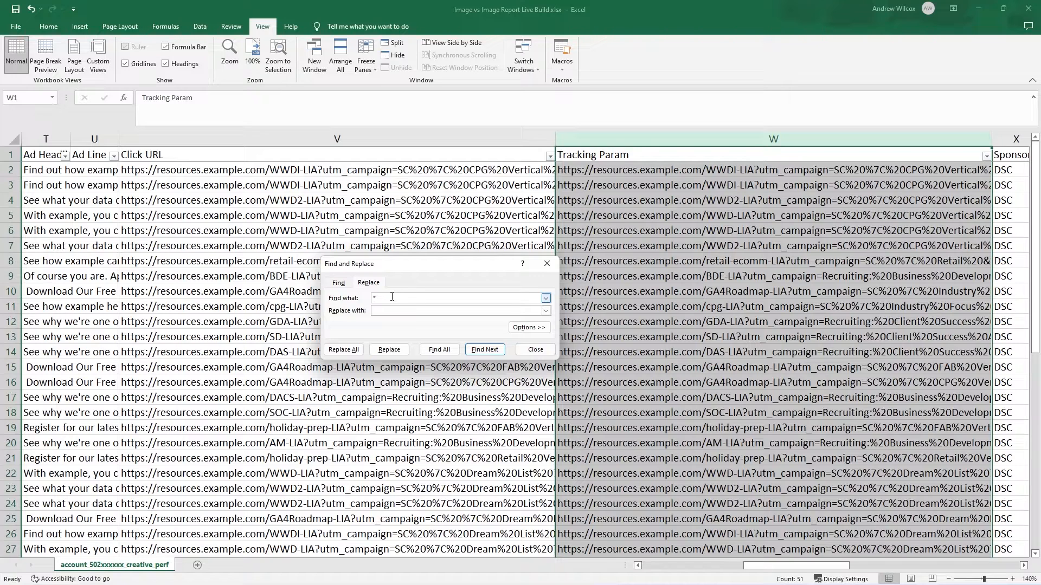
pyautogui.write('utm_content=')
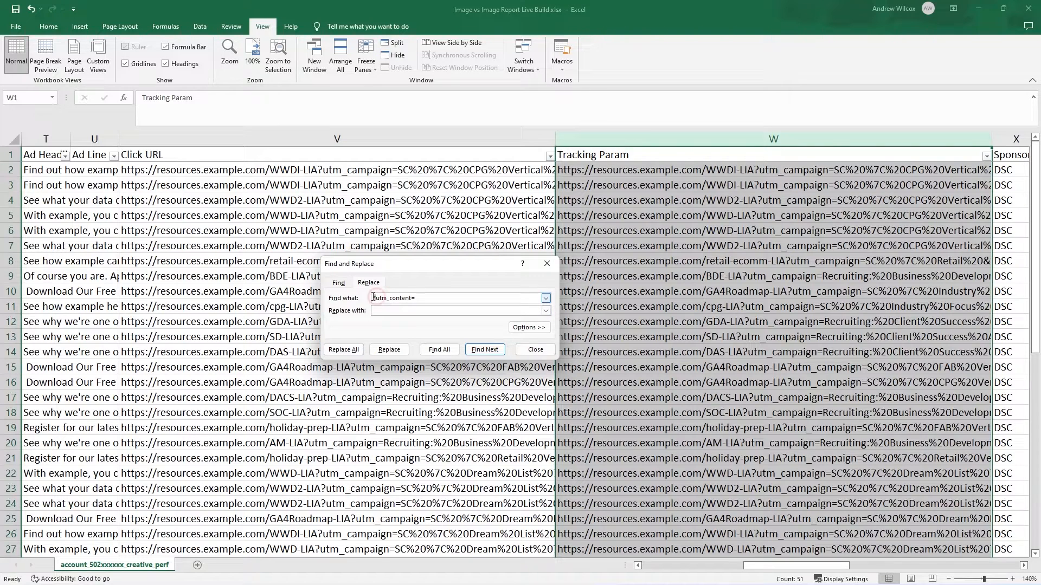
pyautogui.click(343, 350)
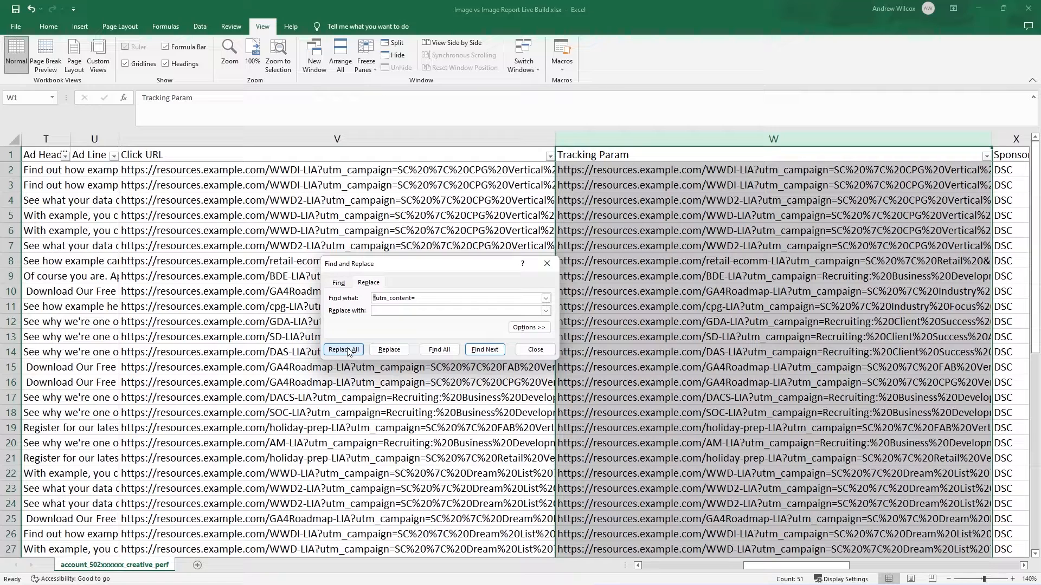
pyautogui.click(343, 350)
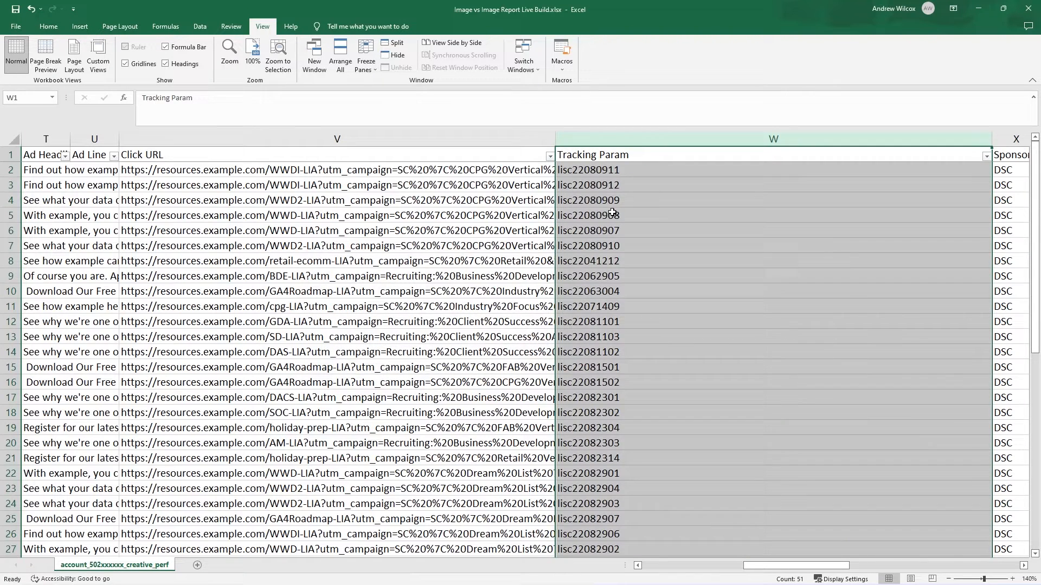
pyautogui.click(588, 215)
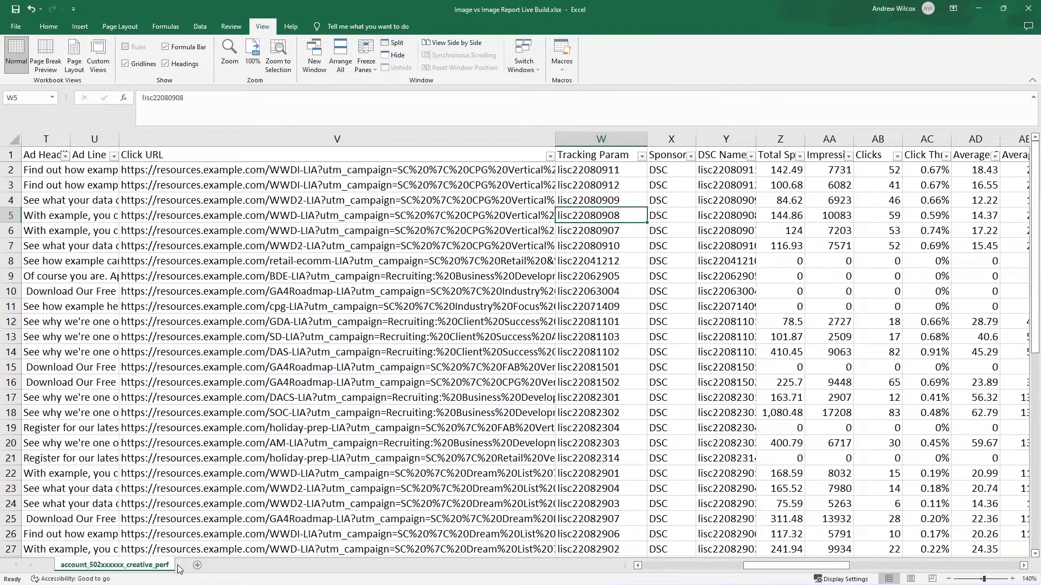
pyautogui.click(205, 564)
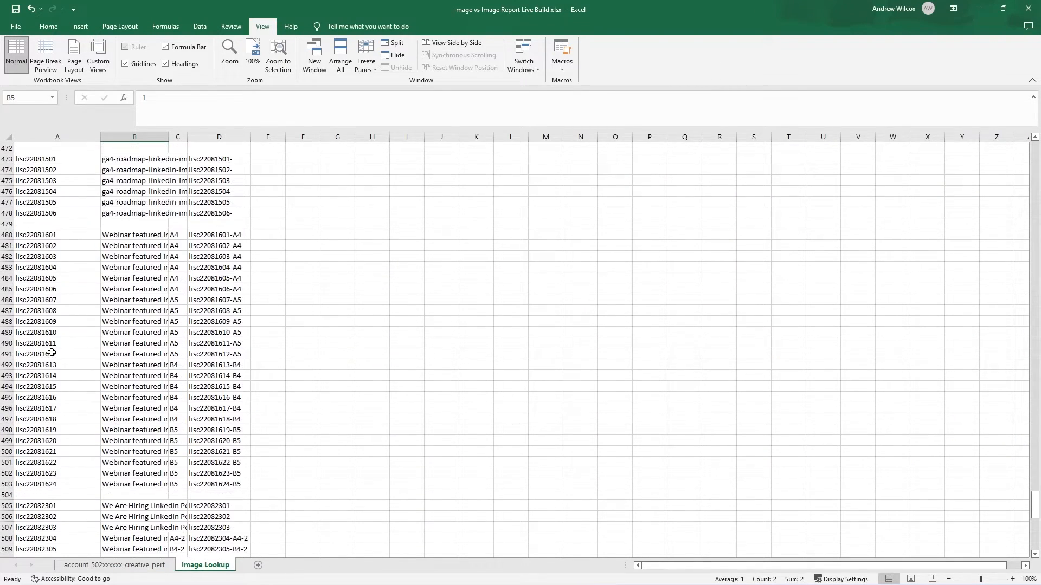
pyautogui.scroll(3)
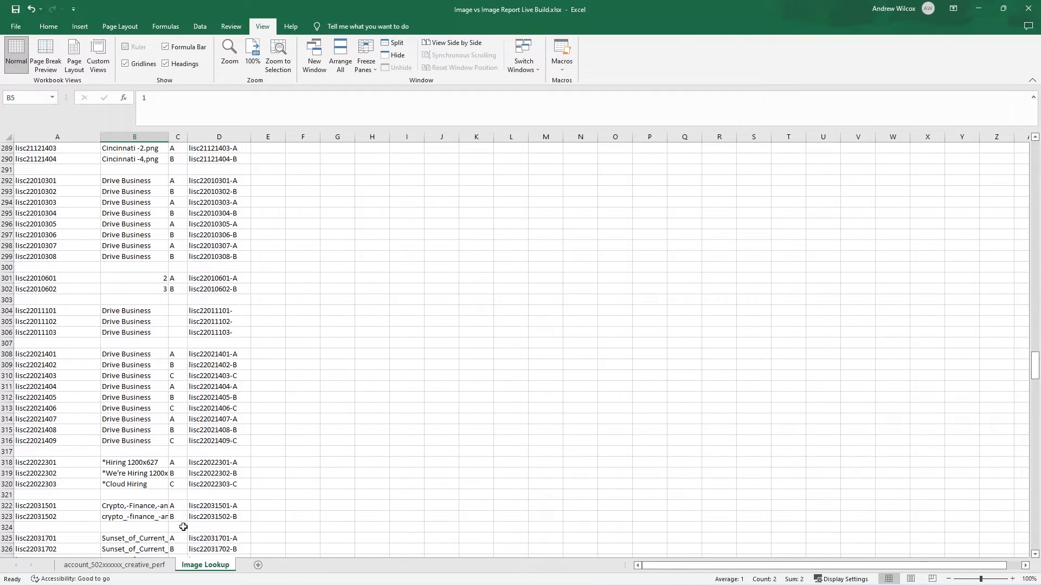
pyautogui.click(114, 564)
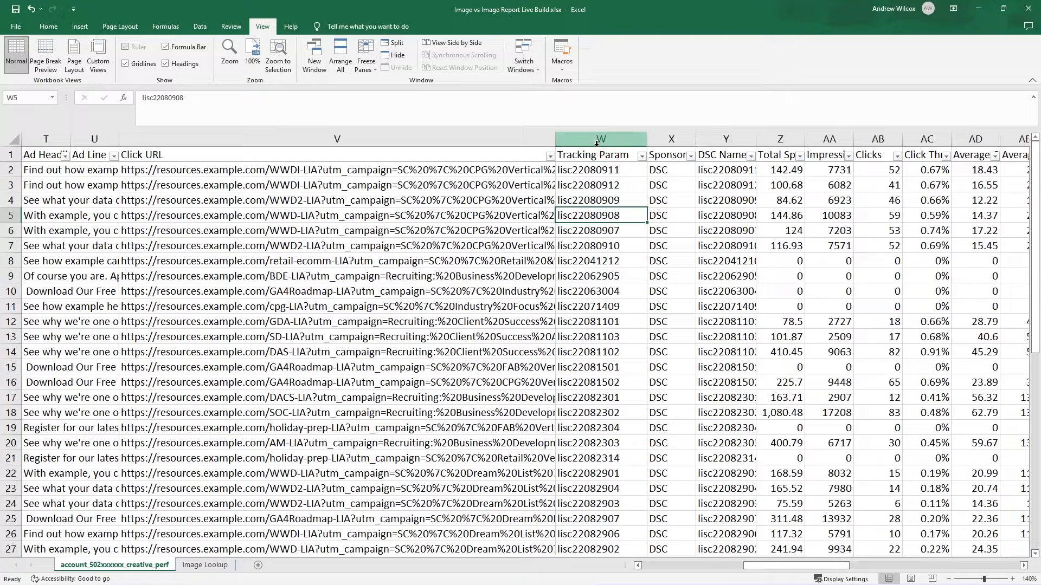
# Step: Insert an empty column after Tracking Param headed 'AB Test Version'
pyautogui.rightClick(670, 139)
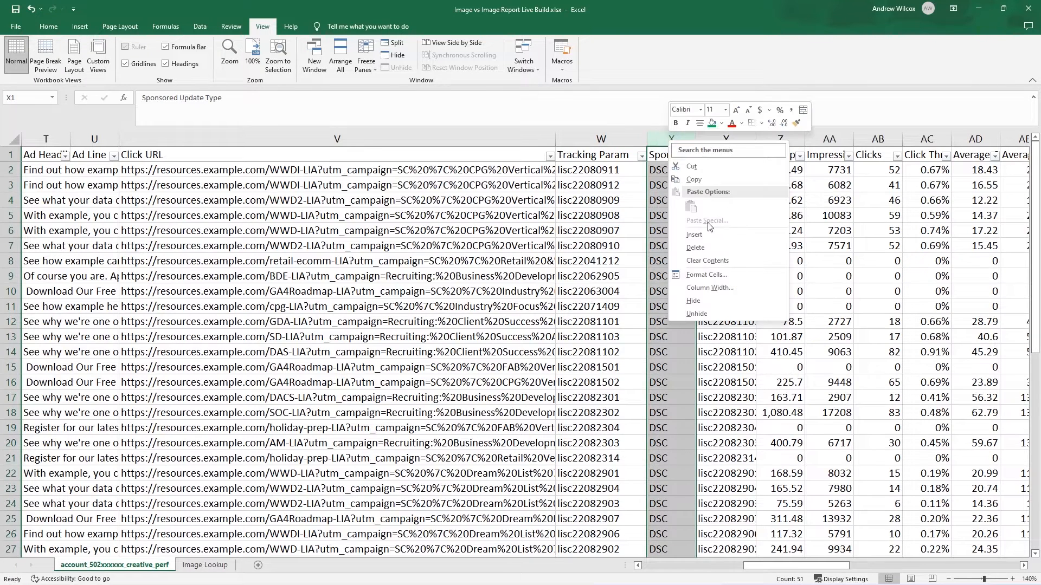
pyautogui.write('AB')
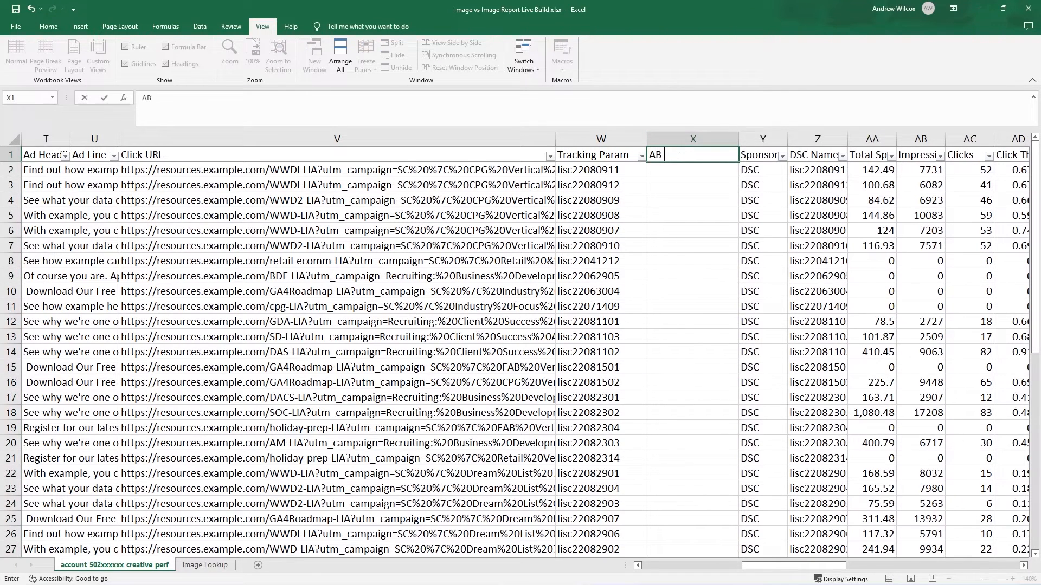
pyautogui.write('Test Version')
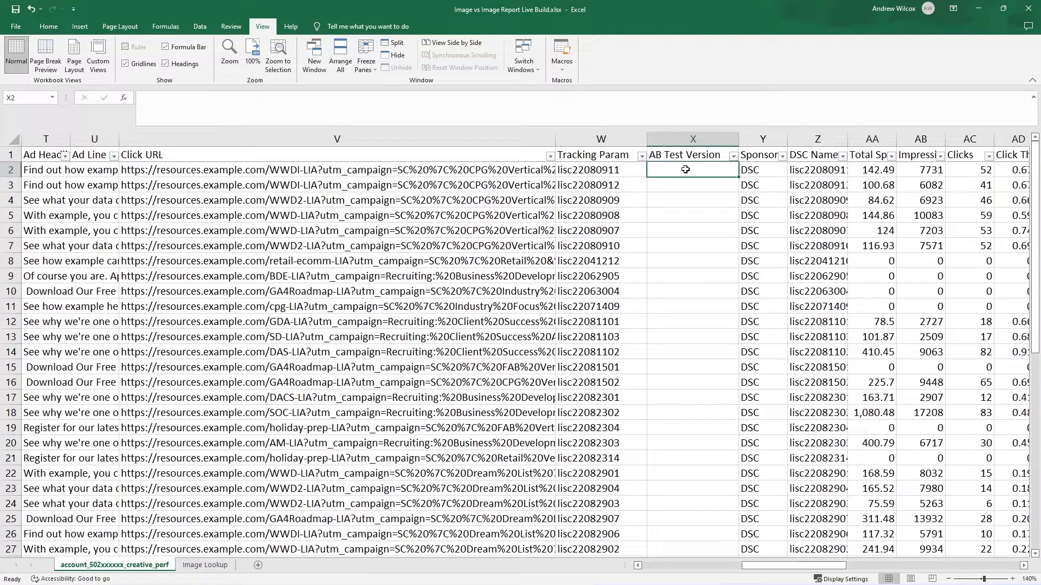
pyautogui.click(599, 170)
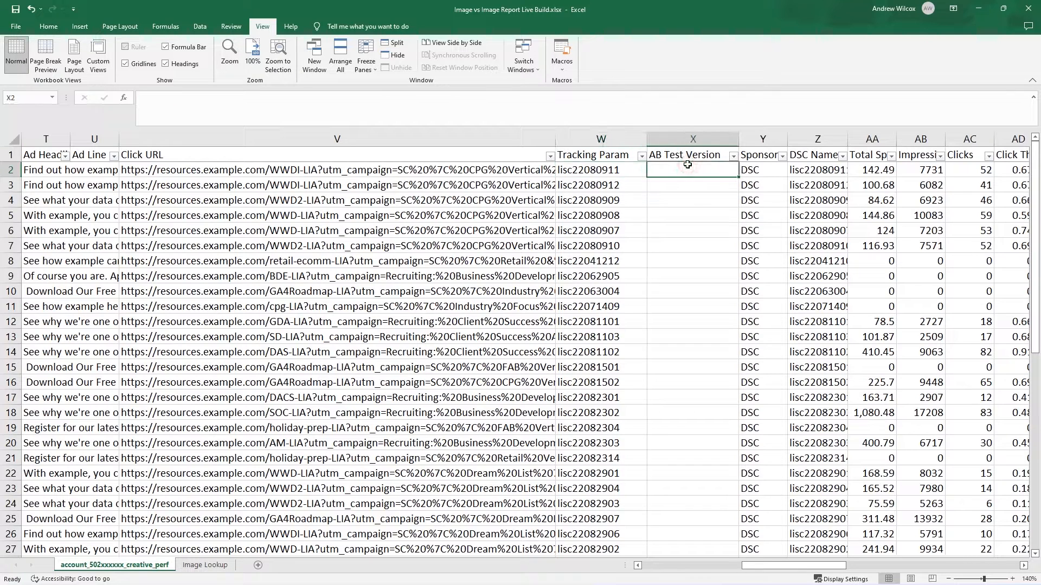
# Step: Enter =VLOOKUP(W2,'Image Lookup'!$A$1:$D$559,3,FALSE) in X2, returning A3
pyautogui.write('=vl')
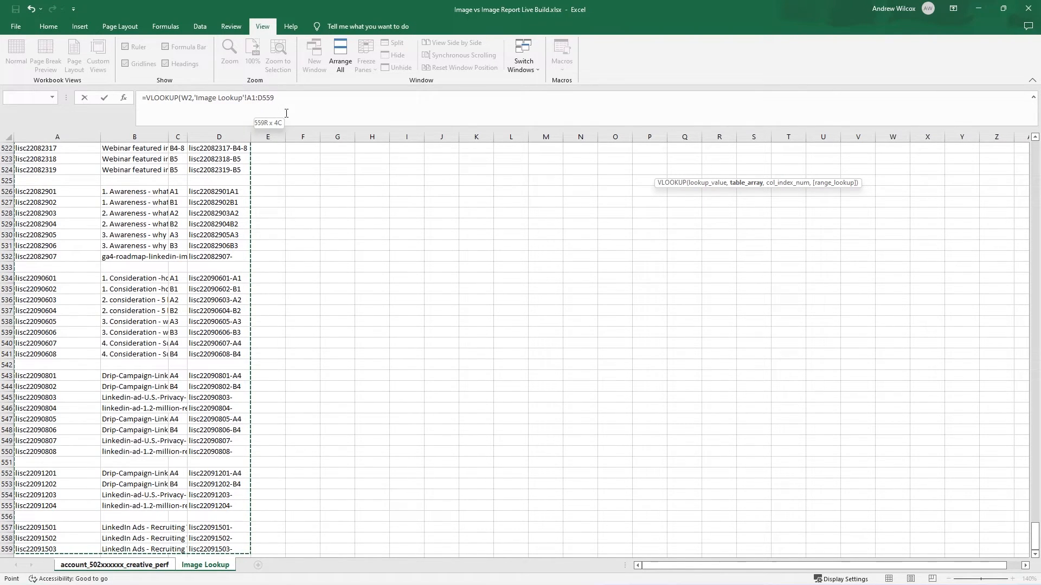
pyautogui.press('f4')
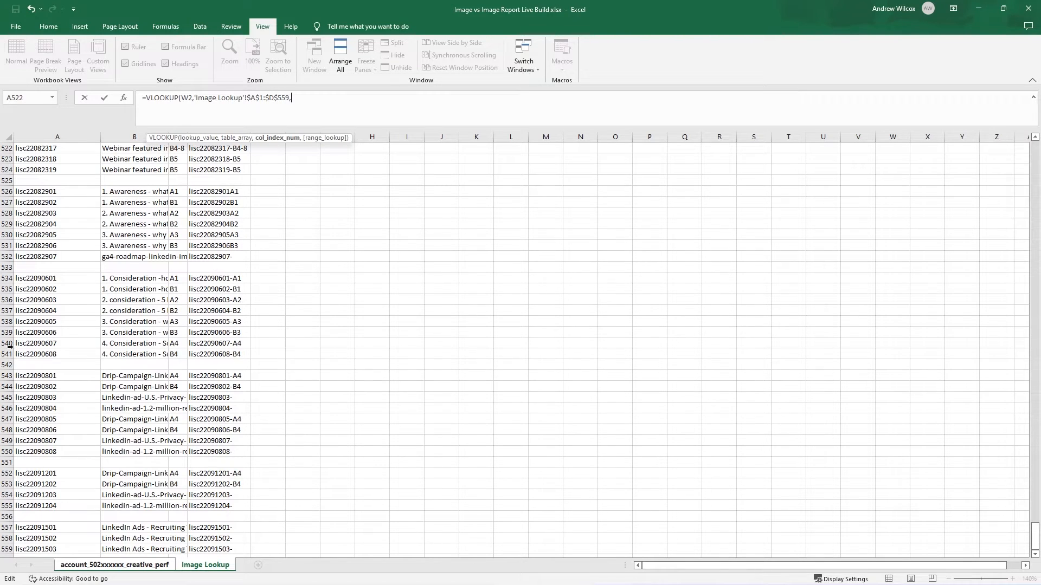
pyautogui.moveTo(38, 280)
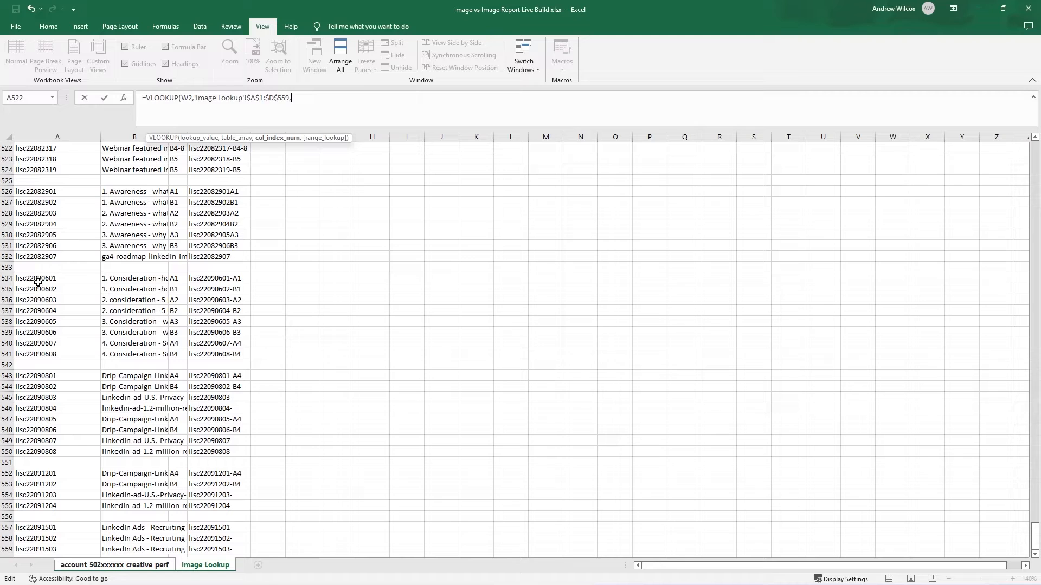
pyautogui.moveTo(42, 372)
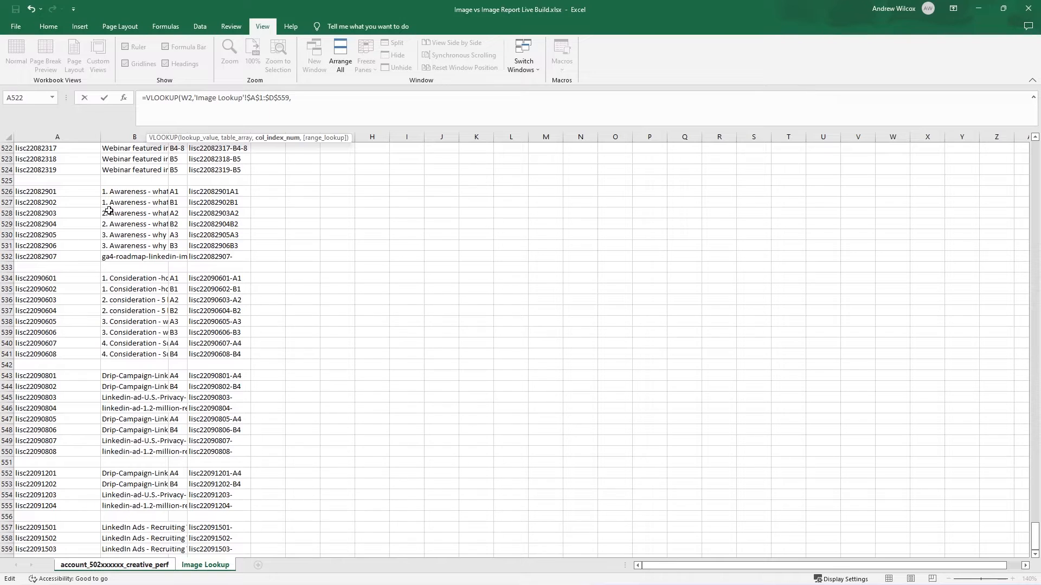
pyautogui.moveTo(126, 344)
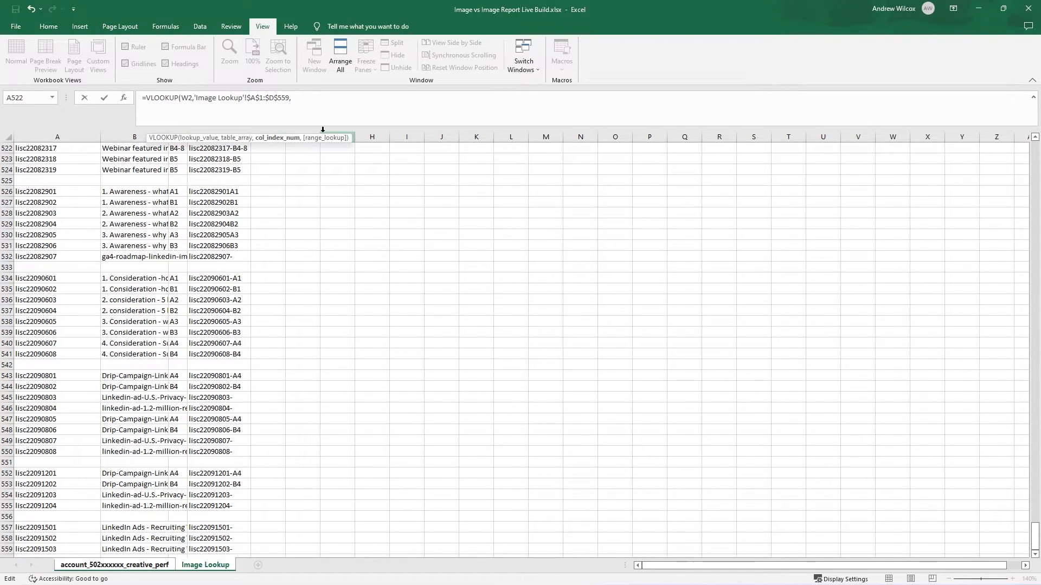
pyautogui.write('3,fa')
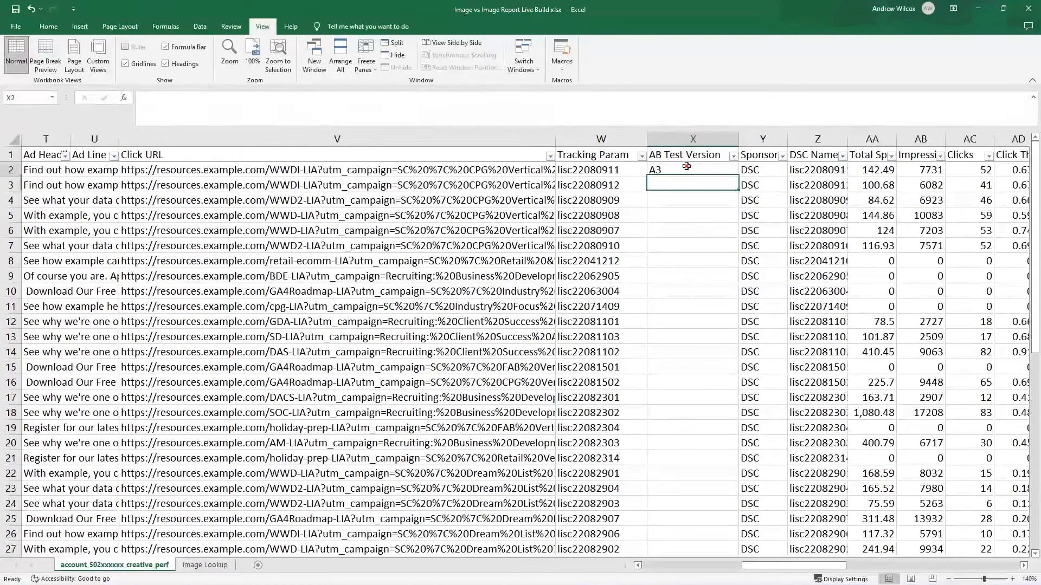
# Step: Fill the VLOOKUP down column X and filter out rows showing 0
pyautogui.click(692, 169)
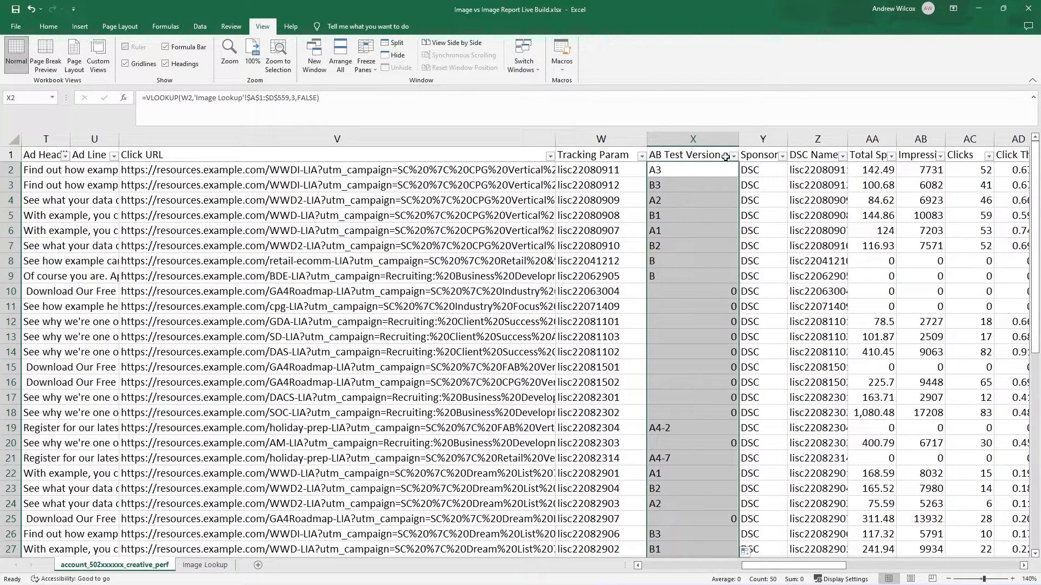
pyautogui.click(728, 154)
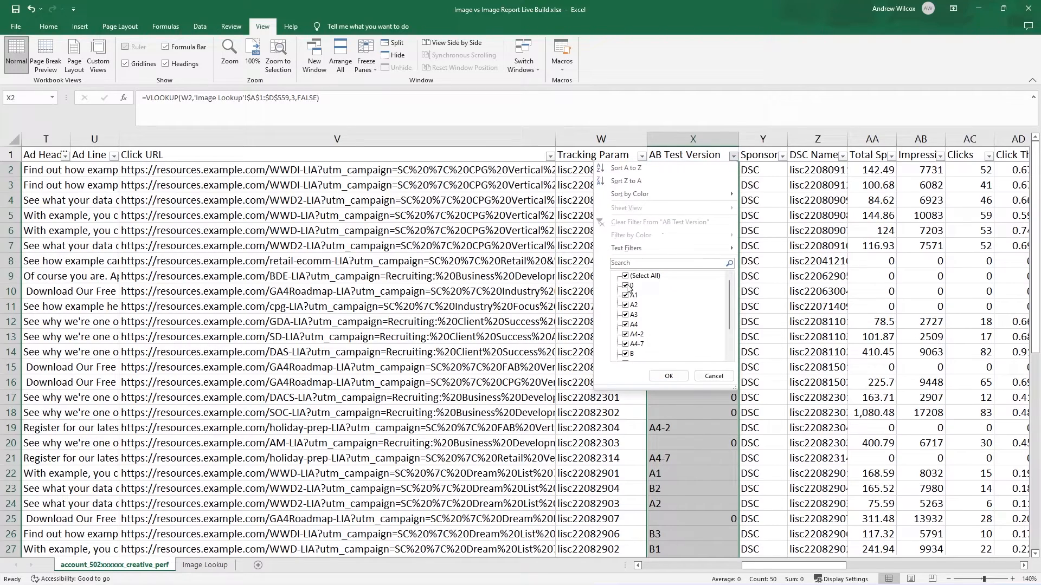
pyautogui.click(625, 285)
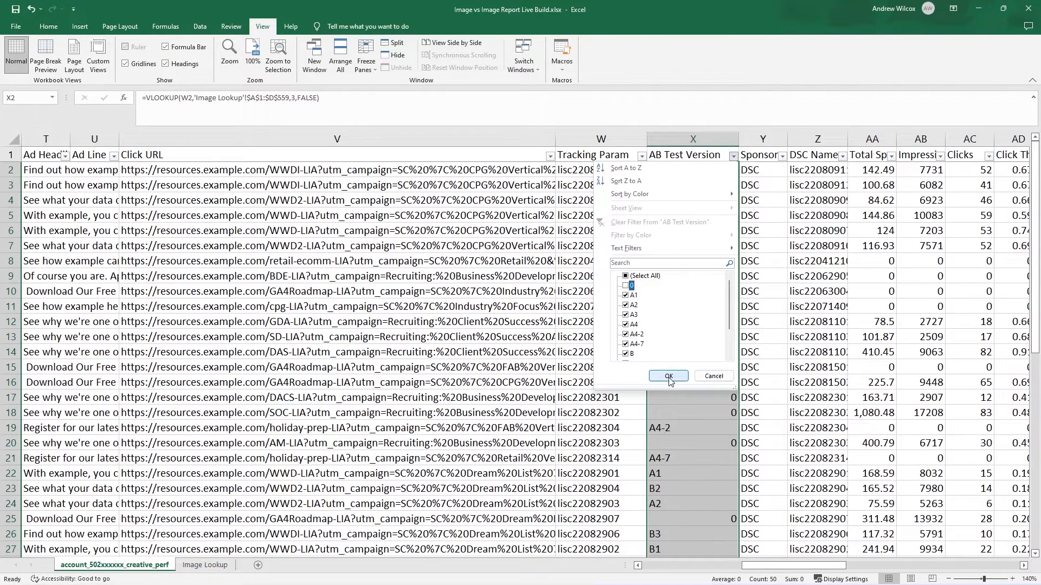
pyautogui.click(668, 376)
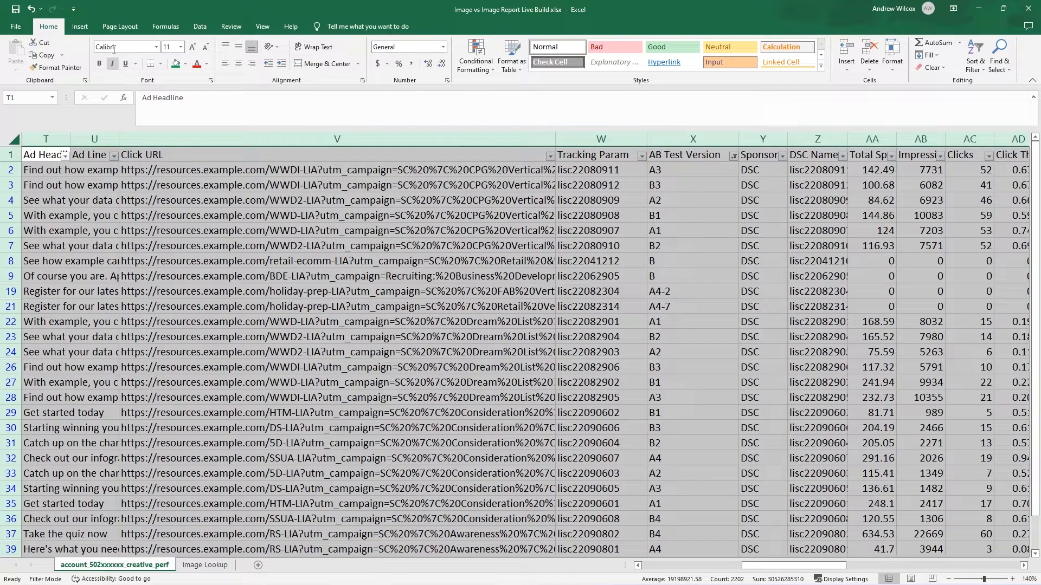
# Step: Insert a PivotTable from the ad performance data onto a new worksheet
pyautogui.click(79, 26)
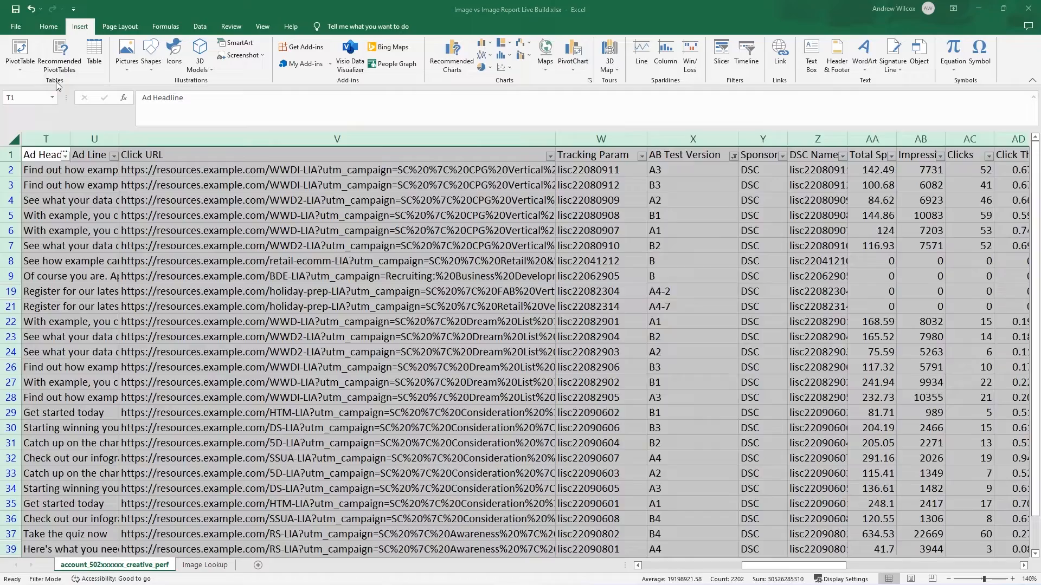
pyautogui.click(18, 56)
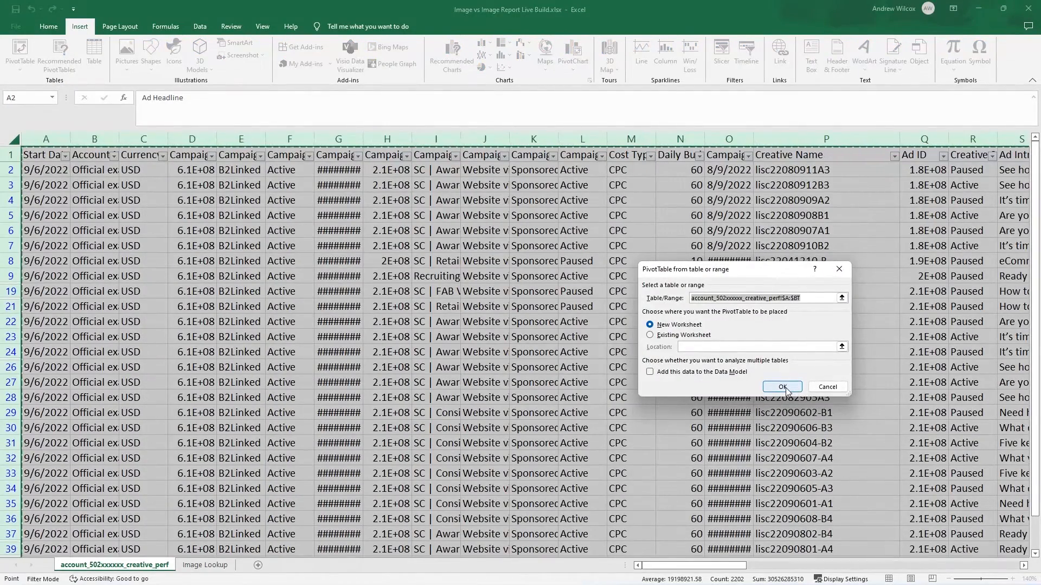
pyautogui.click(782, 387)
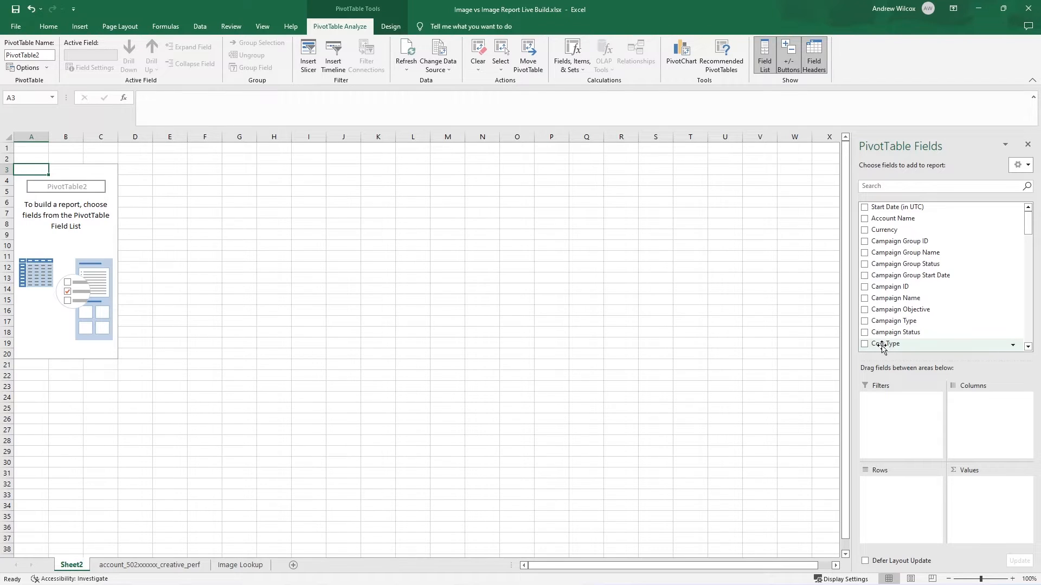
pyautogui.moveTo(1000, 452)
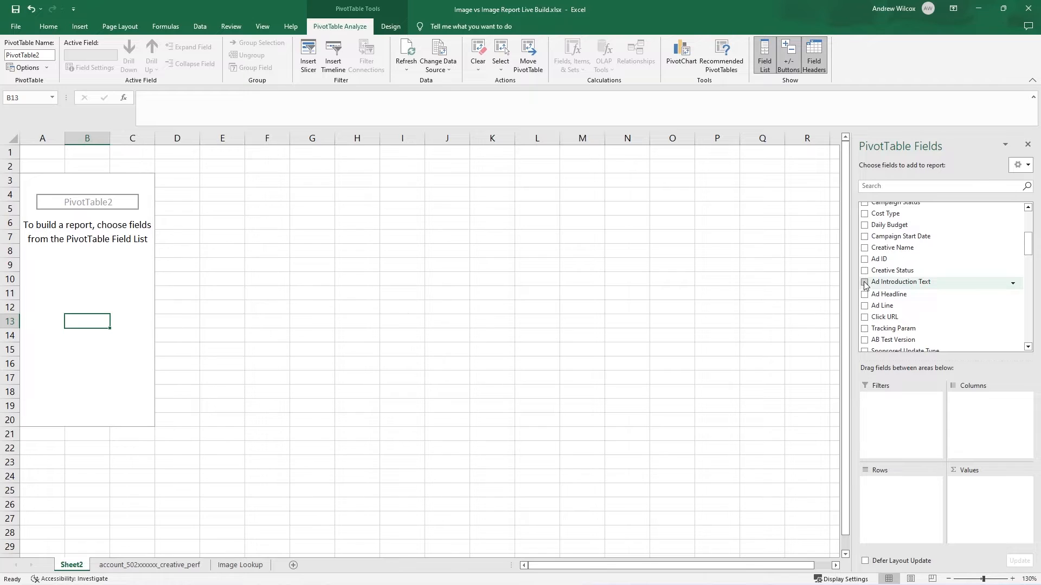
# Step: Add Ad Introduction Text as pivot rows and place AB Test Version in Filters
pyautogui.click(865, 281)
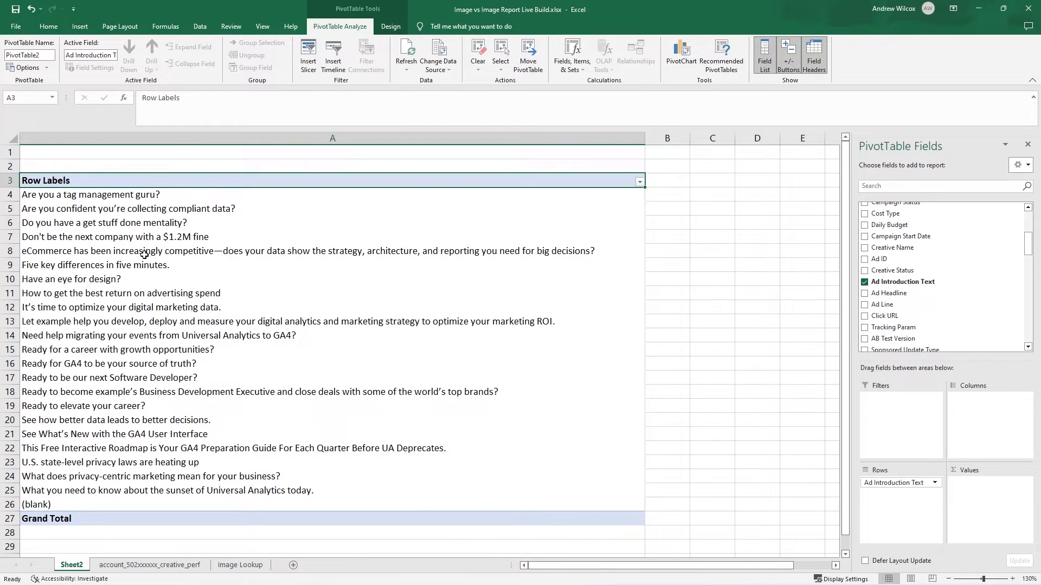
pyautogui.moveTo(156, 303)
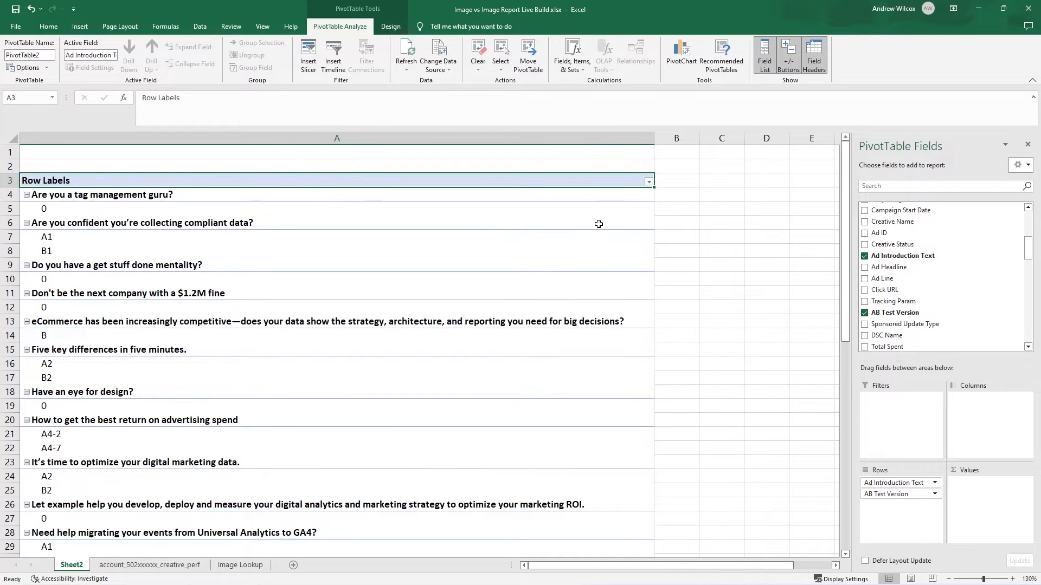
pyautogui.moveTo(614, 213)
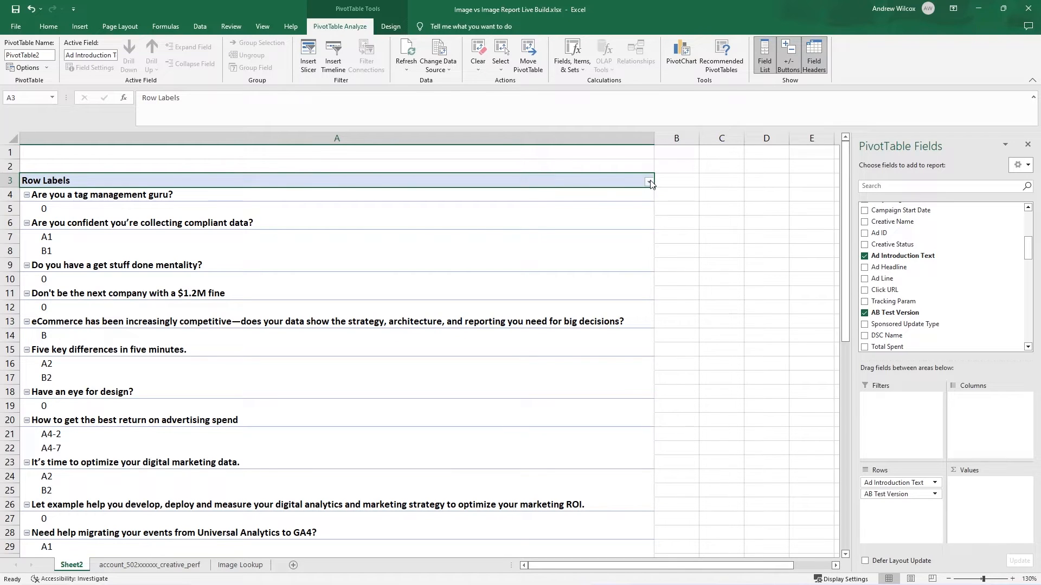
pyautogui.click(649, 180)
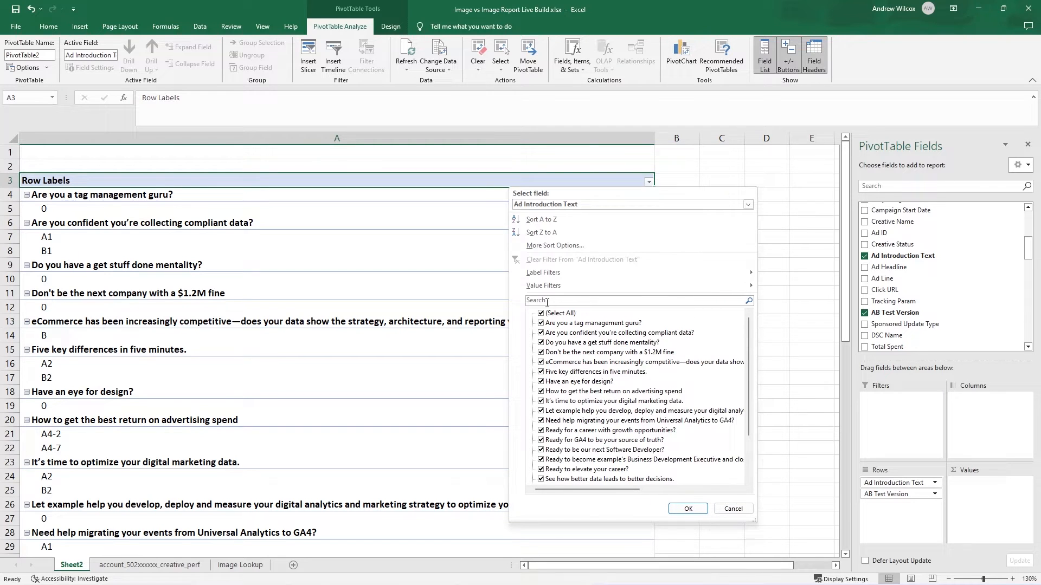
pyautogui.click(687, 508)
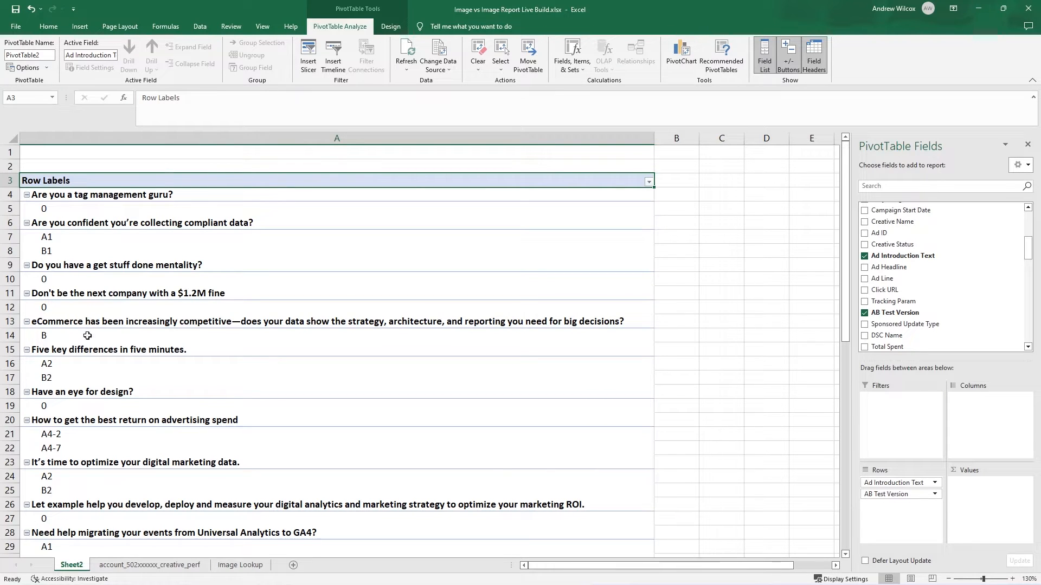
pyautogui.click(47, 208)
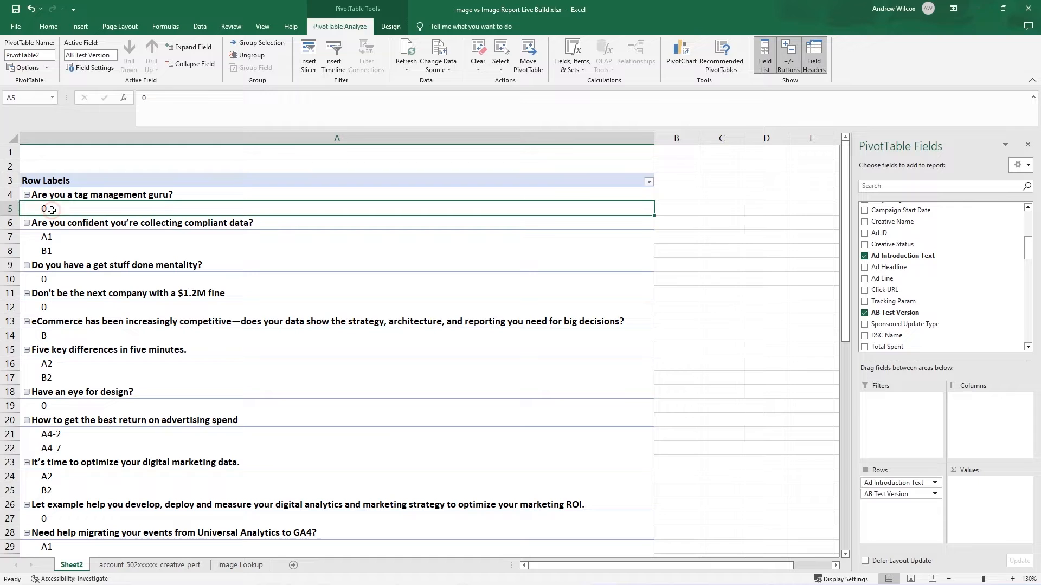
pyautogui.moveTo(44, 209)
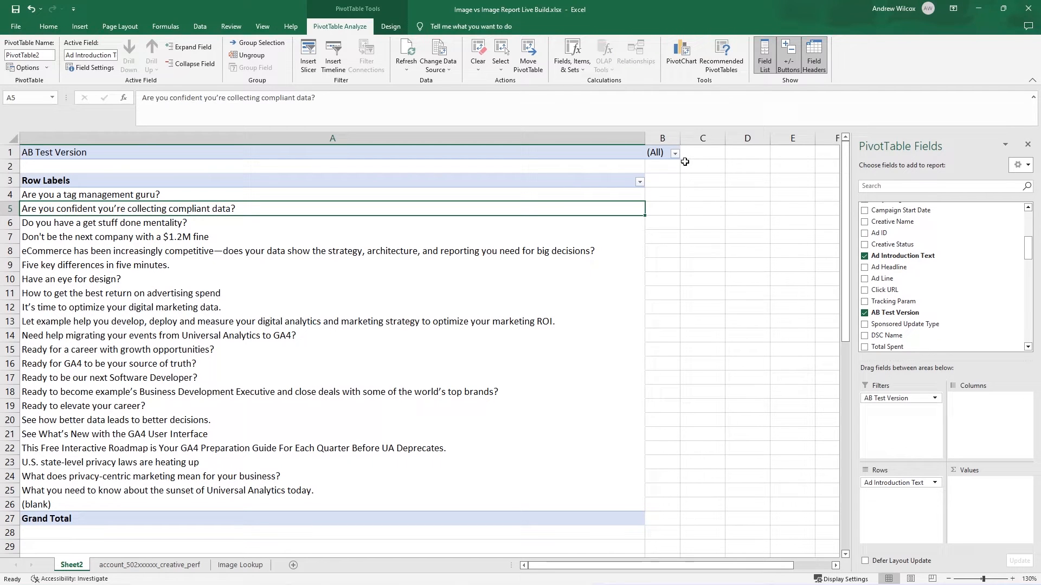
pyautogui.click(674, 152)
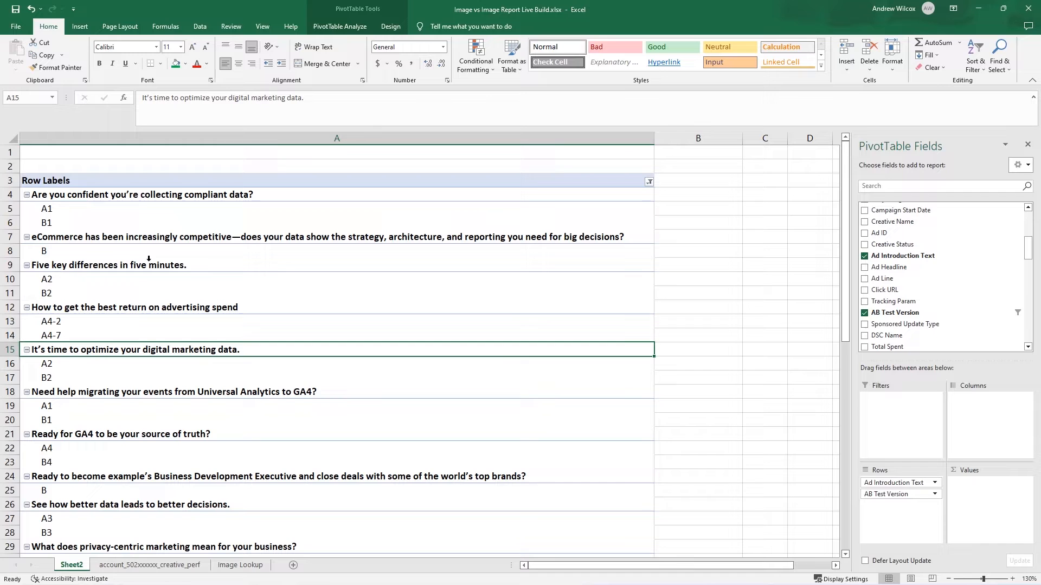
pyautogui.click(44, 251)
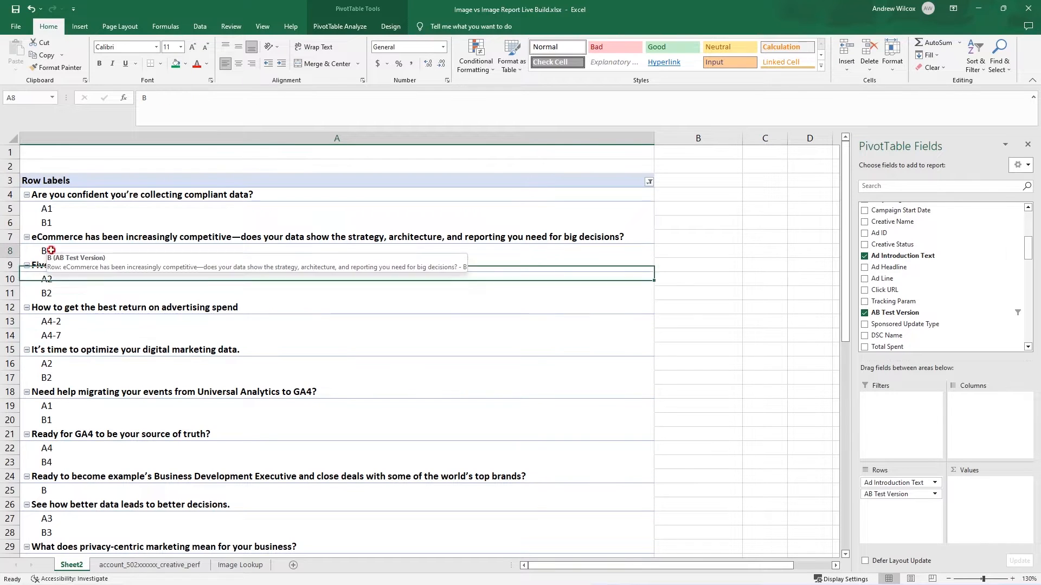
pyautogui.click(45, 490)
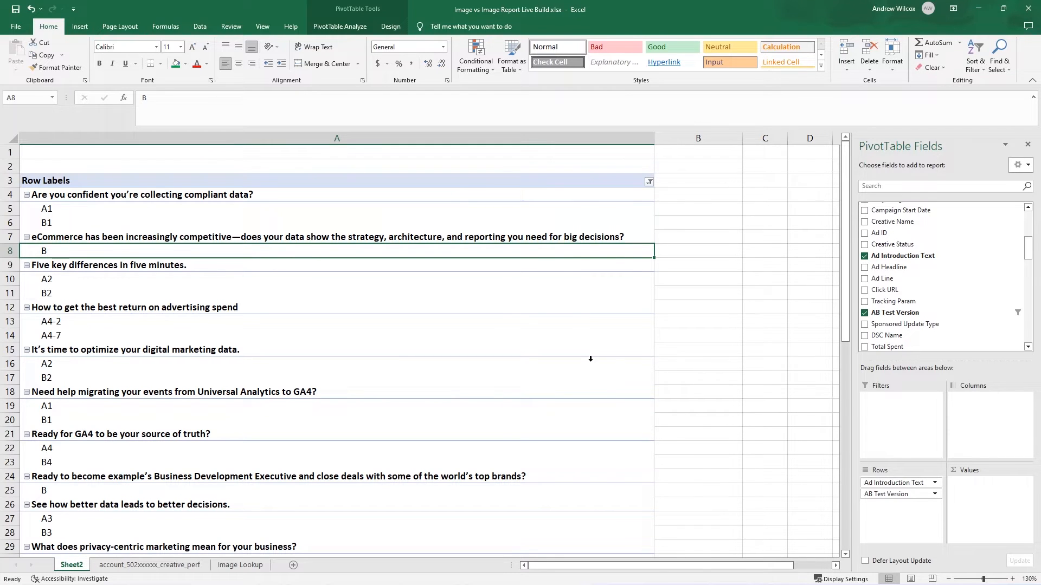
pyautogui.moveTo(430, 427)
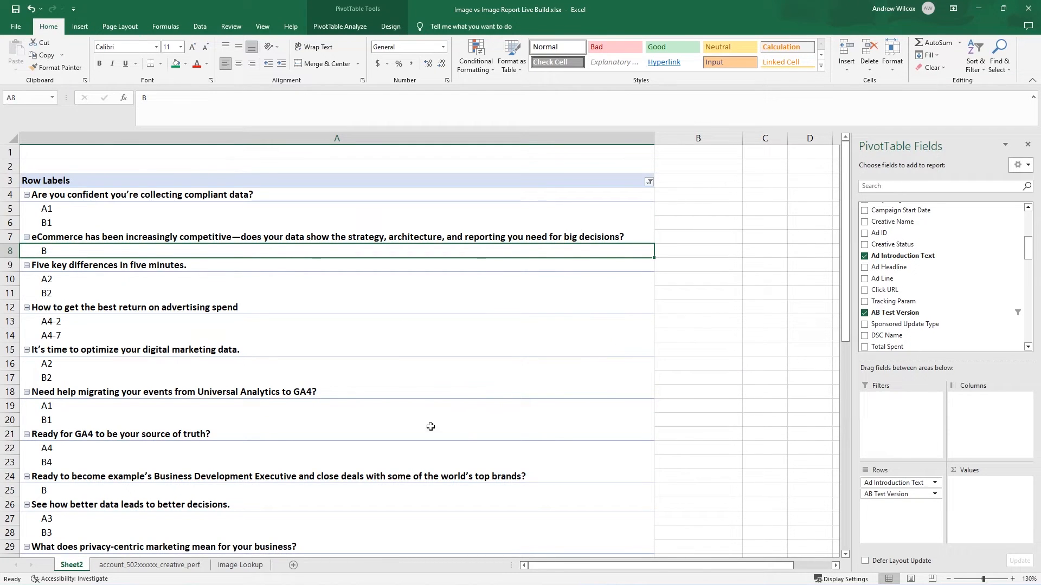
pyautogui.click(936, 186)
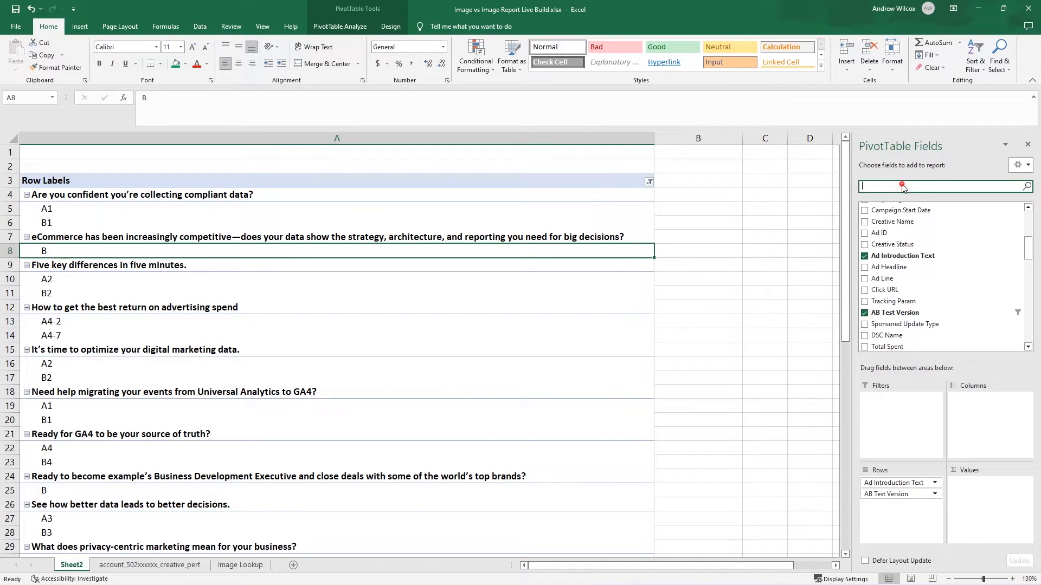
pyautogui.write('impr')
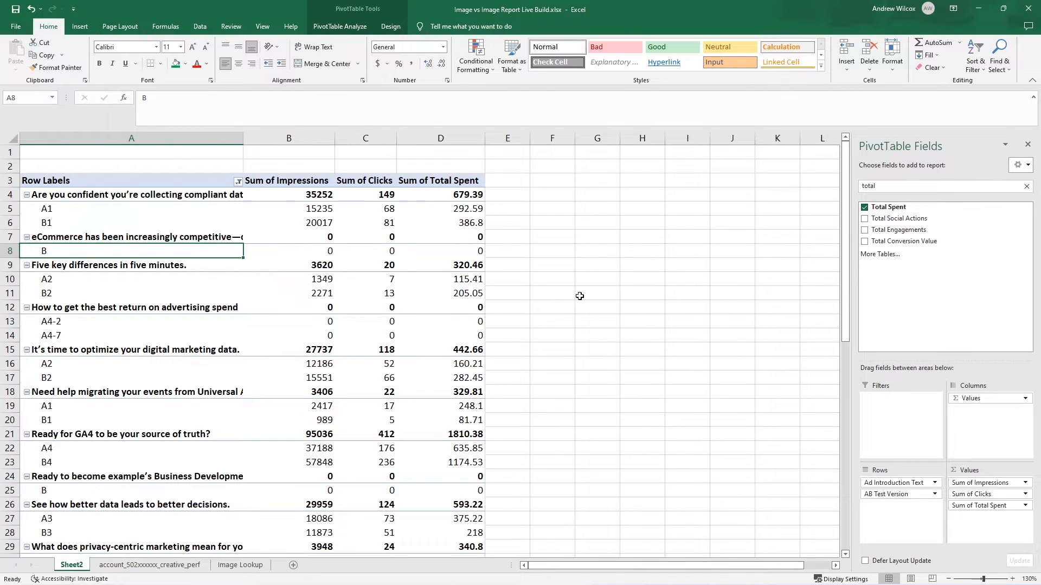
pyautogui.moveTo(536, 296)
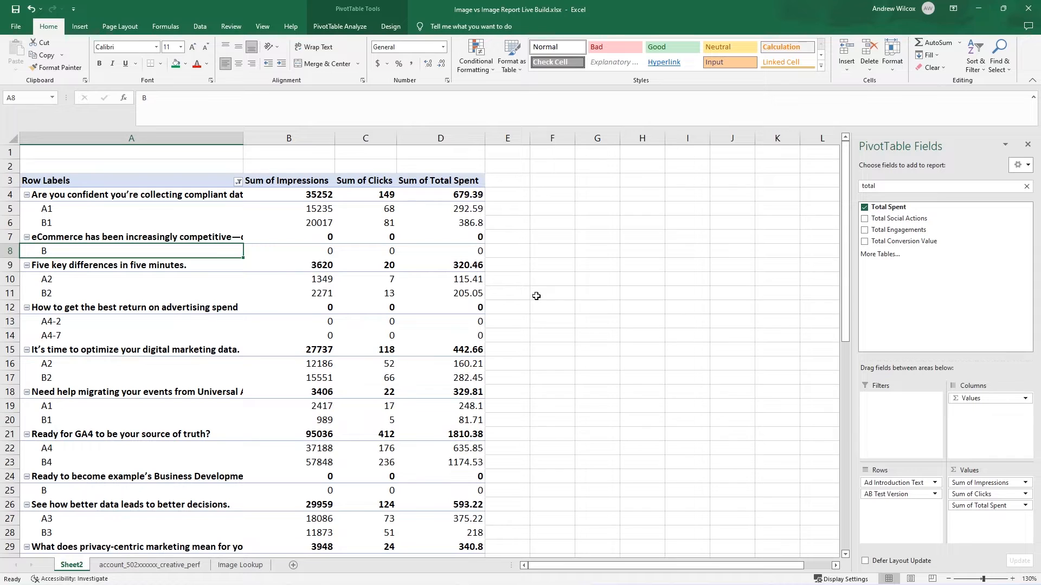
pyautogui.moveTo(533, 293)
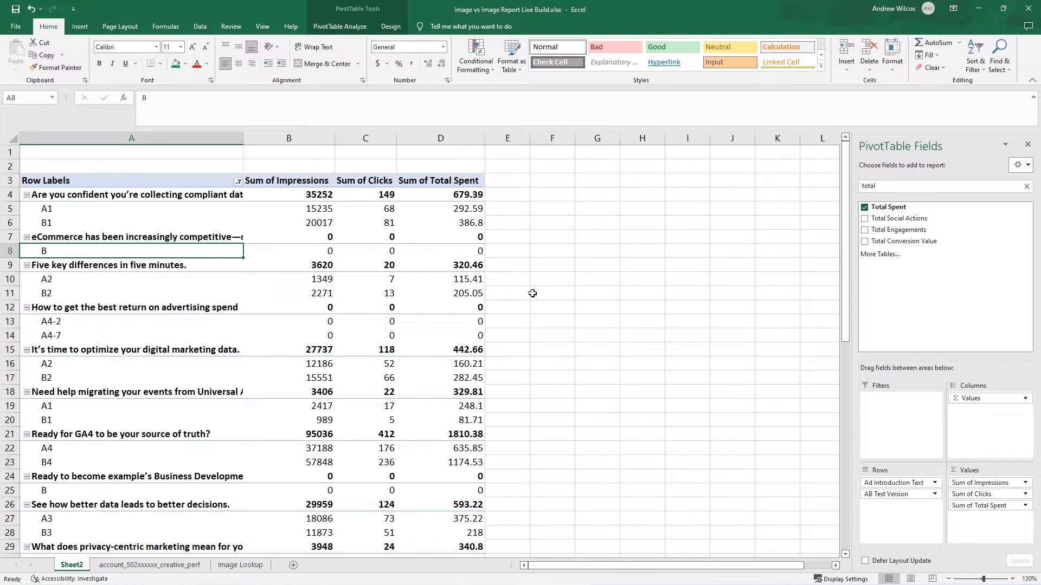
pyautogui.moveTo(480, 304)
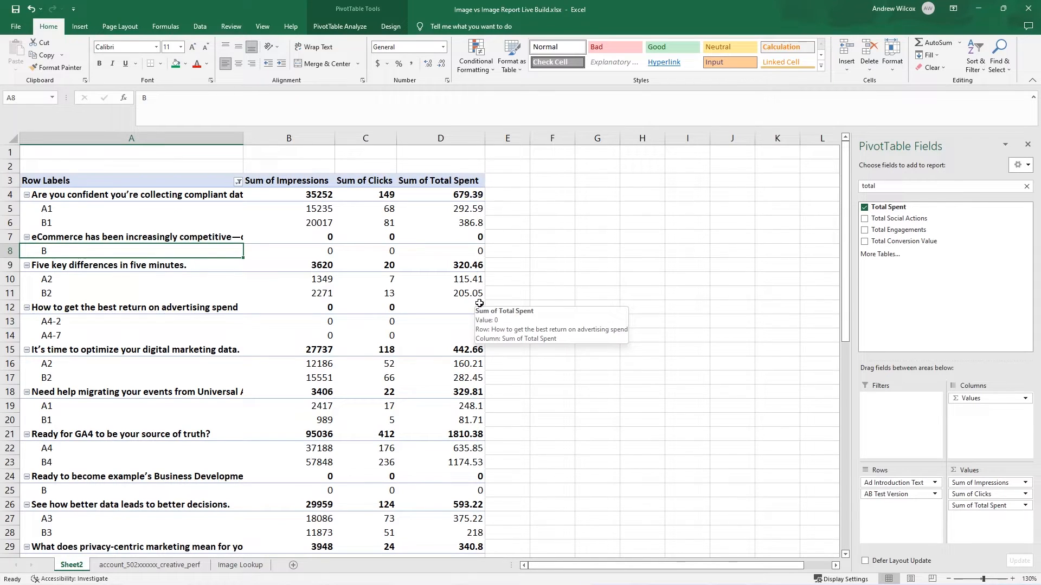
pyautogui.moveTo(536, 272)
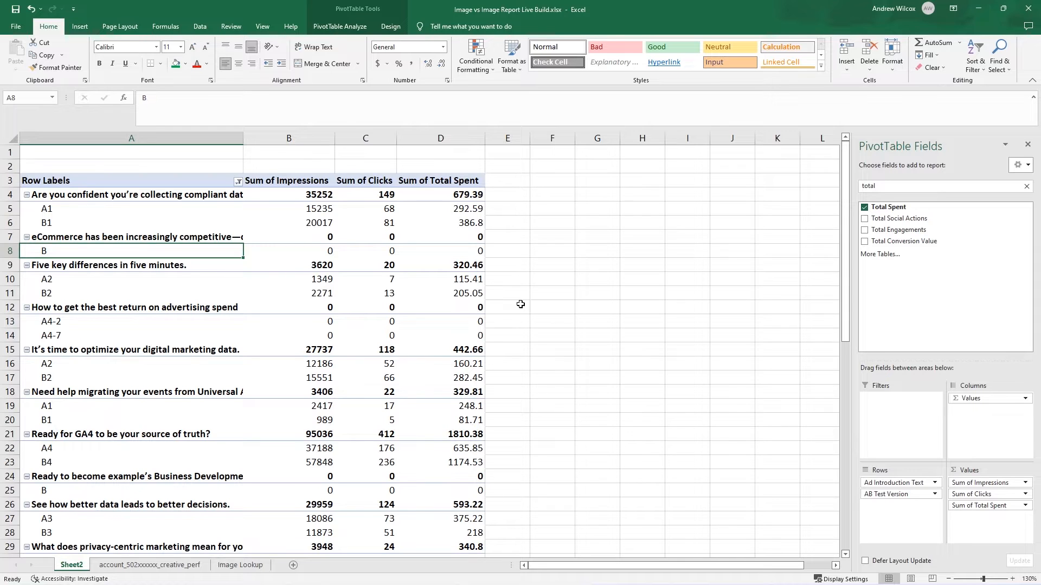
pyautogui.moveTo(574, 307)
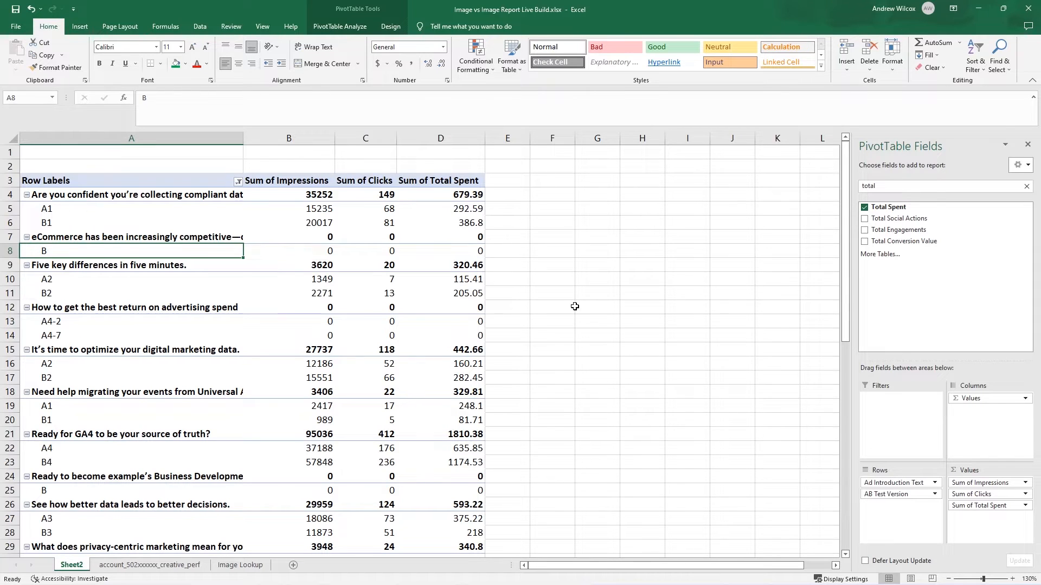
# Step: Select a value cell in the pivot table of summed Impressions, Clicks and Total Spent
pyautogui.click(440, 278)
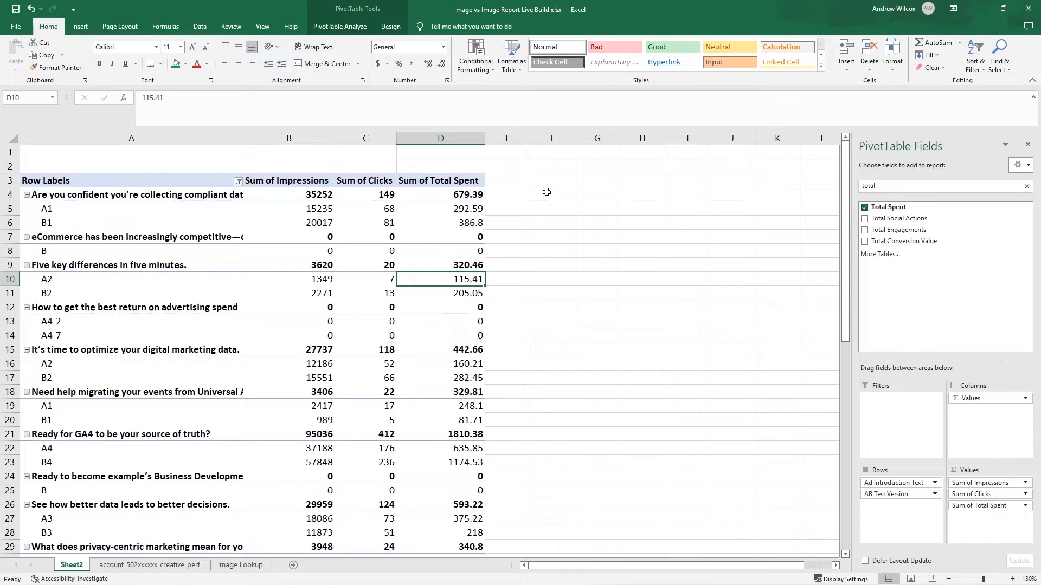
pyautogui.moveTo(505, 179)
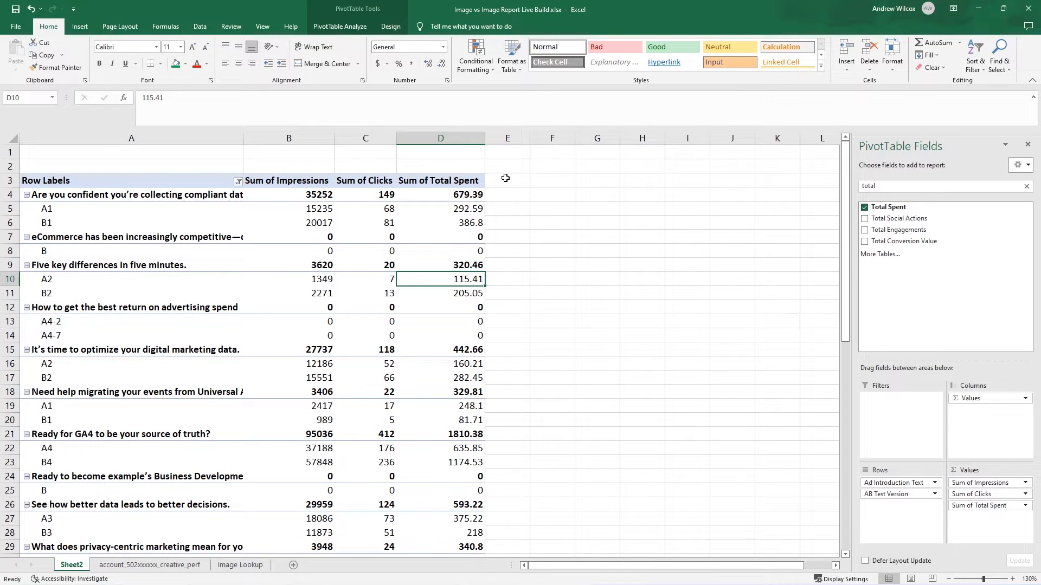
pyautogui.moveTo(554, 213)
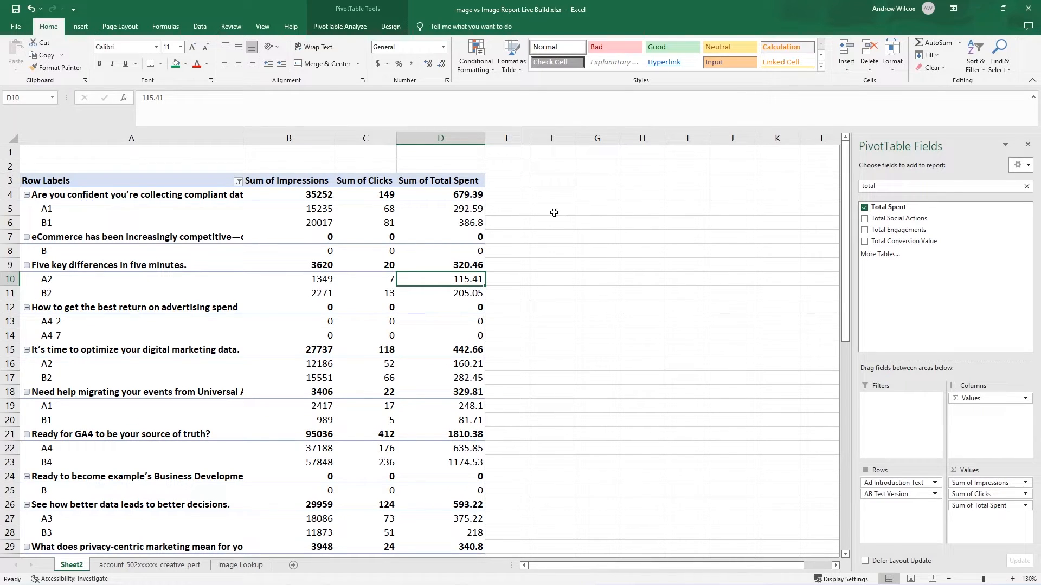
pyautogui.moveTo(340, 26)
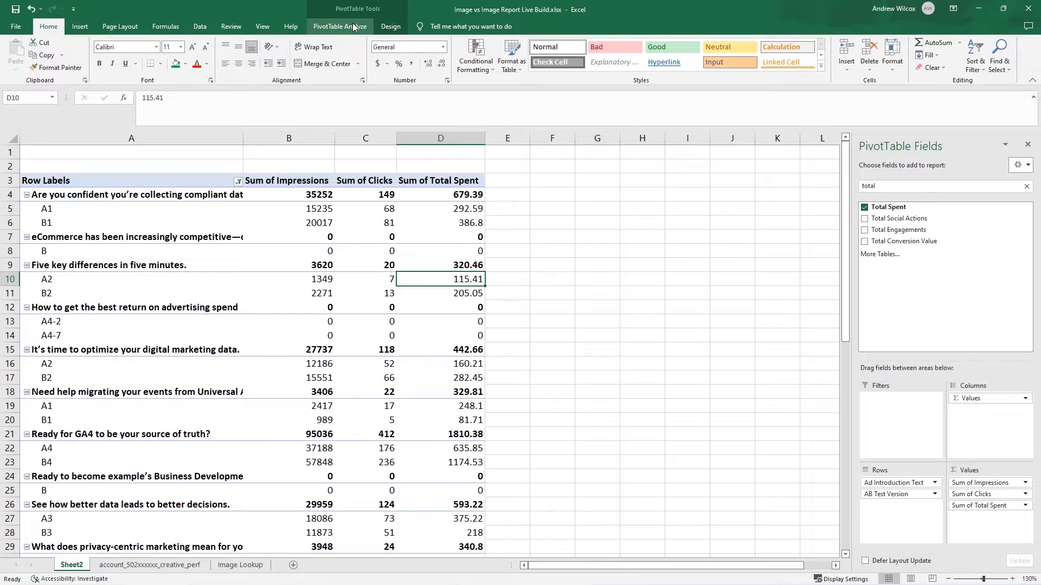
# Step: Add a calculated field named CTRs with the formula clicks/impressions
pyautogui.click(339, 27)
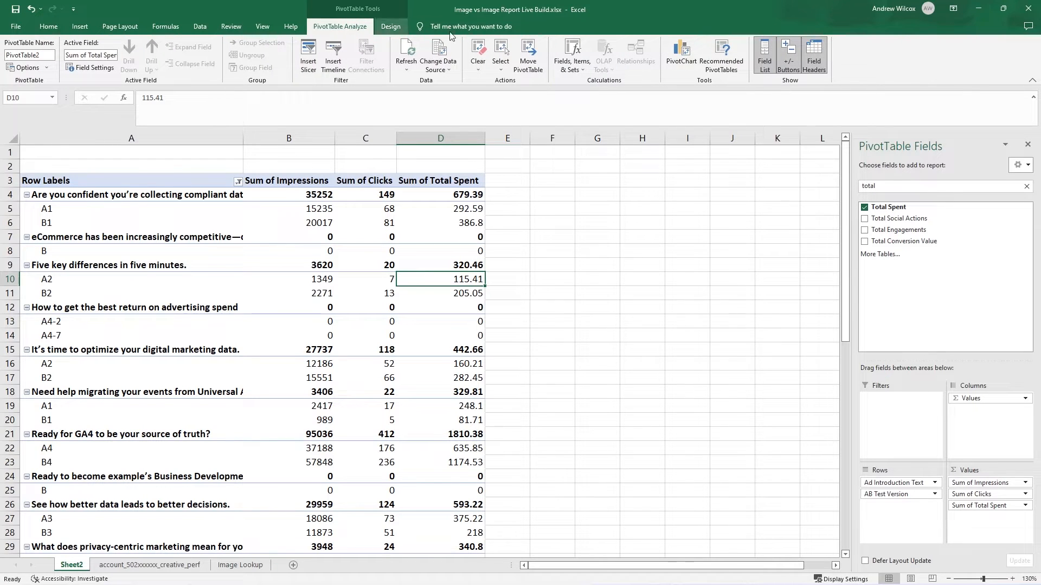
pyautogui.click(571, 55)
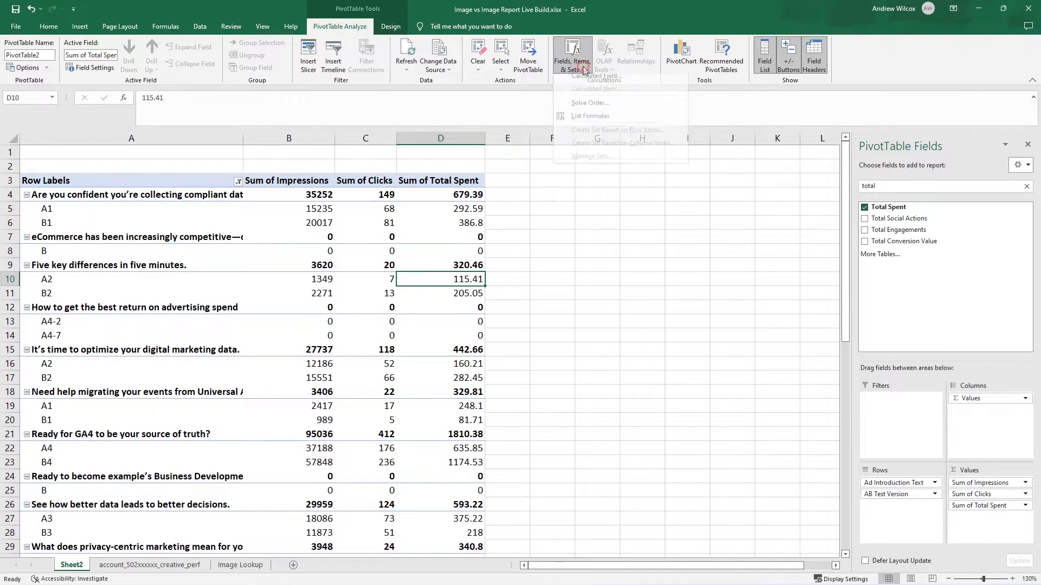
pyautogui.click(572, 57)
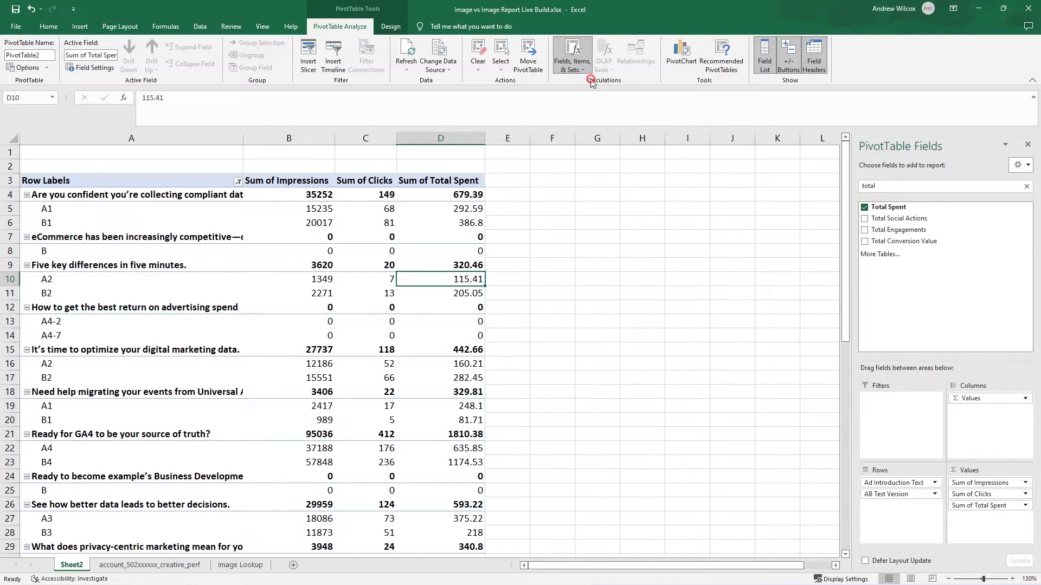
pyautogui.click(570, 56)
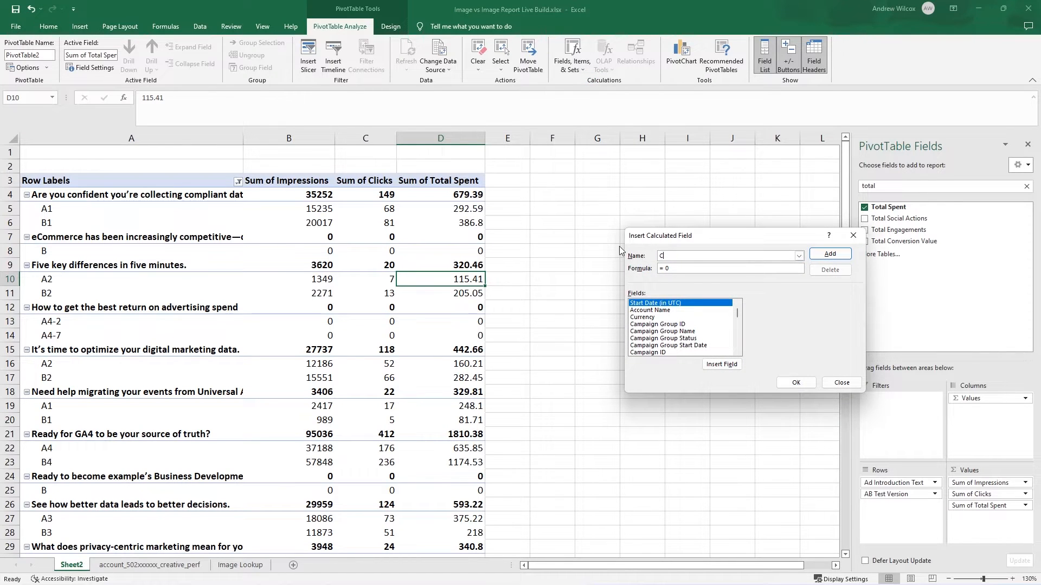
pyautogui.write('CTRs')
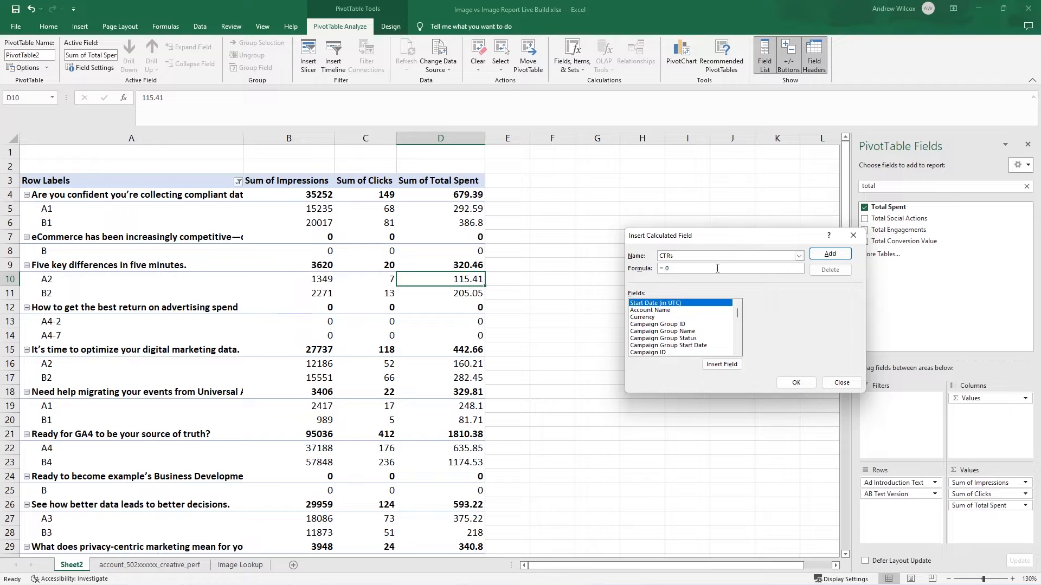
pyautogui.press('Backspace')
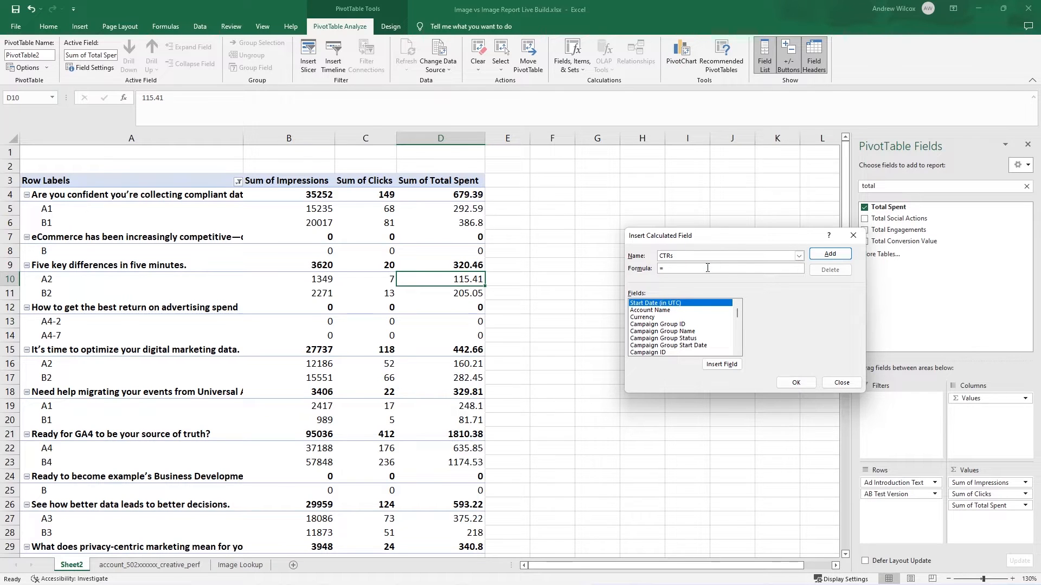
pyautogui.write('clicks/impressions')
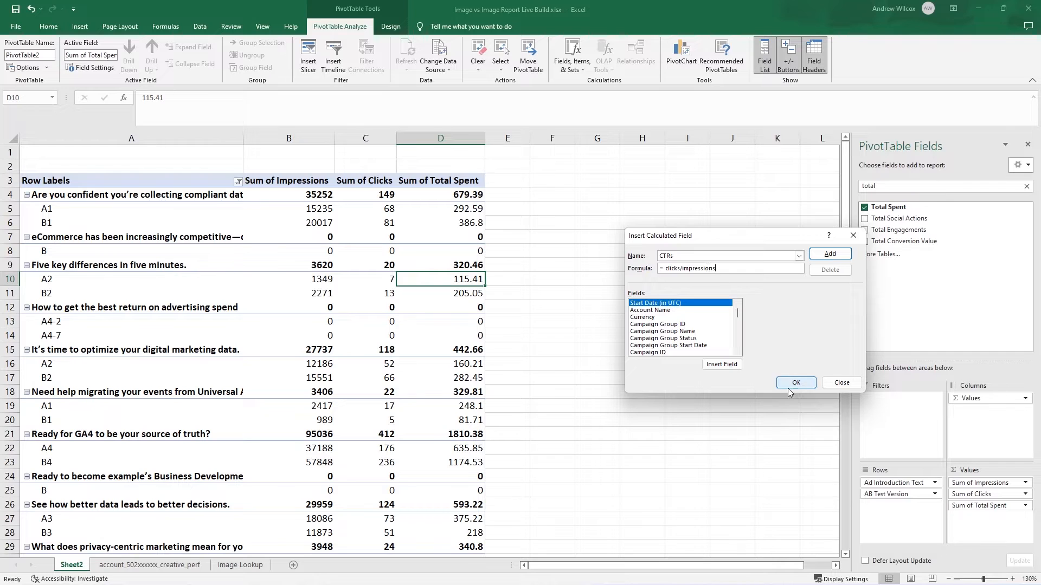
pyautogui.click(796, 383)
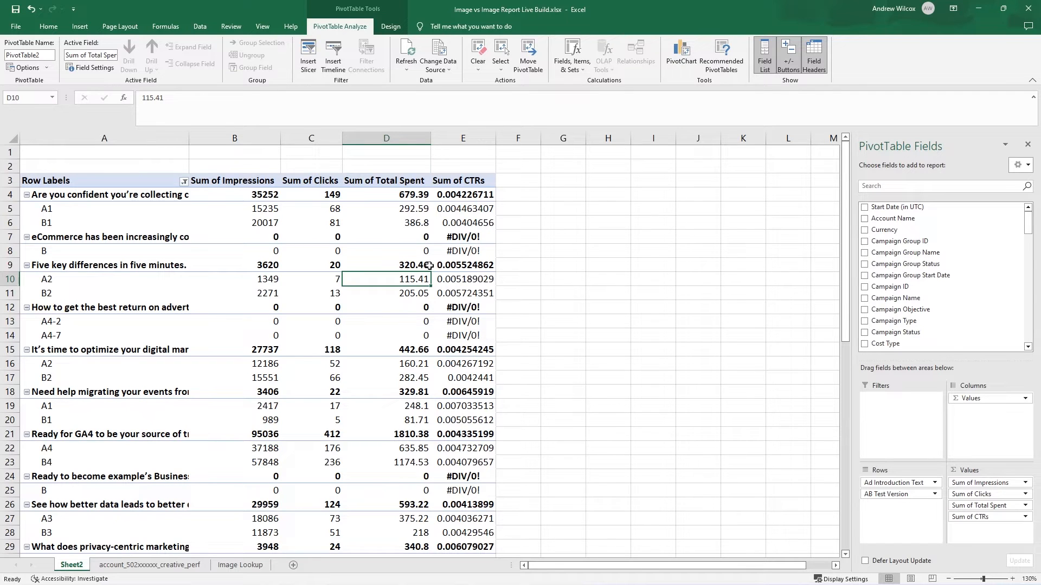
# Step: Add a calculated field named CPCs with the formula 'Total Spent'/clicks
pyautogui.click(462, 265)
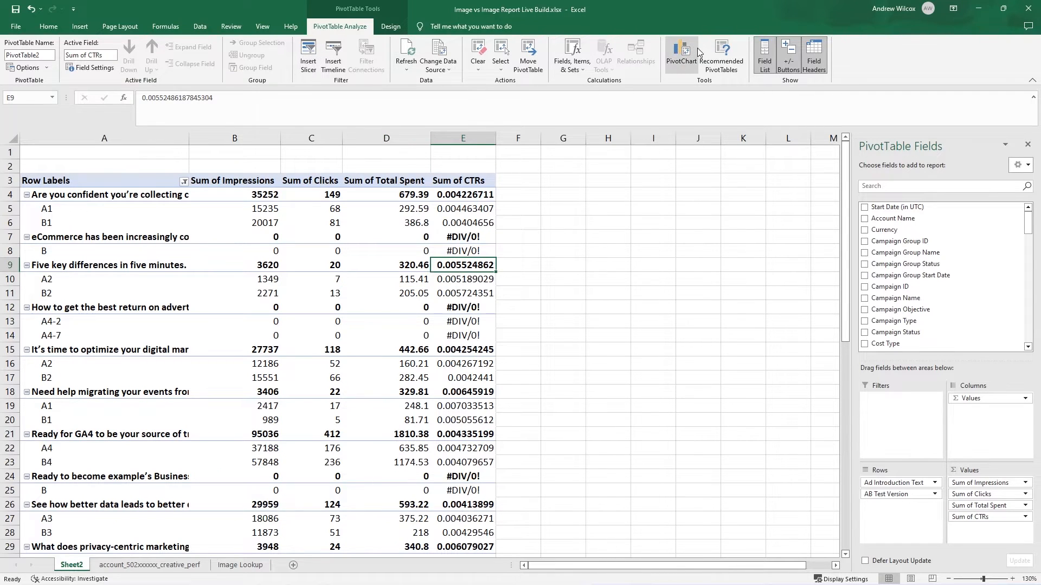
pyautogui.click(571, 55)
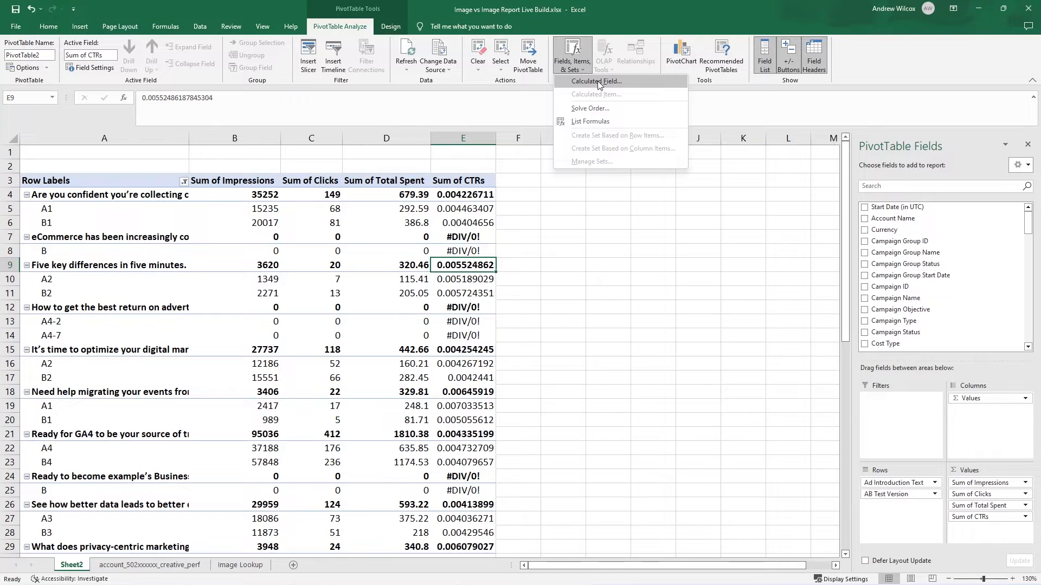
pyautogui.click(596, 81)
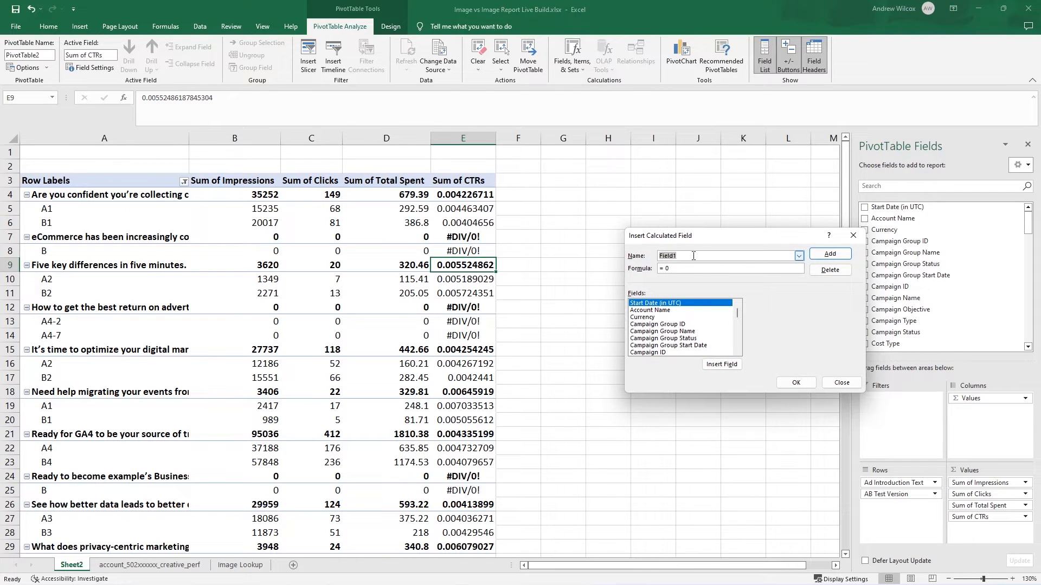
pyautogui.write('CPCs')
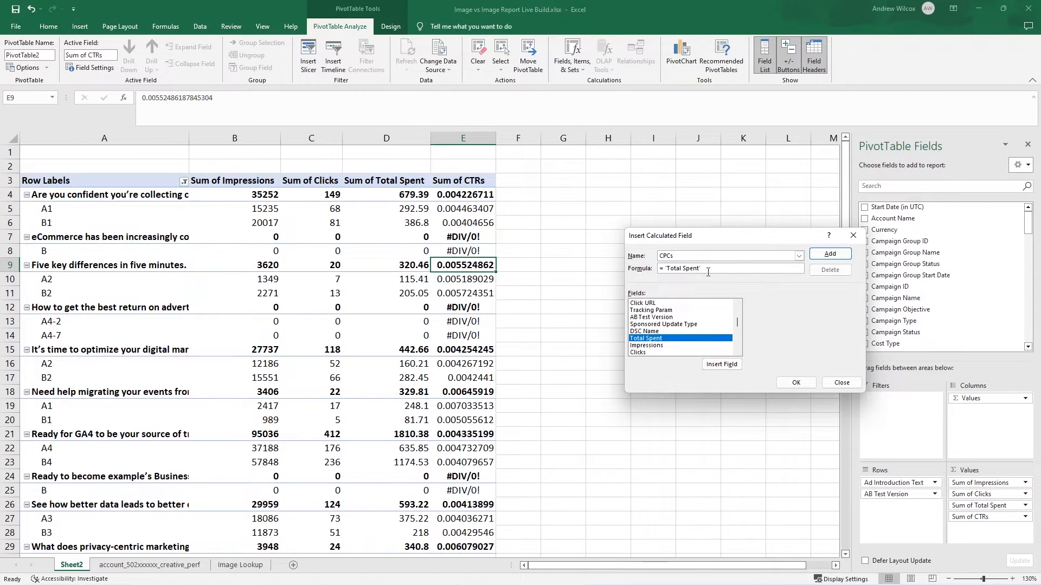
pyautogui.write('/')
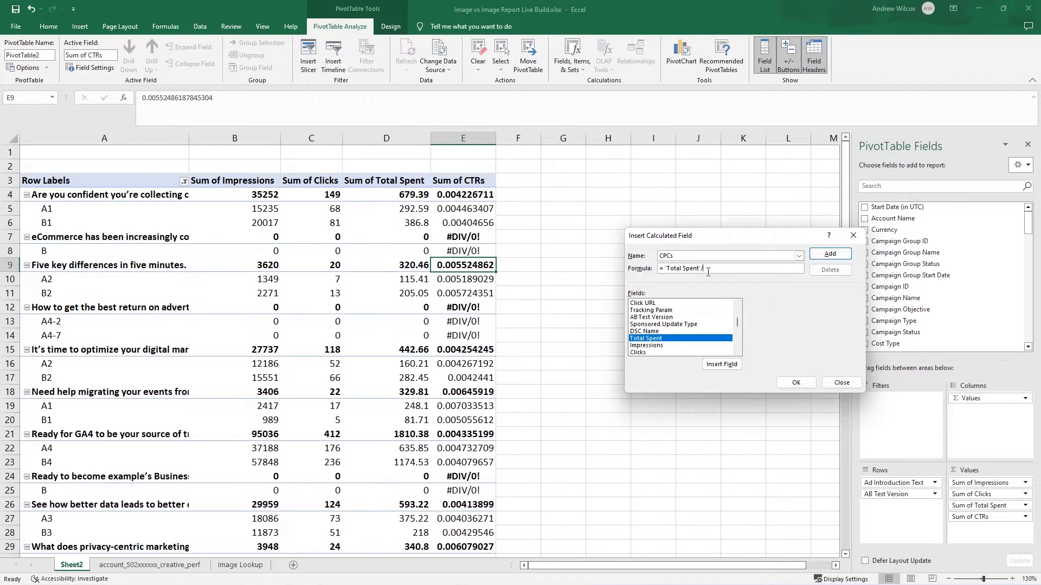
pyautogui.write('clicks')
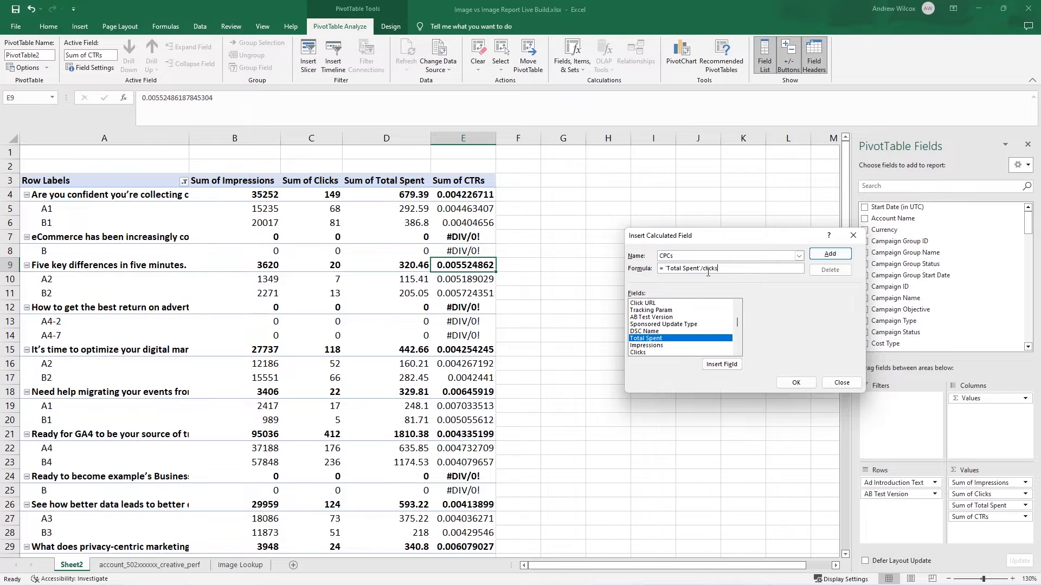
pyautogui.click(795, 383)
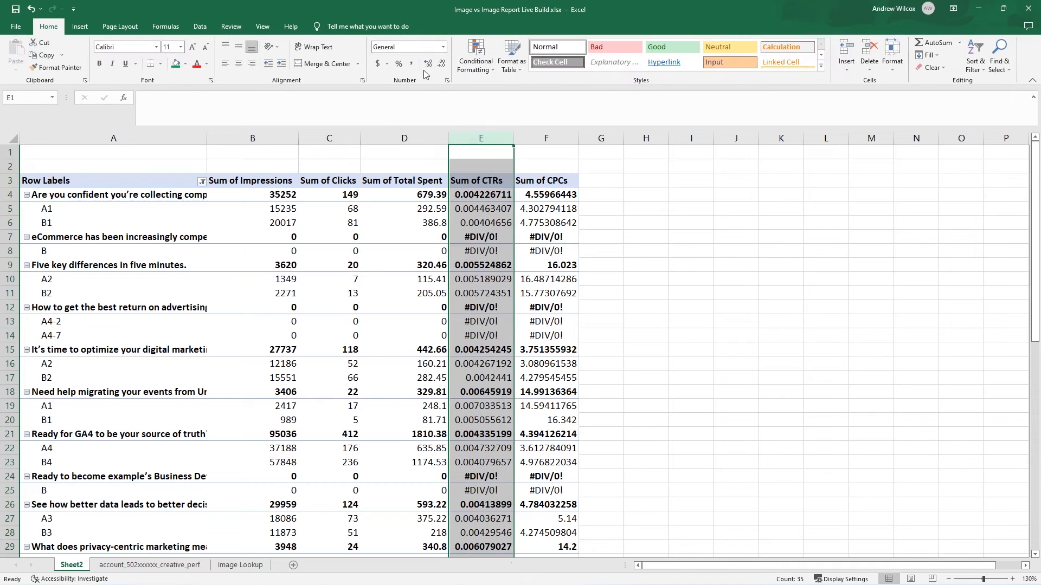
# Step: Format the Sum of CTRs values as percentages with two decimal places
pyautogui.click(398, 63)
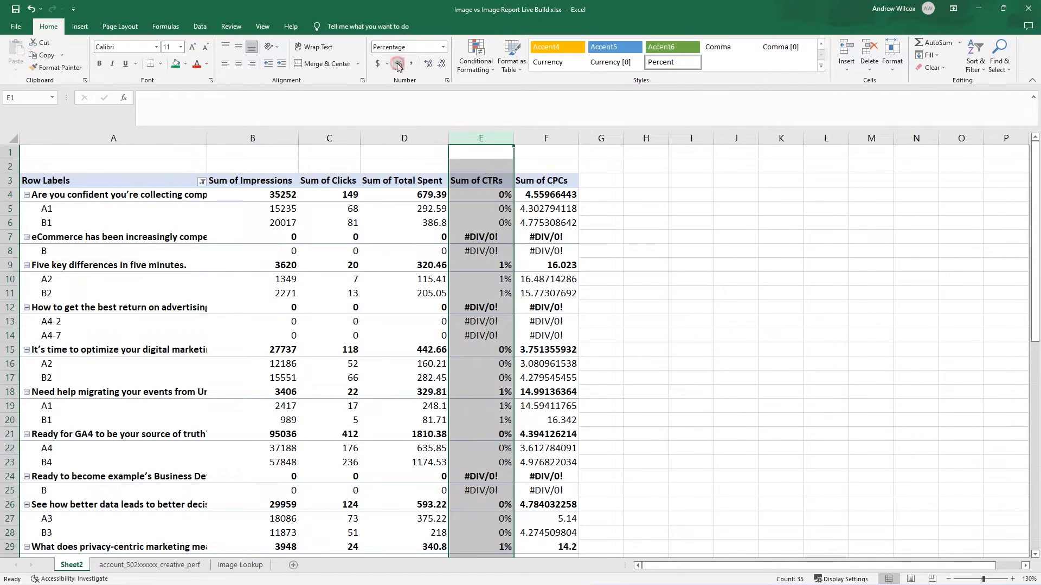
pyautogui.click(426, 63)
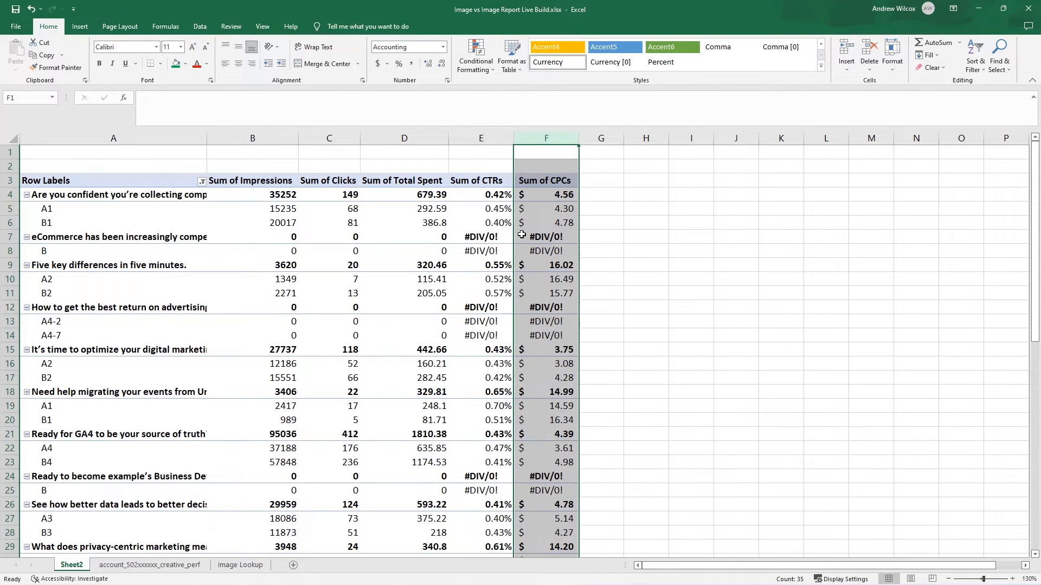
pyautogui.moveTo(579, 299)
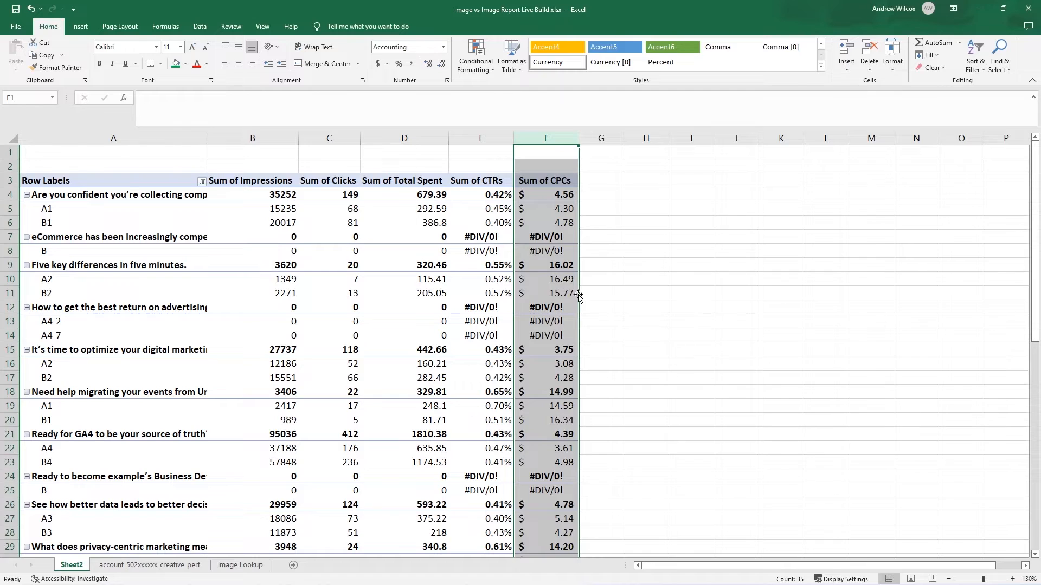
# Step: Filter the pivot table on Impressions to exclude zero-impression intros
pyautogui.click(252, 363)
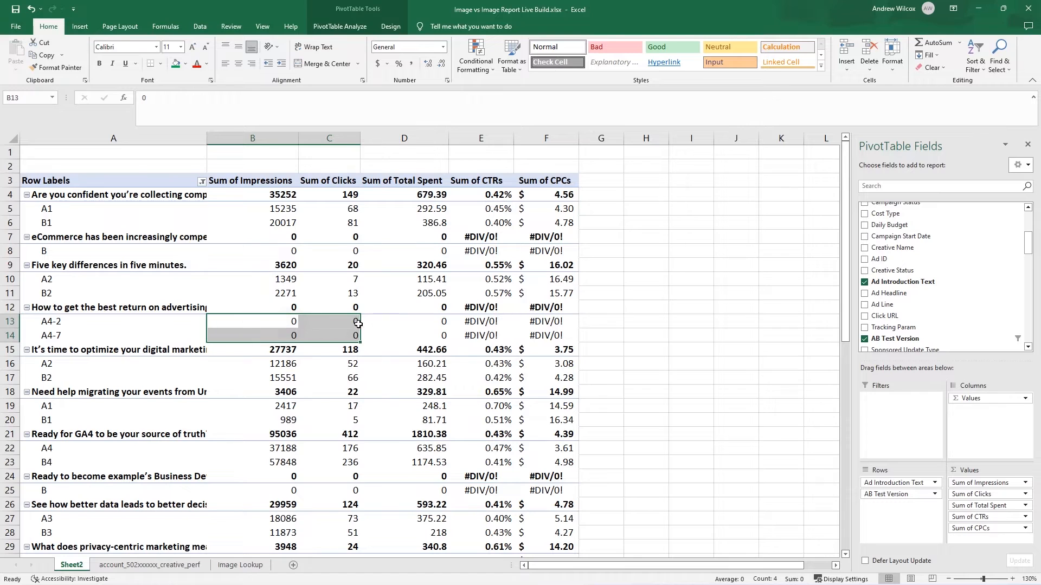
pyautogui.moveTo(544, 330)
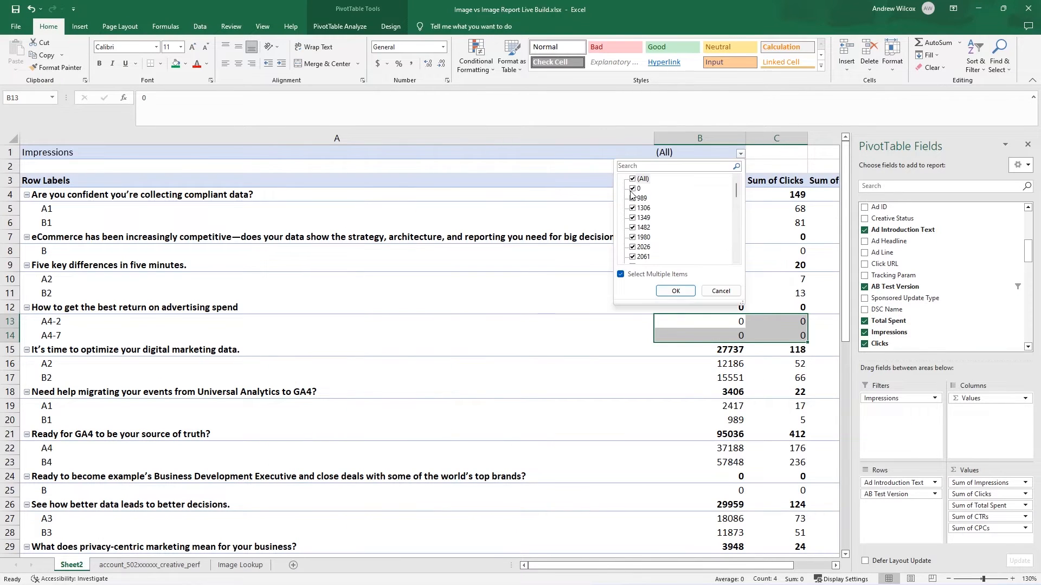
pyautogui.click(632, 188)
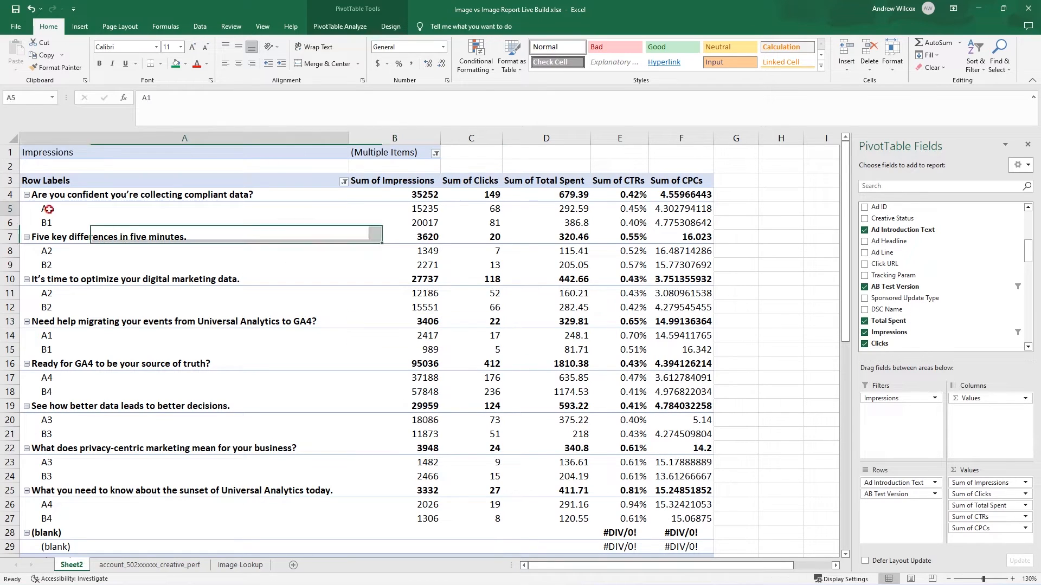
# Step: Shade winning A1/A4 CTR and CPC cells green, losing B1/B4 red, and reformat CPCs as dollars
pyautogui.click(47, 251)
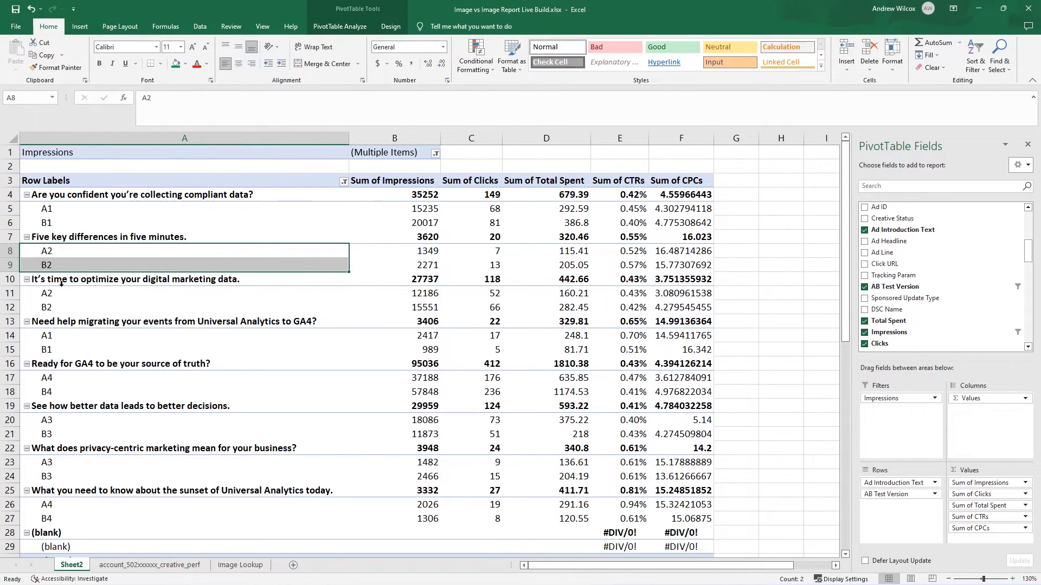
pyautogui.moveTo(652, 434)
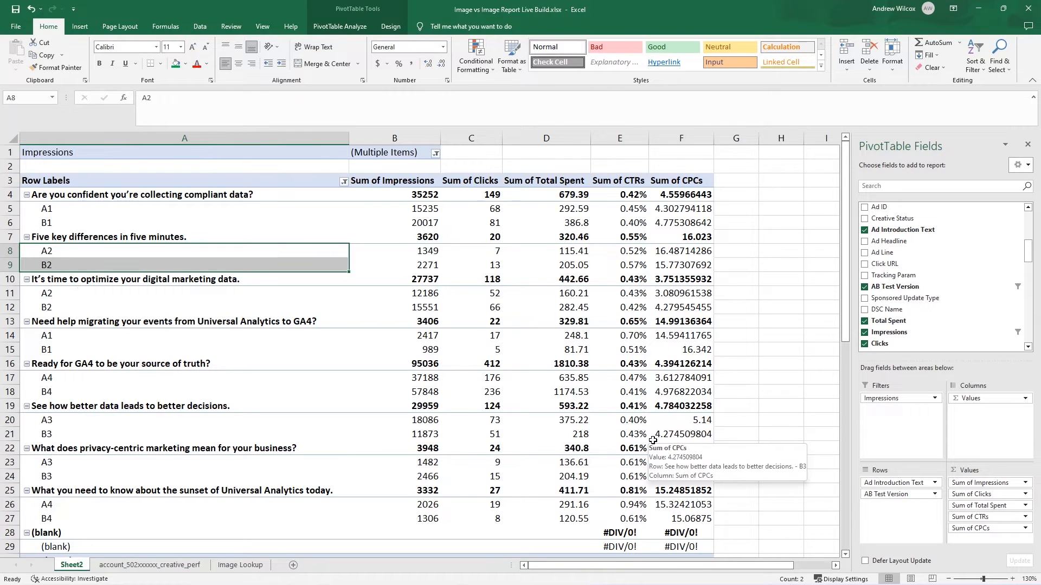
pyautogui.moveTo(629, 208)
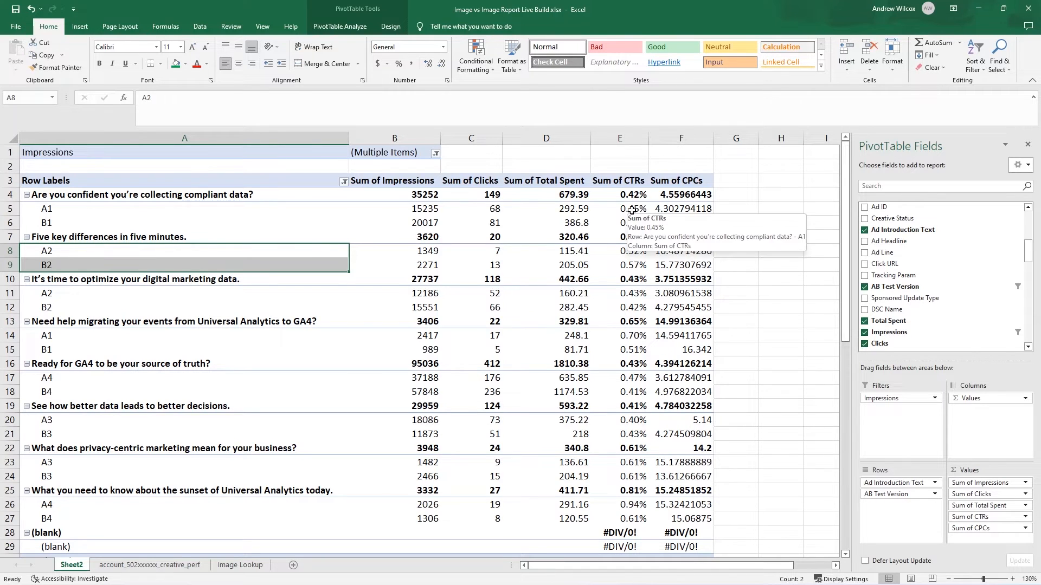
pyautogui.click(619, 208)
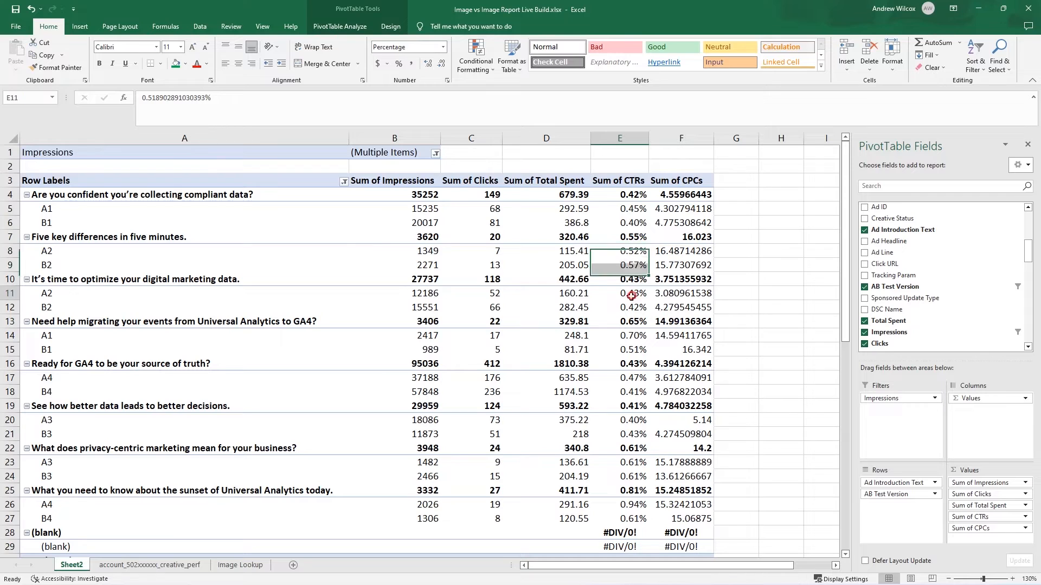
pyautogui.click(618, 335)
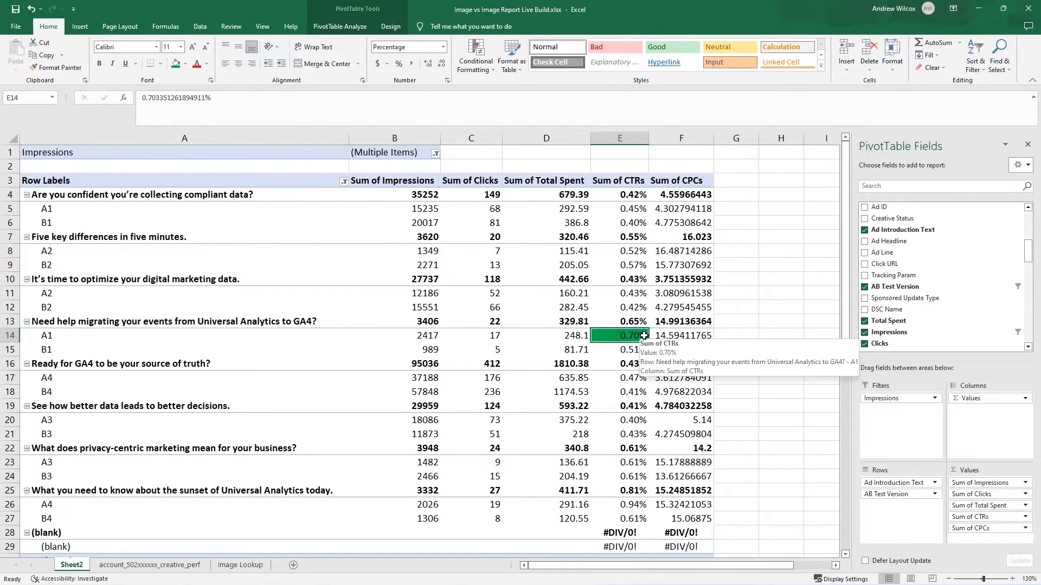
pyautogui.click(619, 350)
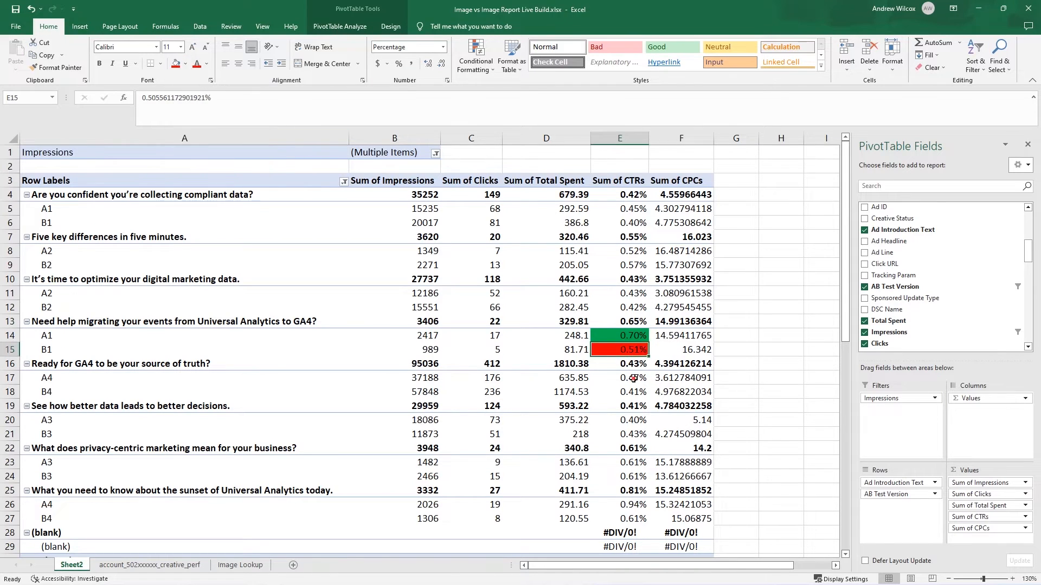
pyautogui.click(619, 378)
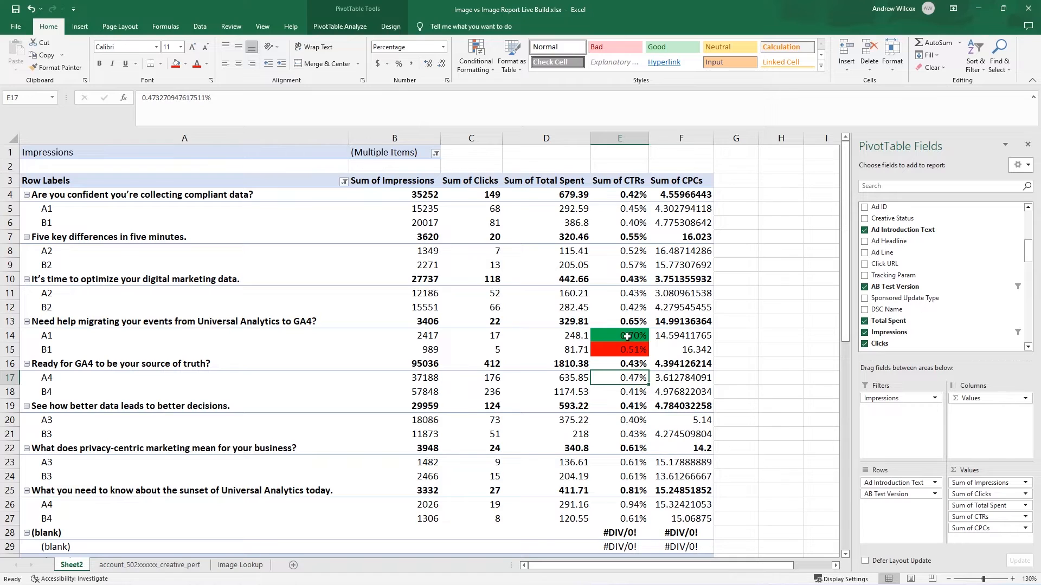
pyautogui.moveTo(641, 358)
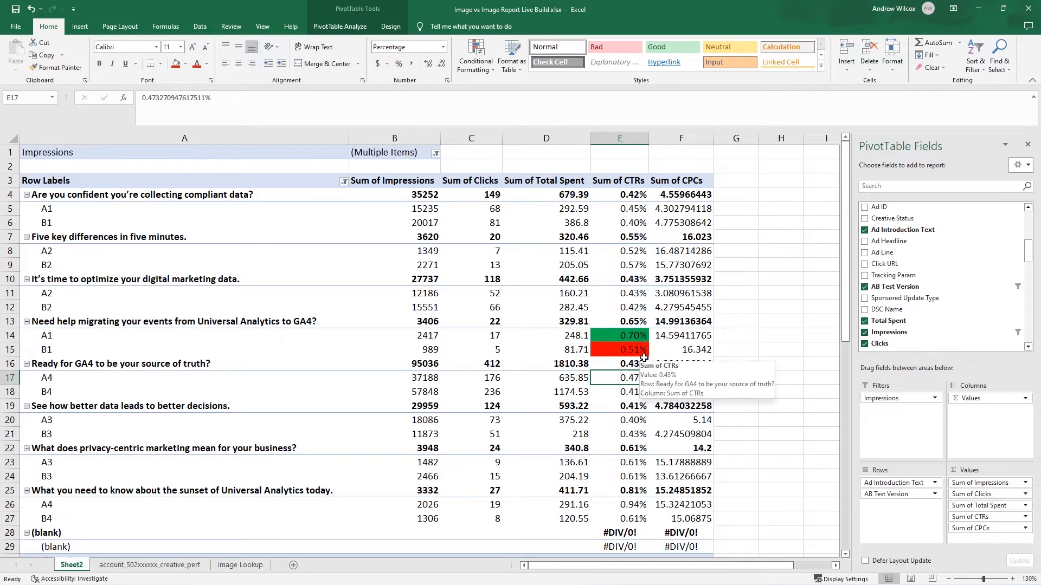
pyautogui.moveTo(688, 349)
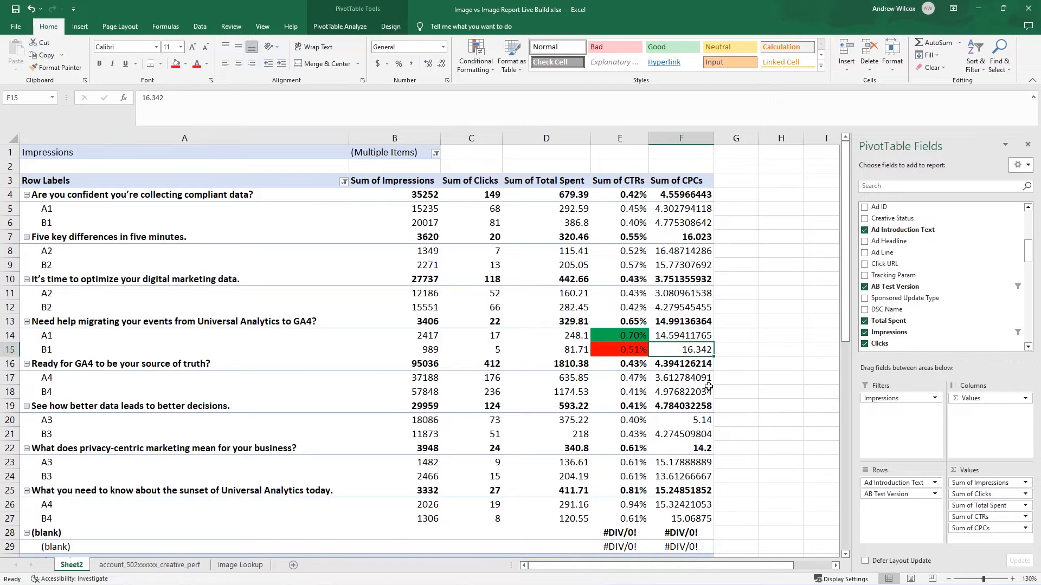
pyautogui.click(680, 335)
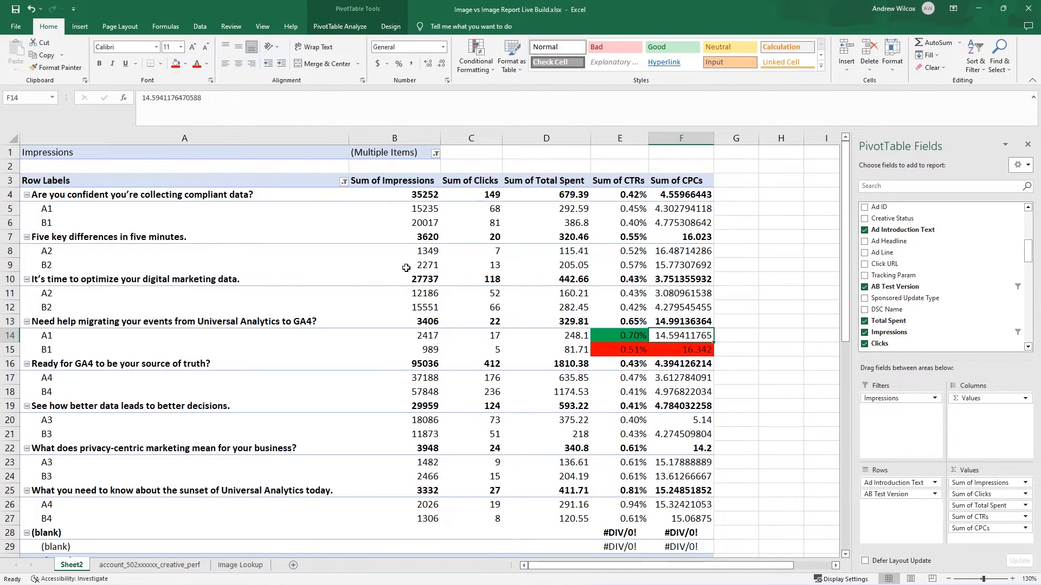
pyautogui.click(187, 64)
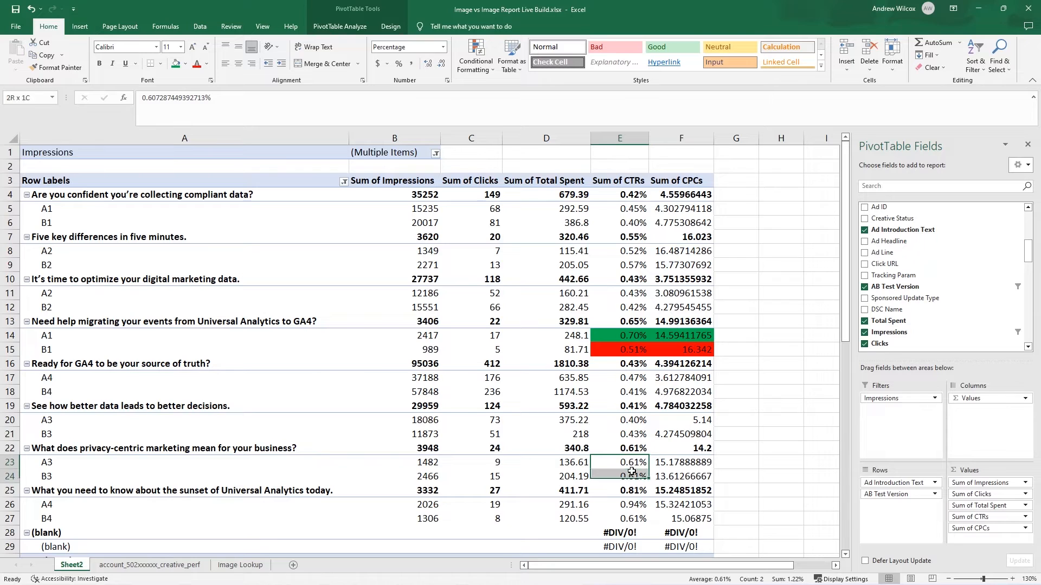
pyautogui.click(619, 505)
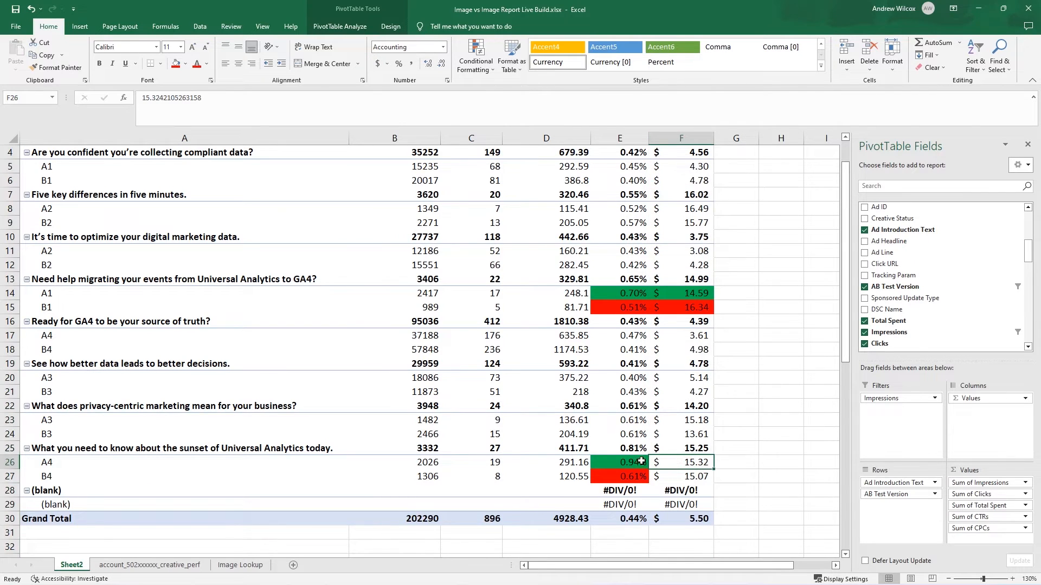
pyautogui.moveTo(697, 462)
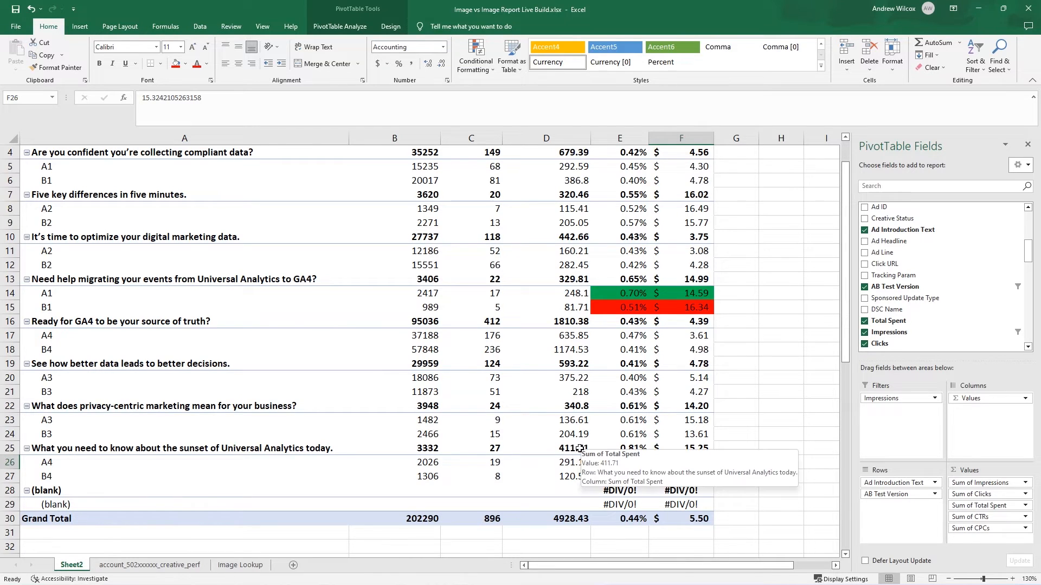
# Step: Select cell G22 outside the pivot table to hide the PivotTable Fields pane
pyautogui.click(546, 447)
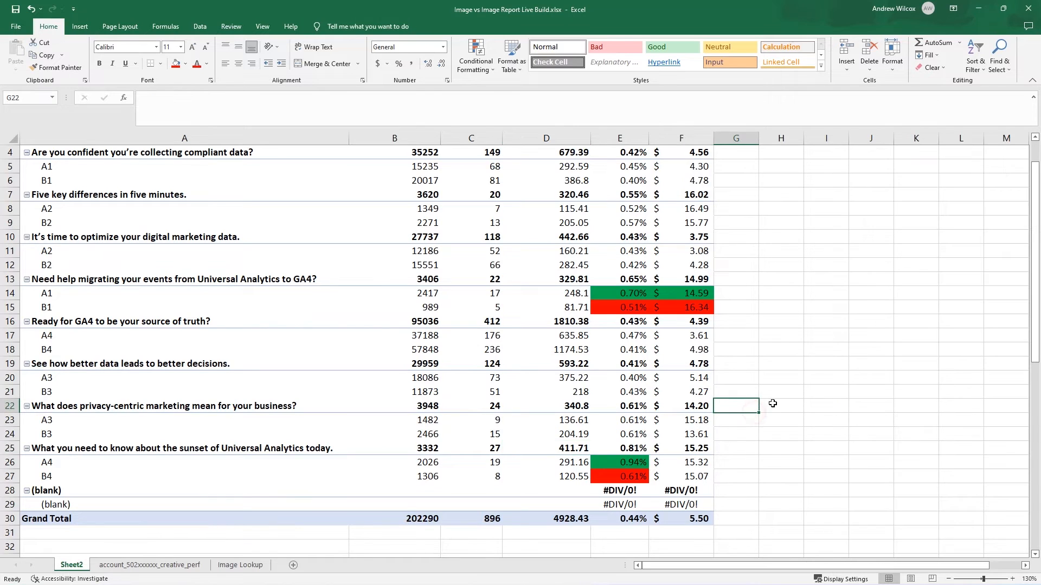
pyautogui.moveTo(635, 462)
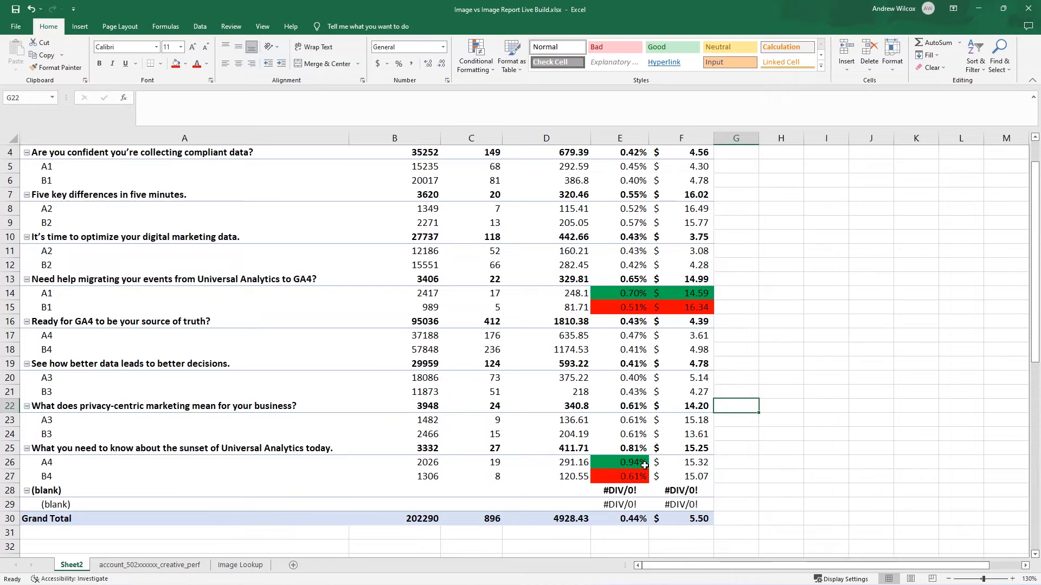
pyautogui.moveTo(637, 462)
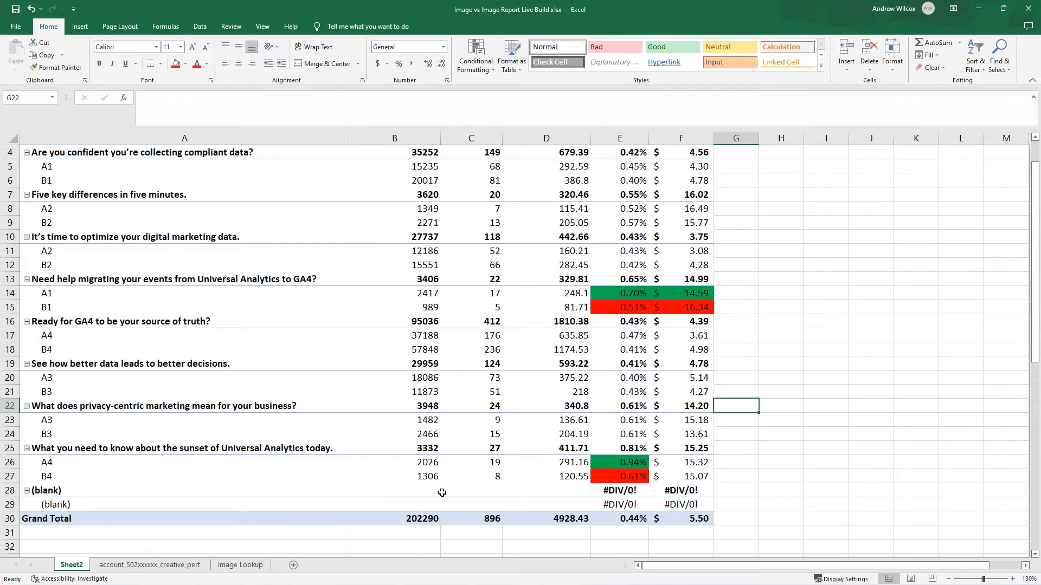
pyautogui.moveTo(497, 476)
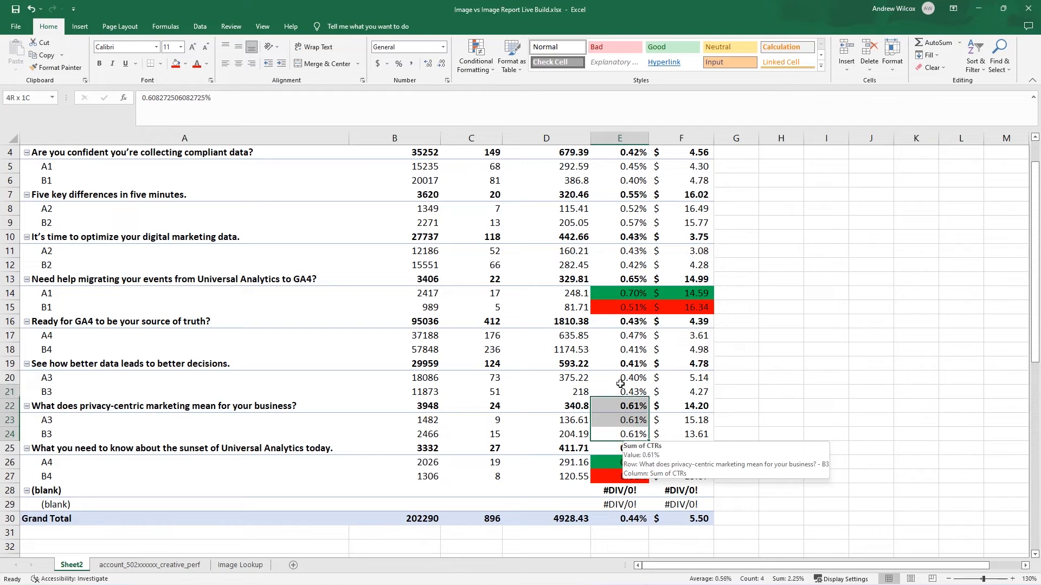
pyautogui.click(619, 434)
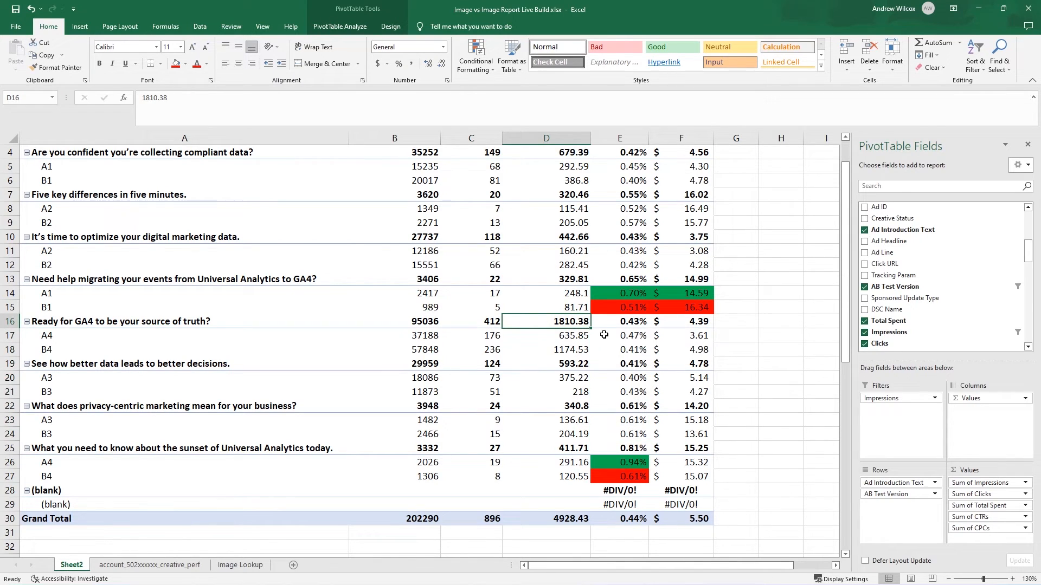
pyautogui.click(619, 349)
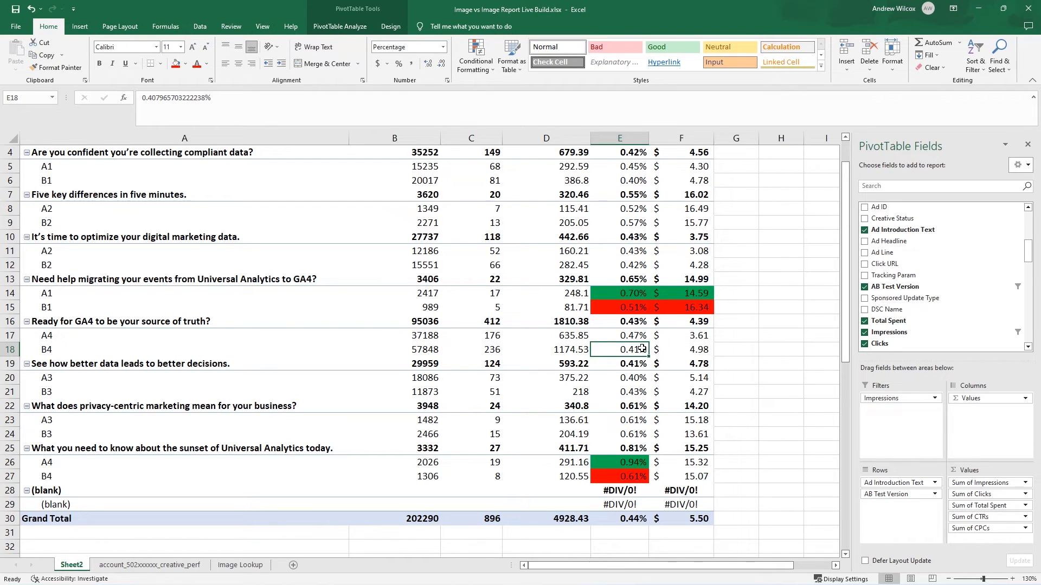
pyautogui.click(681, 335)
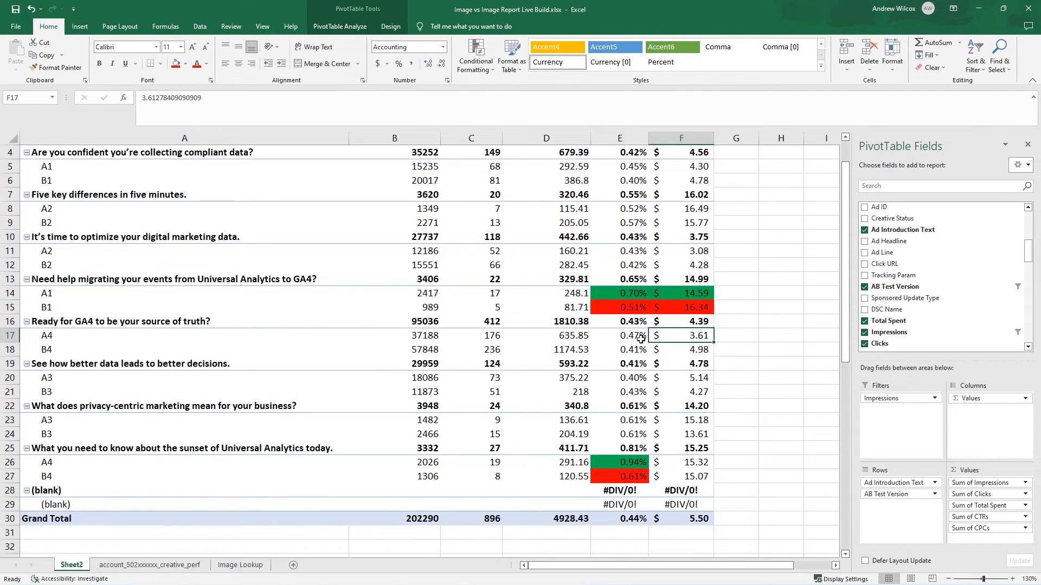
pyautogui.moveTo(723, 357)
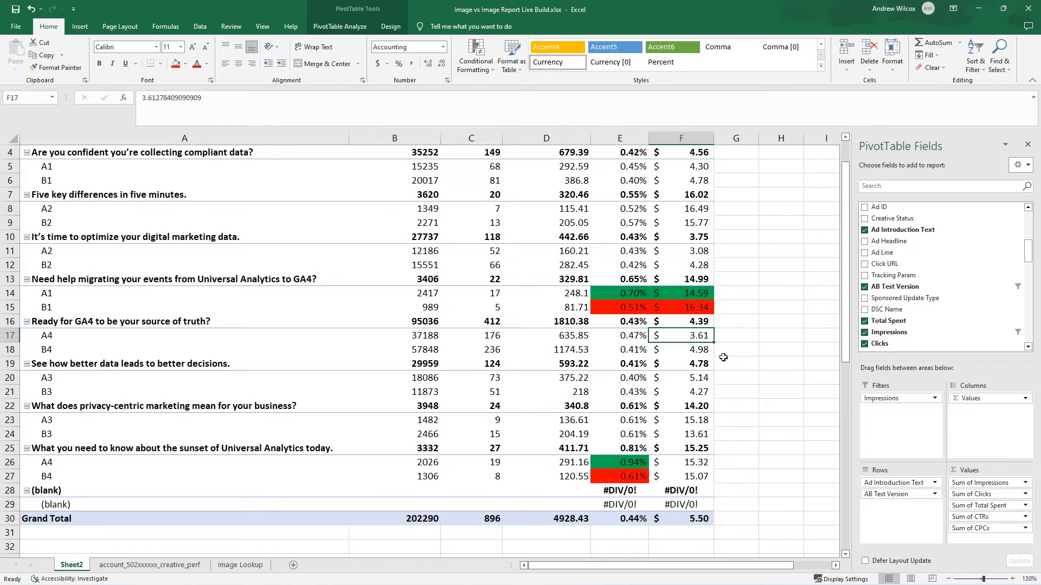
pyautogui.moveTo(728, 343)
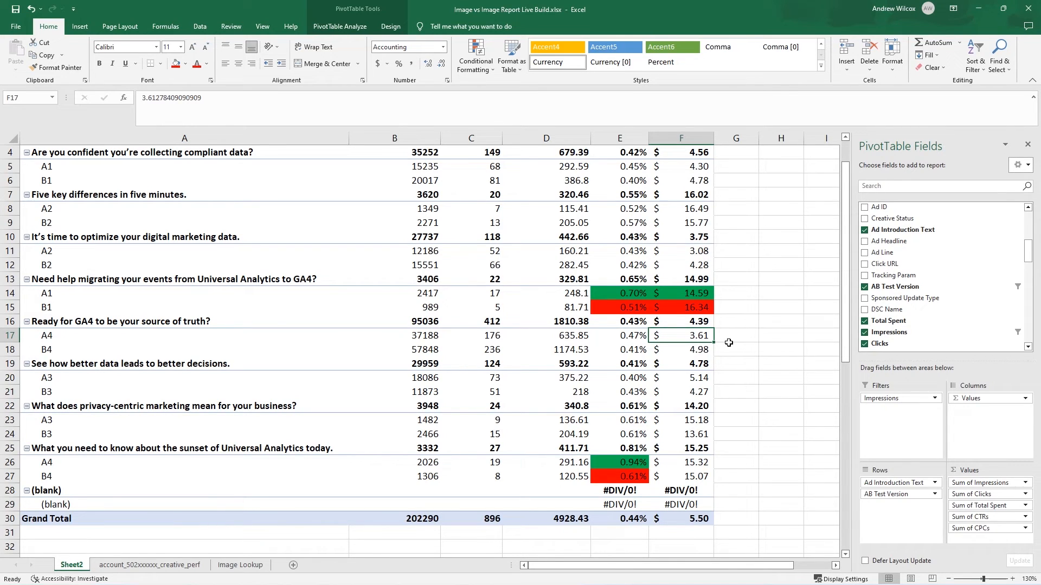
pyautogui.moveTo(760, 390)
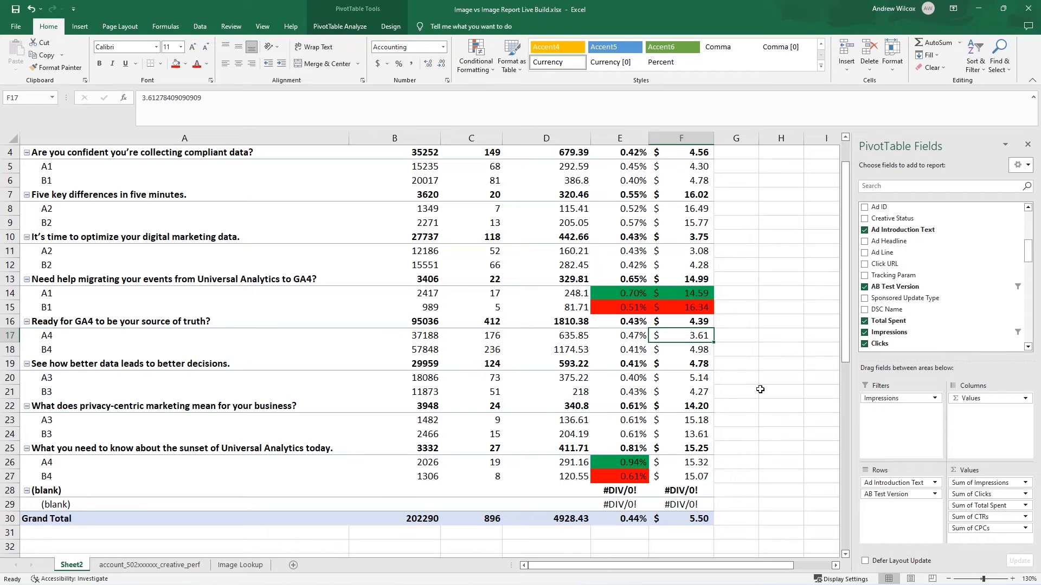
pyautogui.moveTo(757, 359)
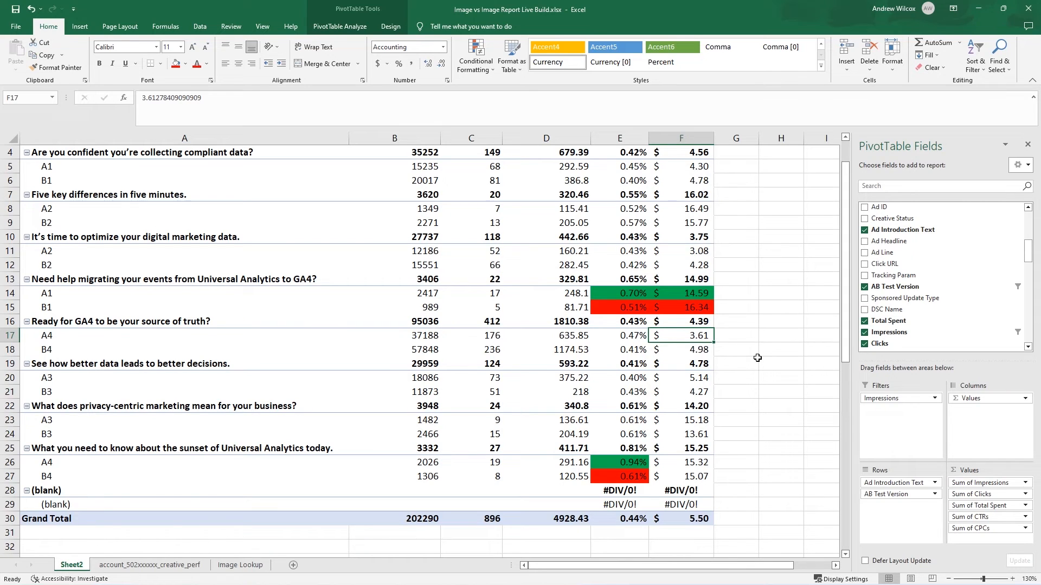
pyautogui.moveTo(653, 258)
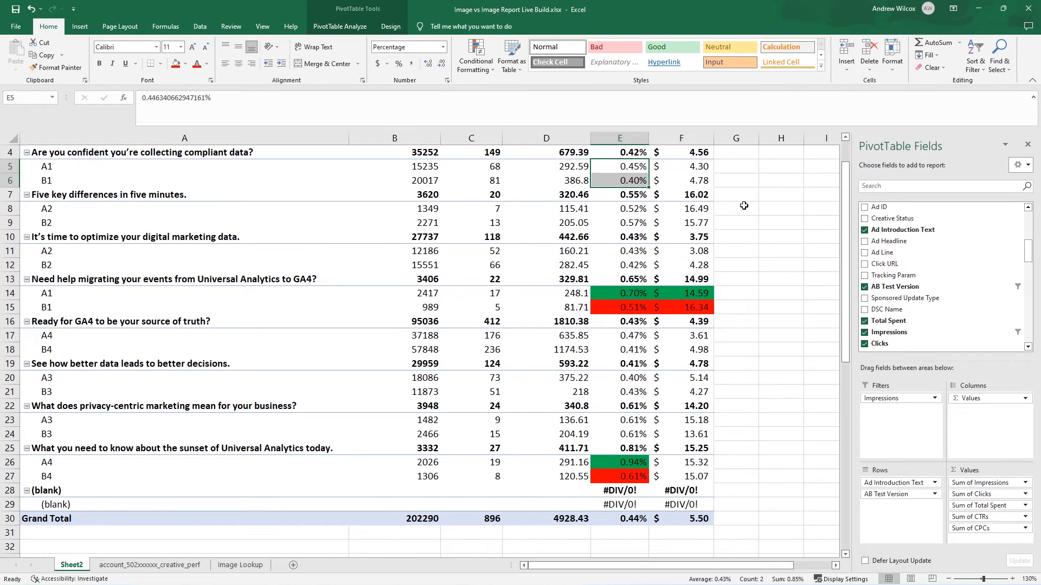
pyautogui.moveTo(748, 234)
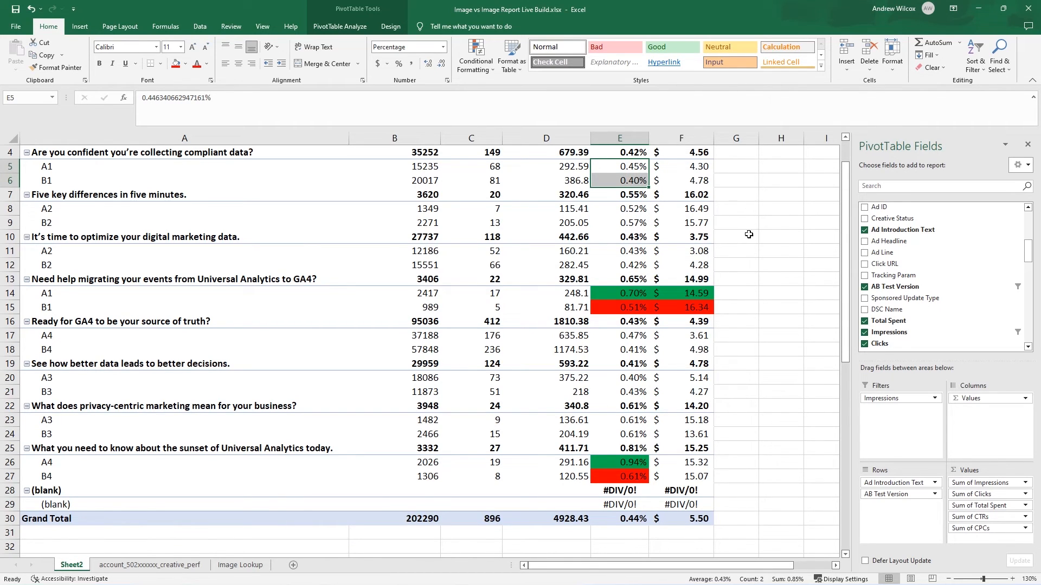